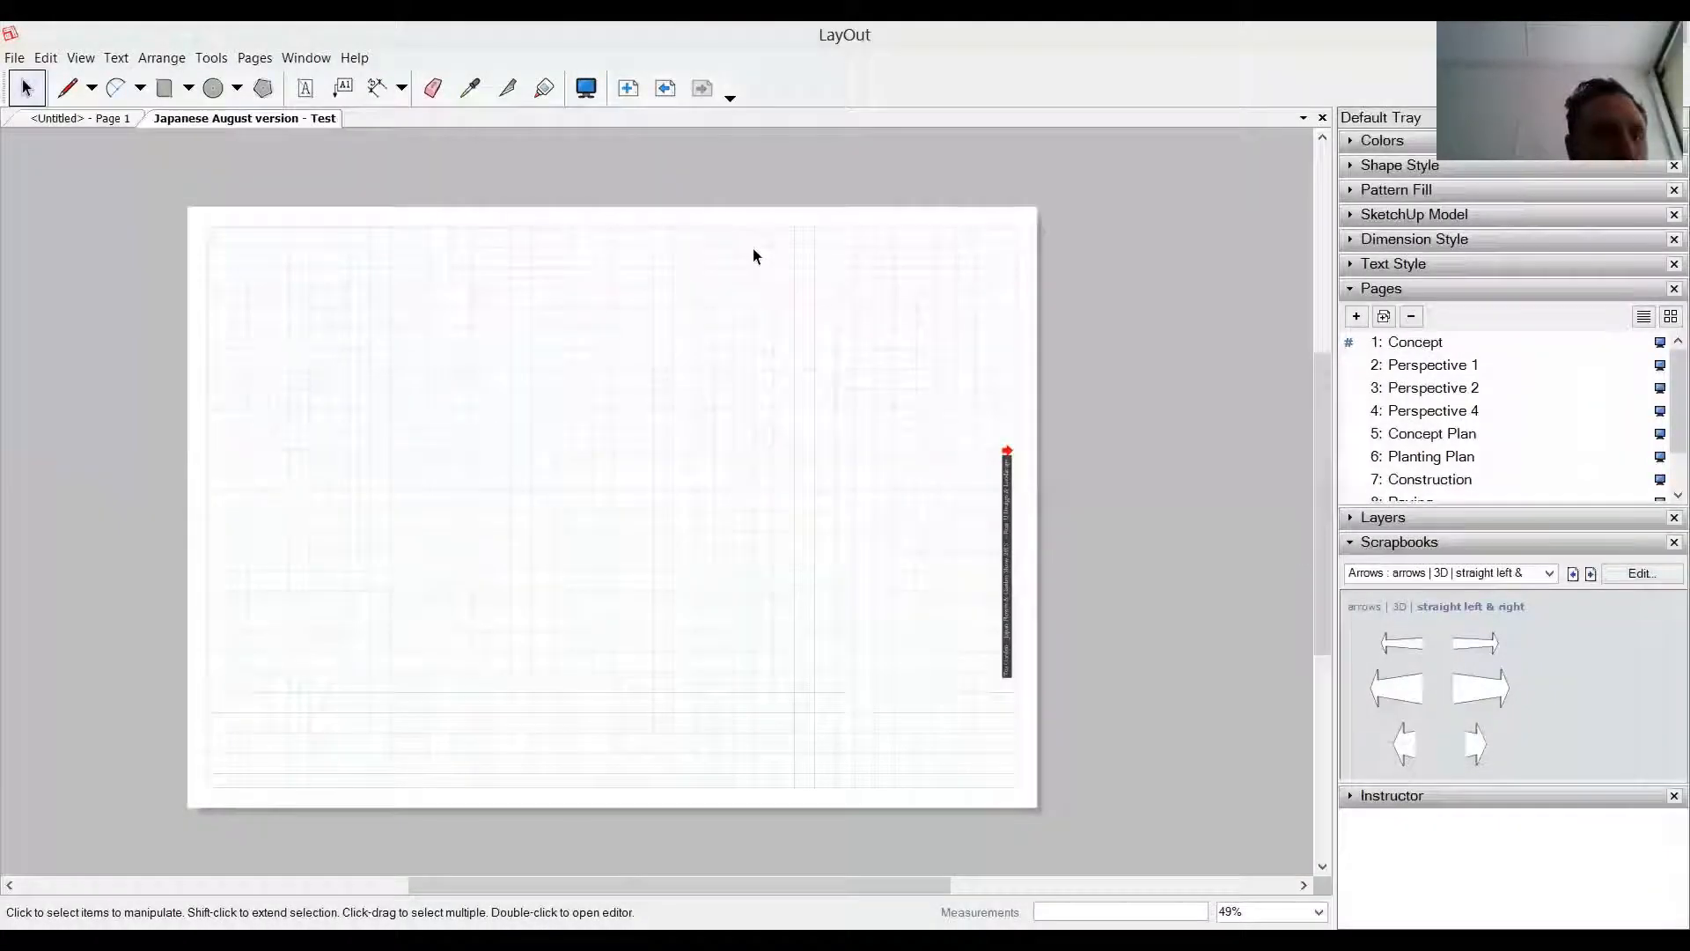
mouse_move(691, 279)
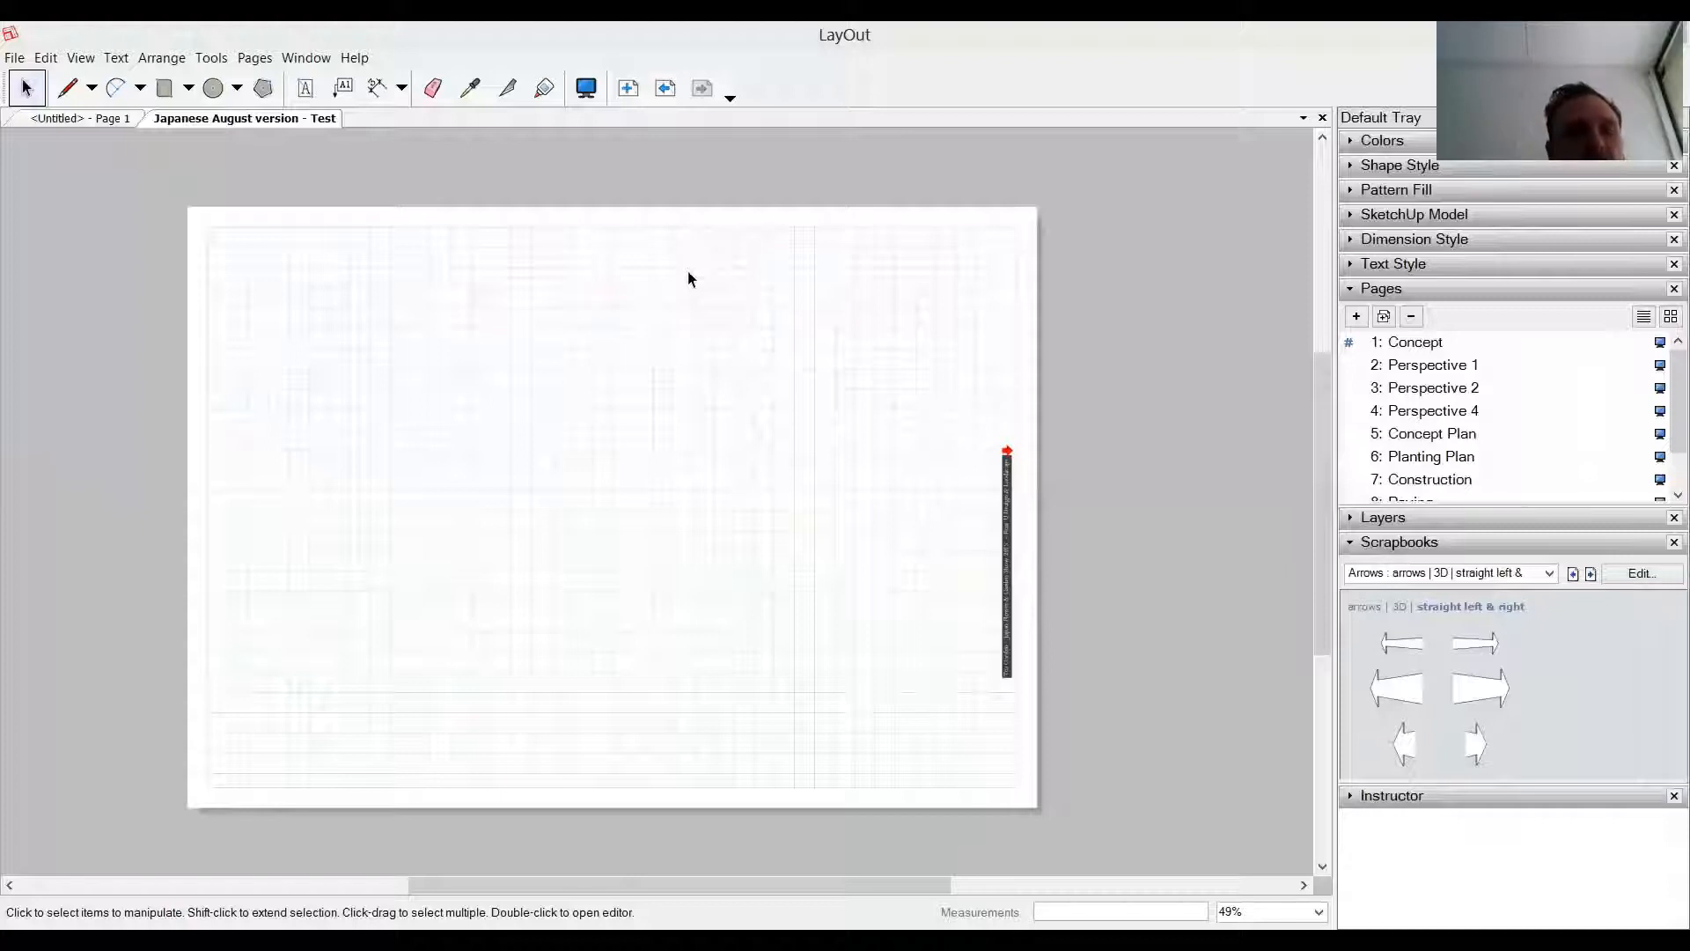
mouse_move(677, 294)
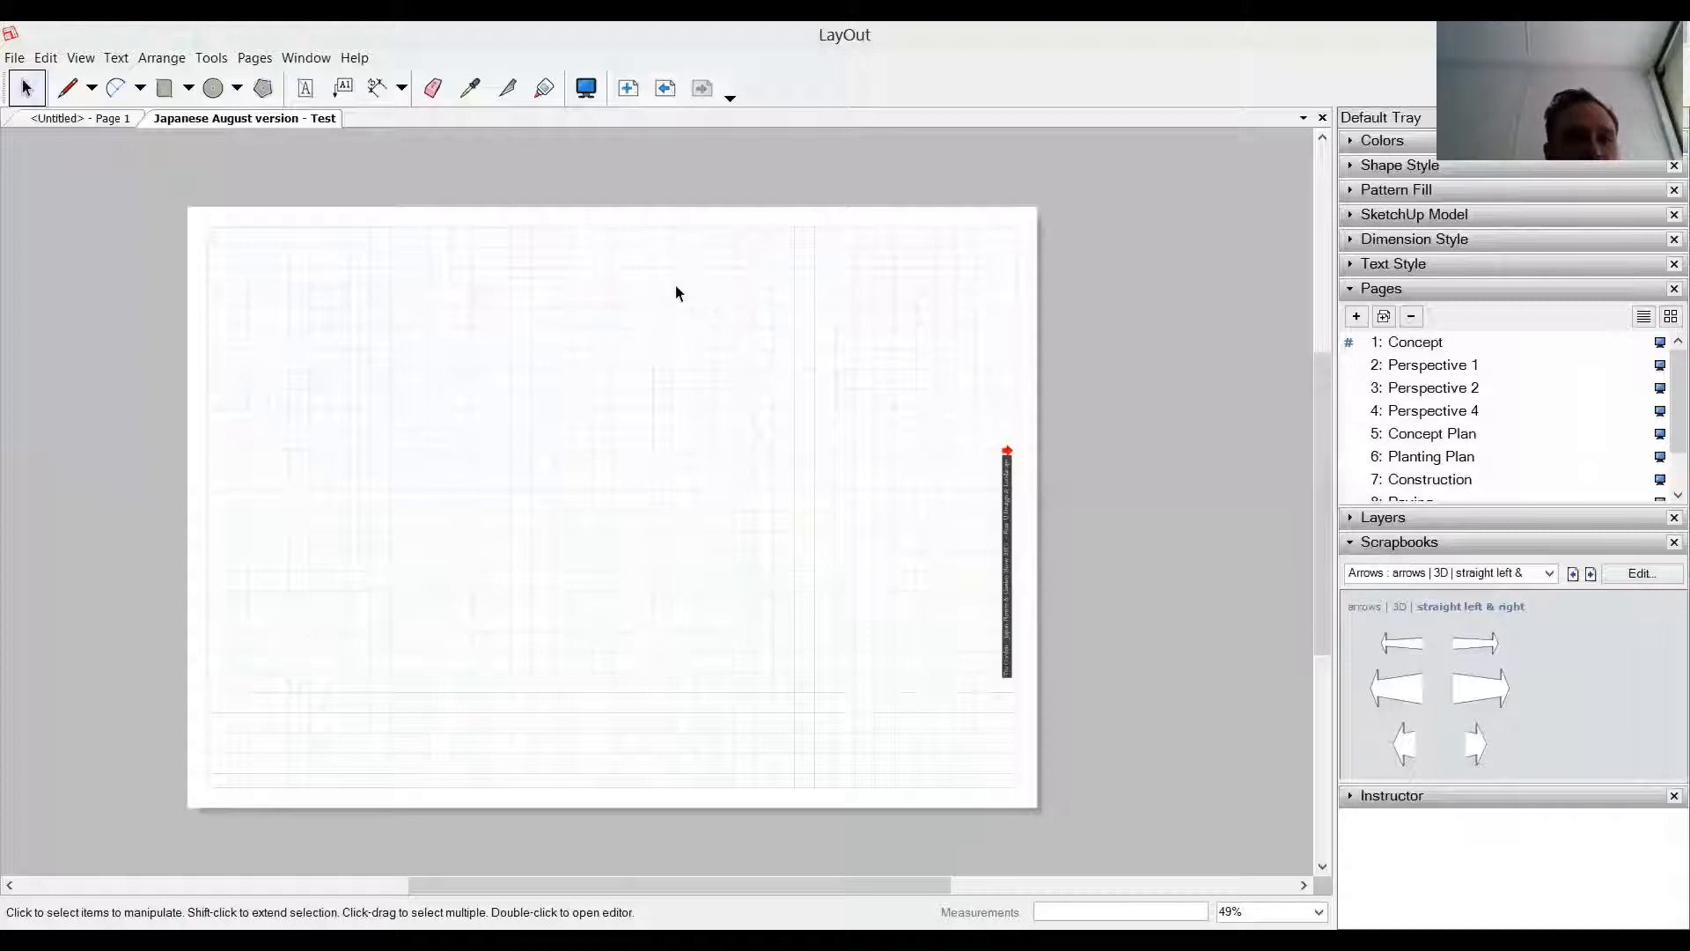
mouse_move(433, 263)
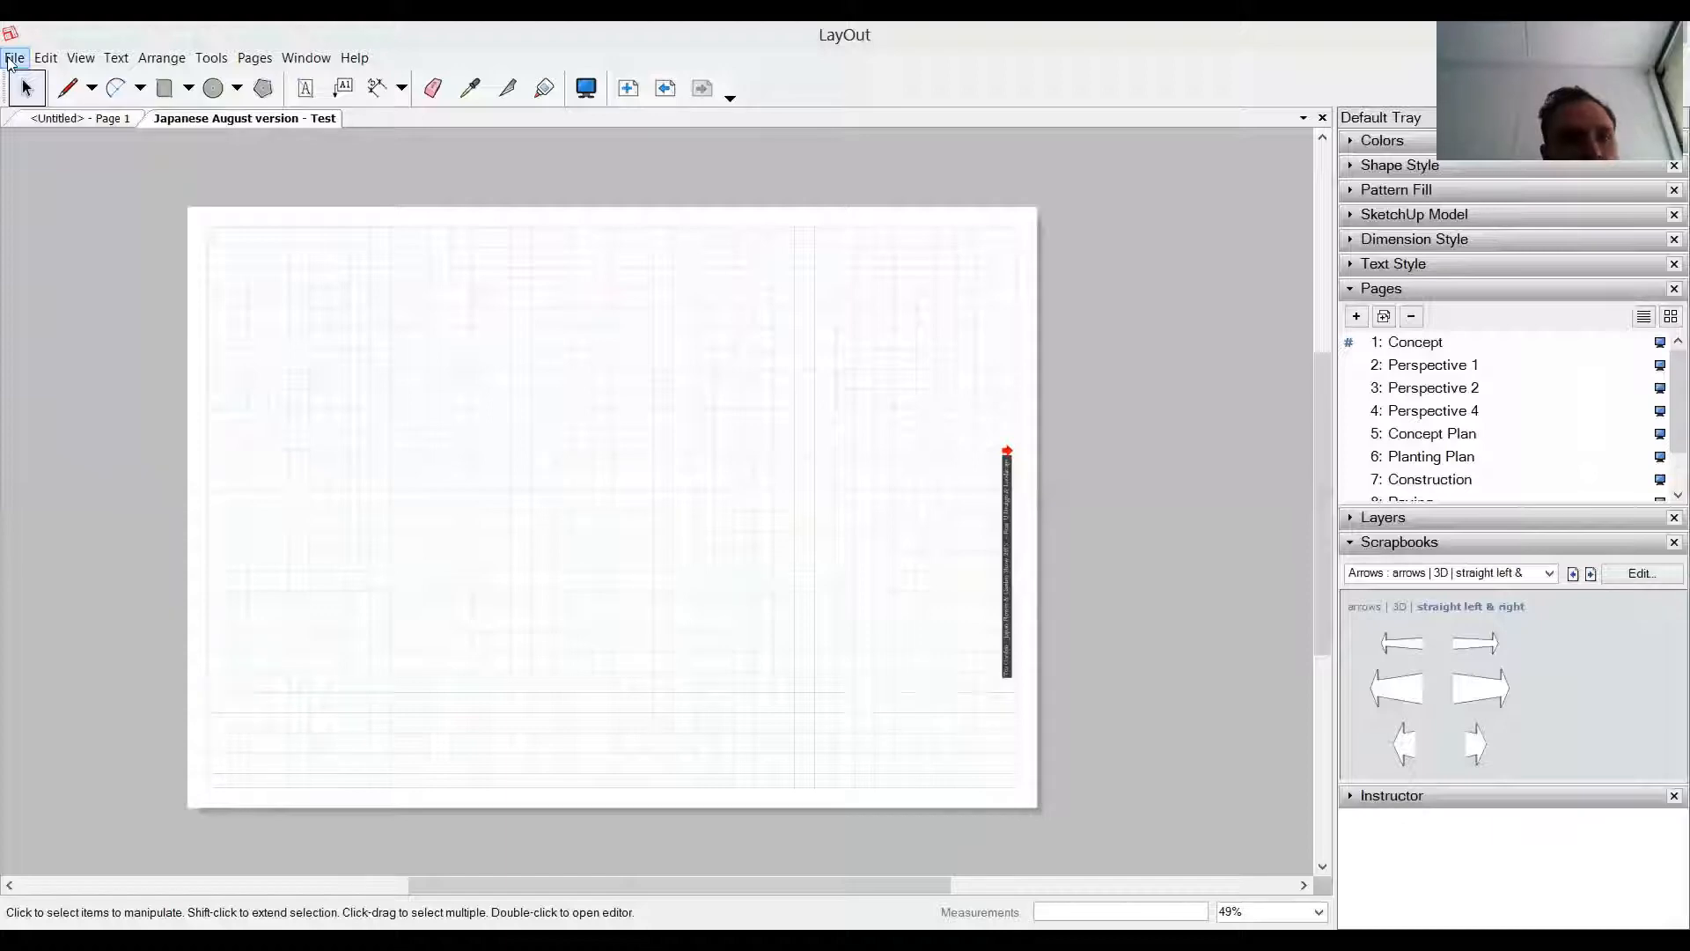
Start File > Insert and choose the AutoSave Japanese Garden 2015 SketchUp model file.
click(15, 57)
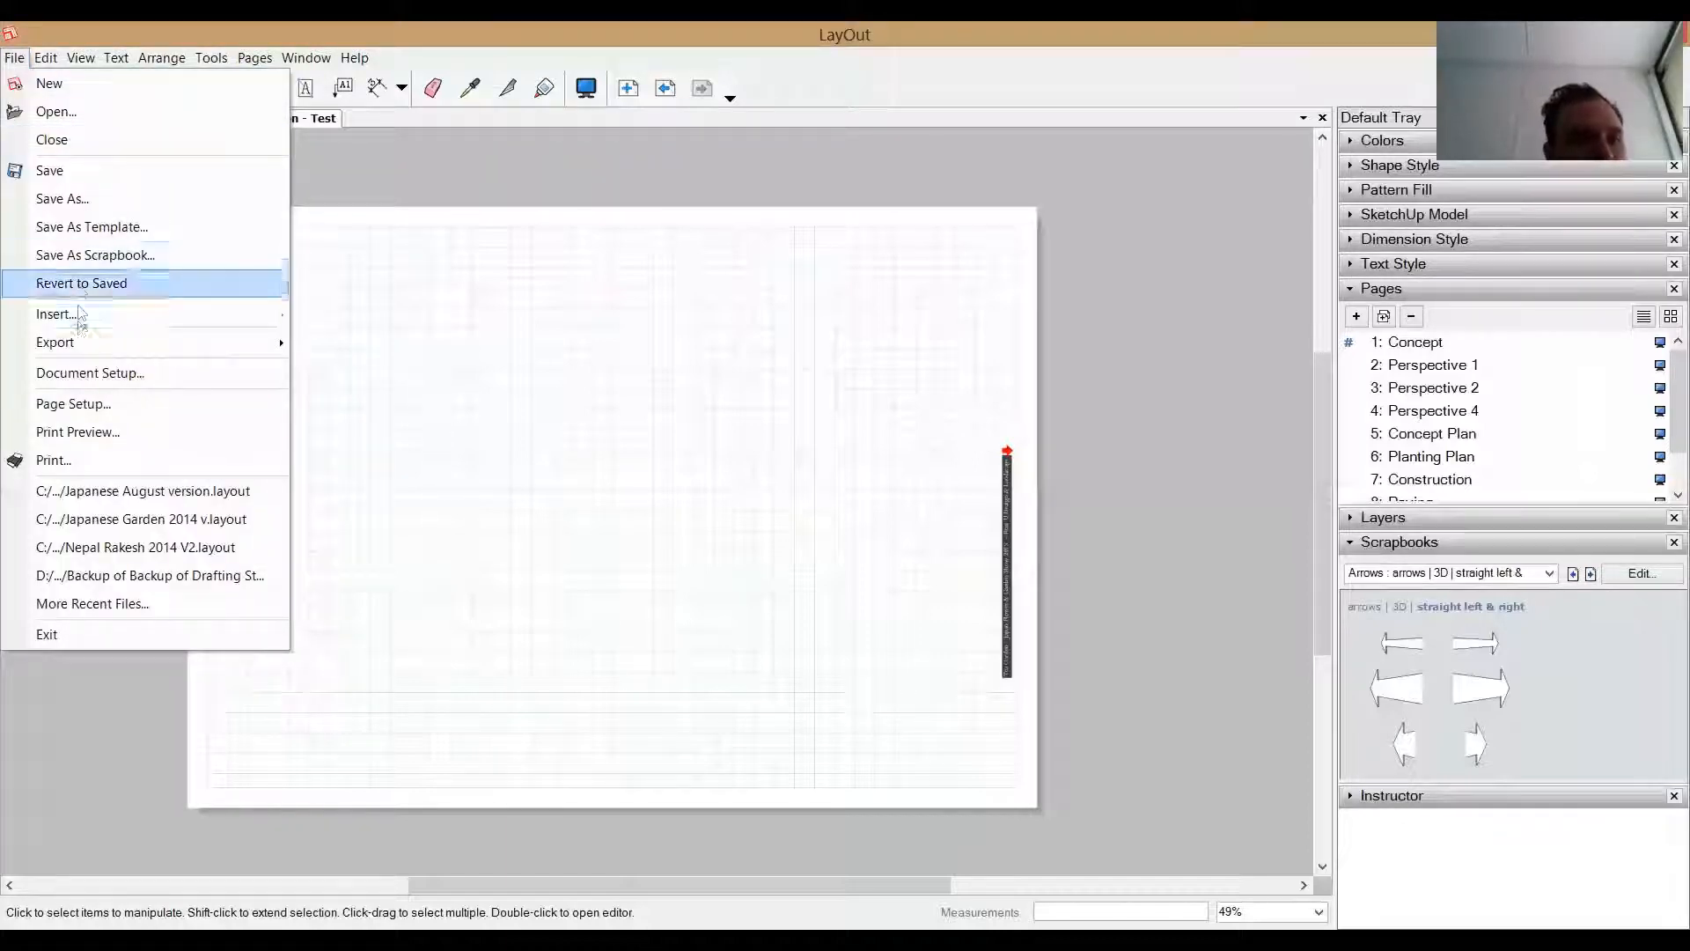
mouse_move(56, 314)
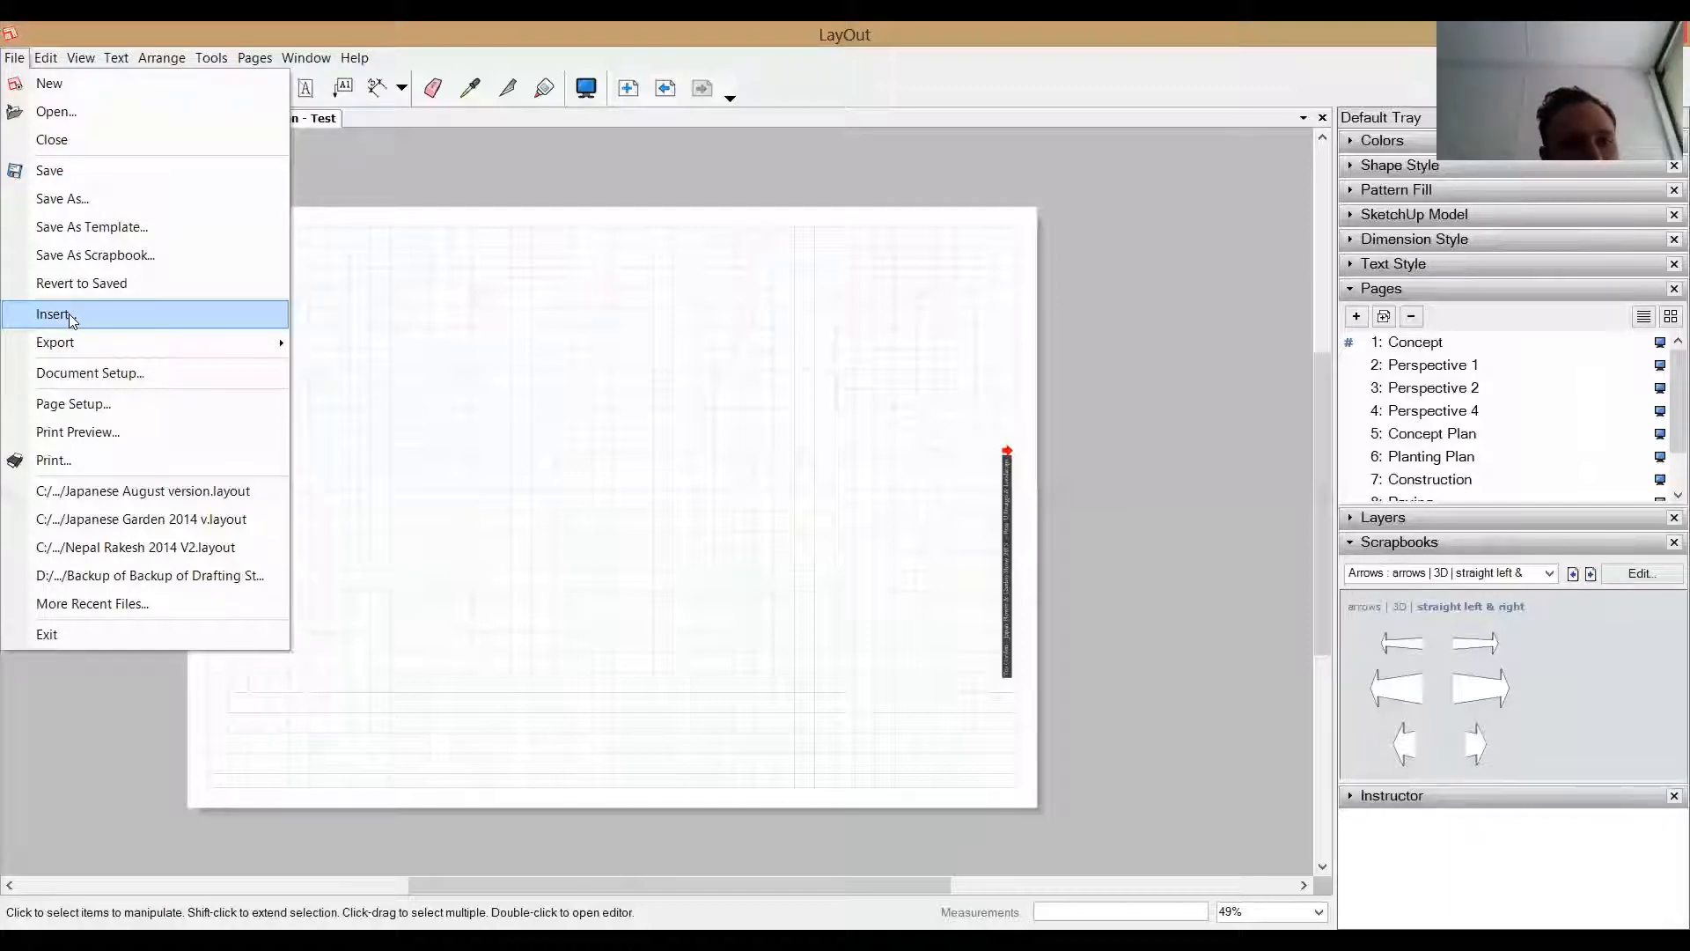
click(53, 313)
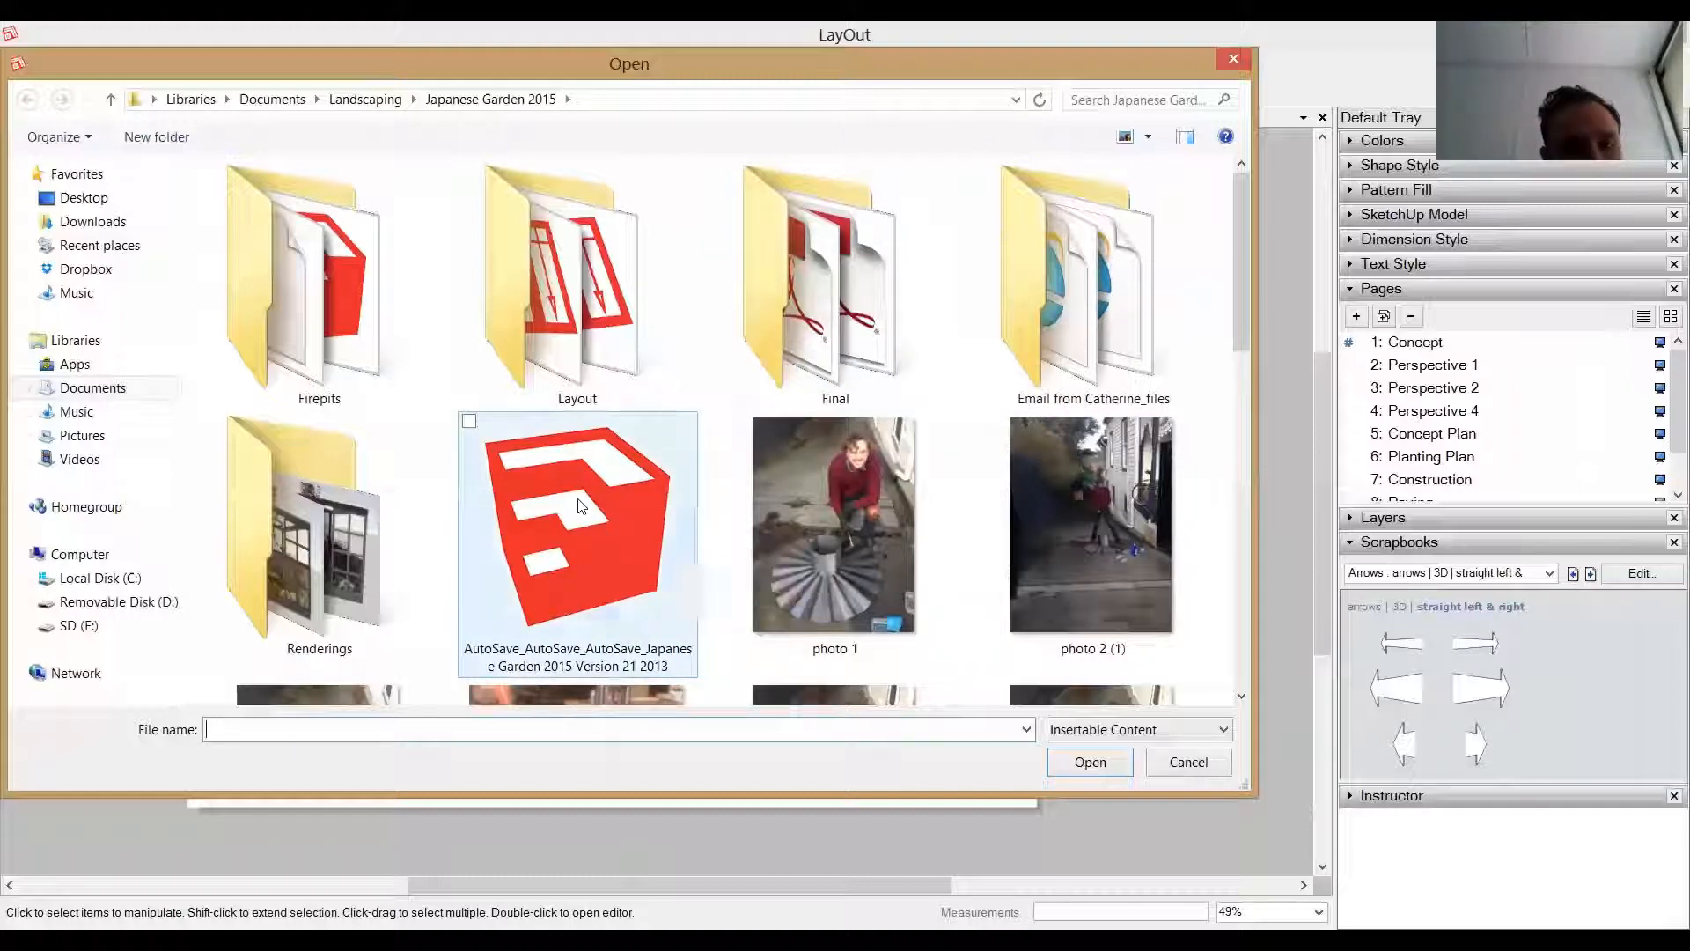
click(577, 523)
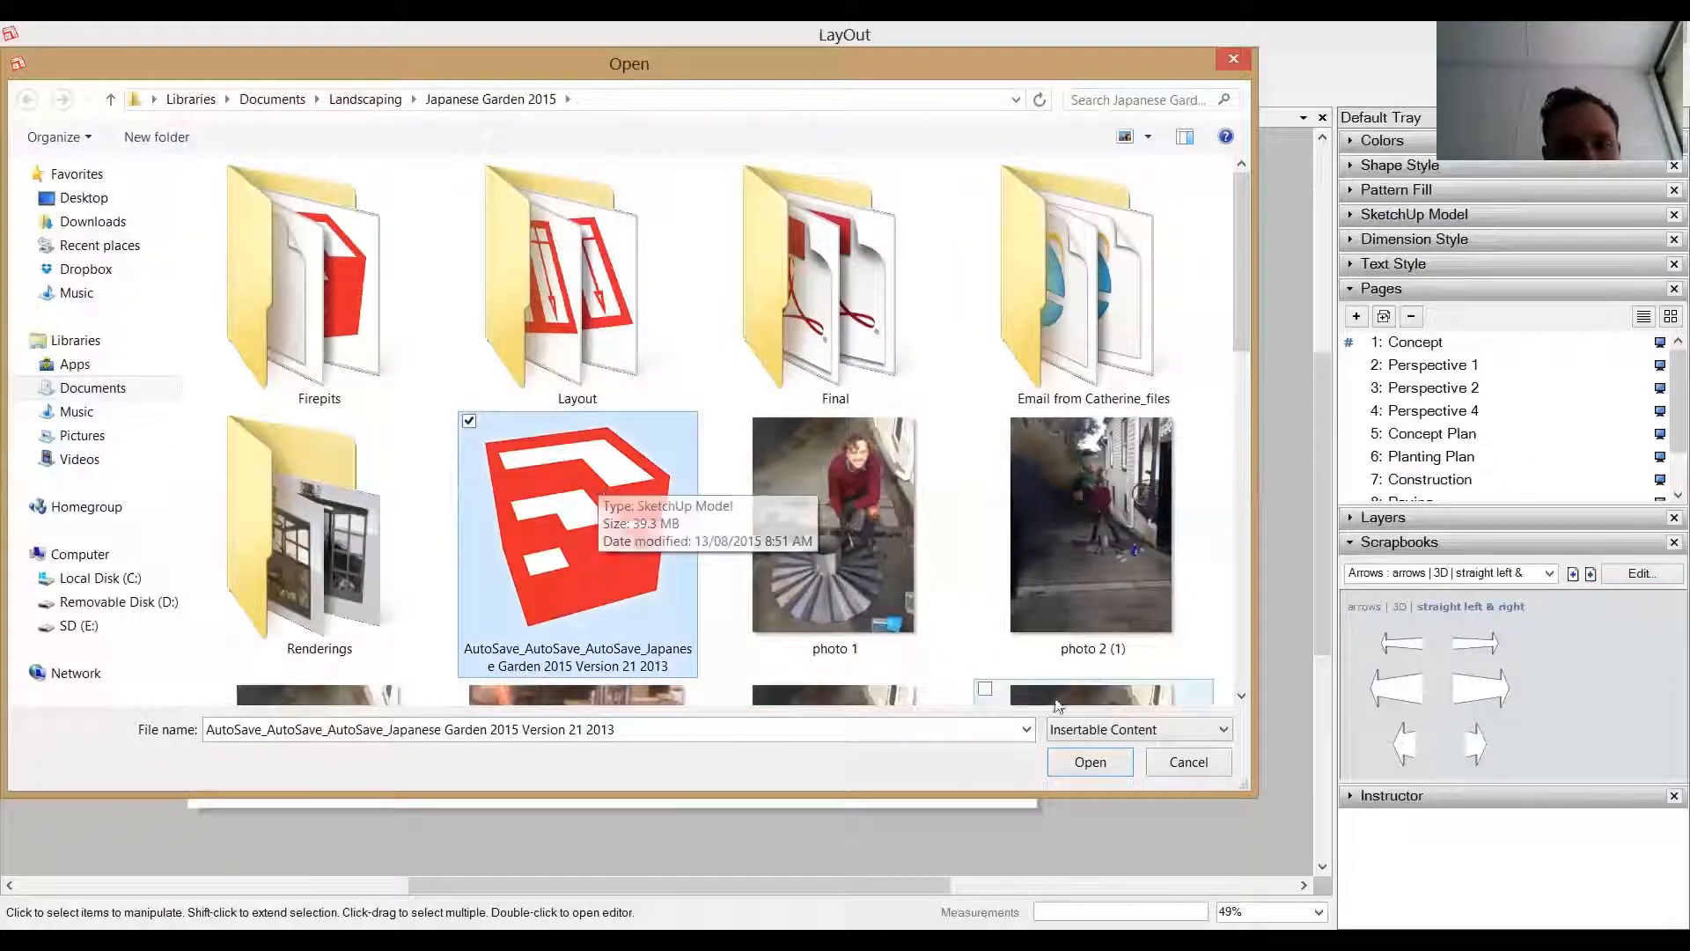
mouse_move(1085, 824)
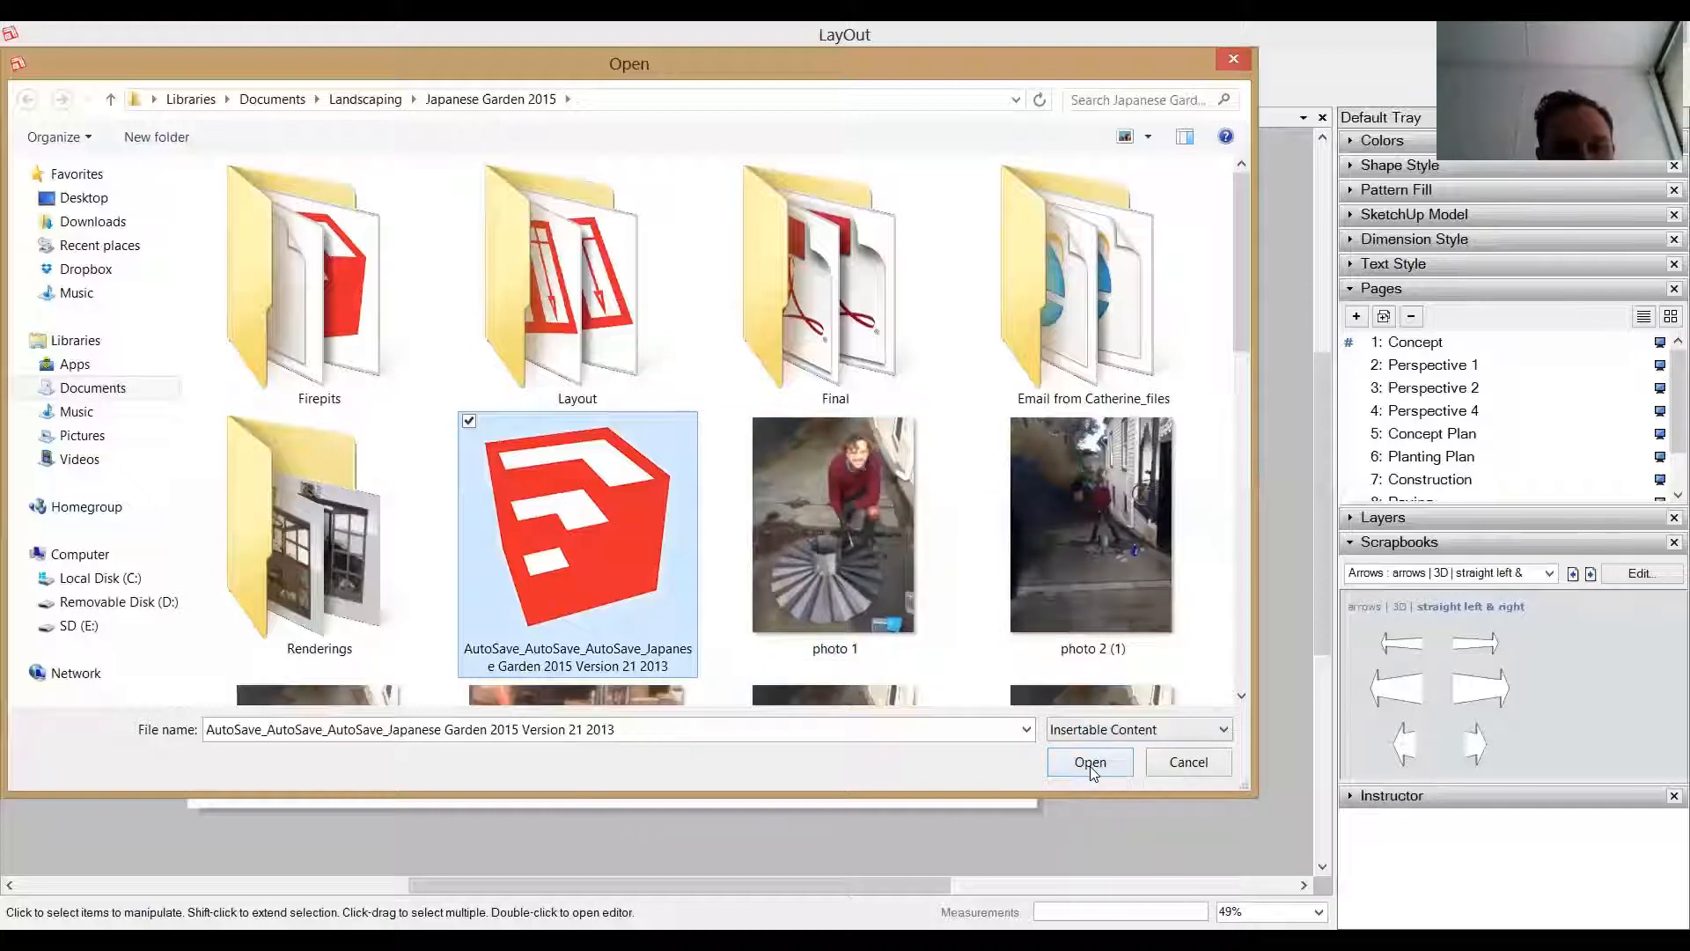
Insert the garden model as a perspective viewport on the page and select it.
click(1089, 762)
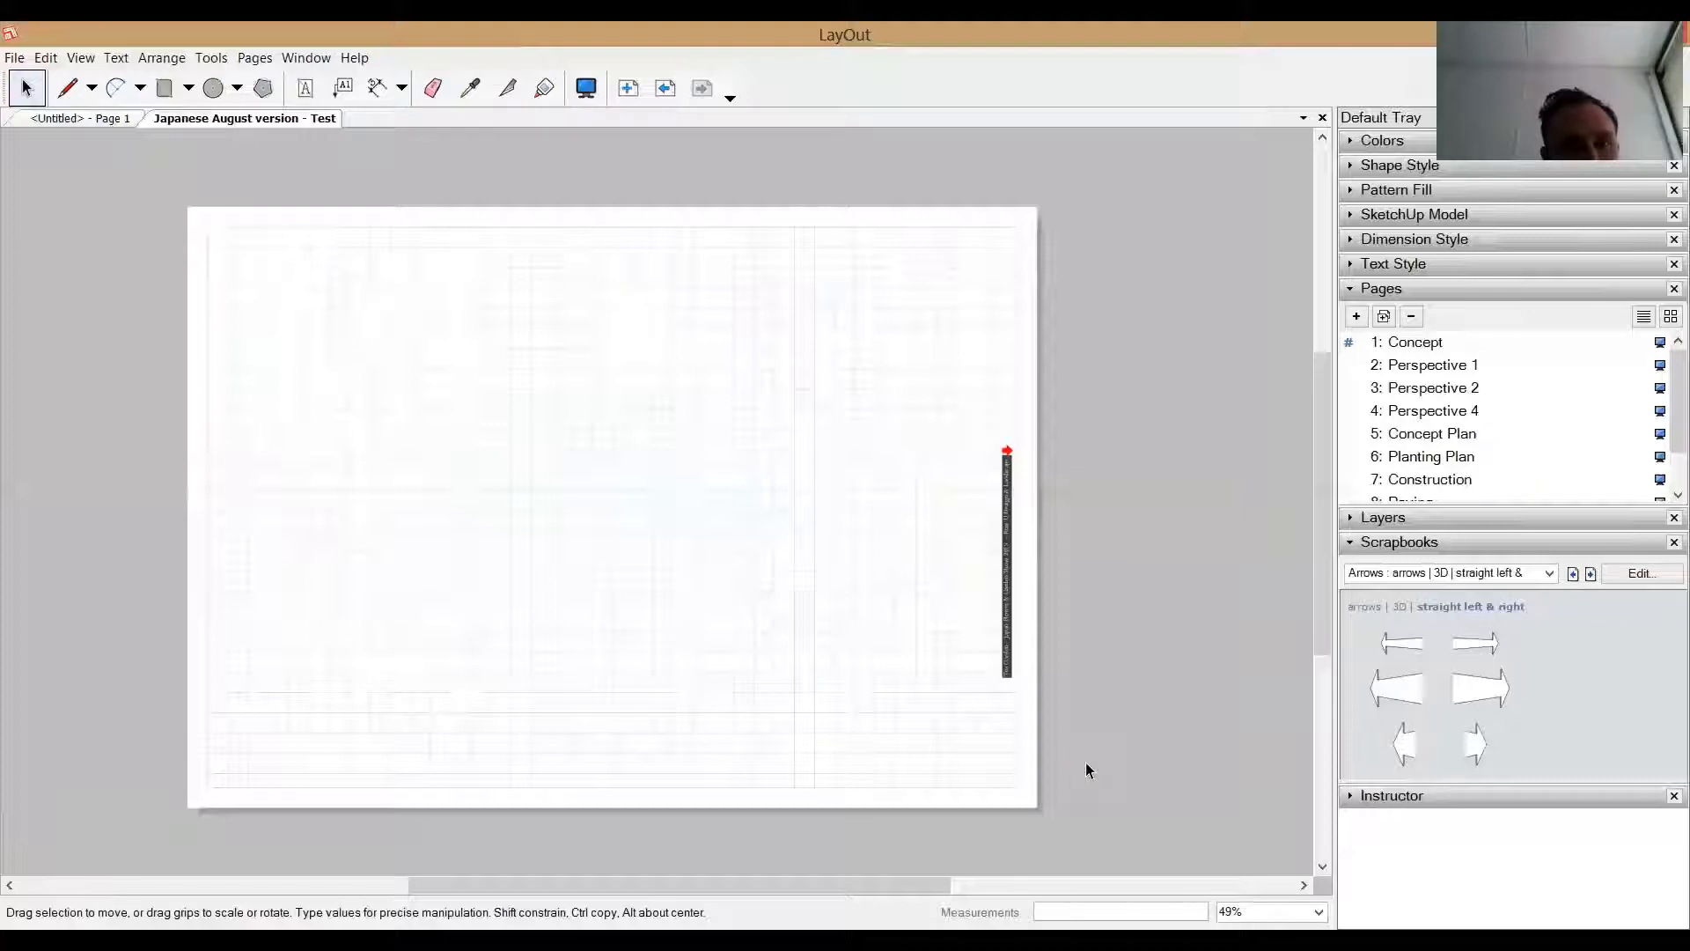
mouse_move(782, 364)
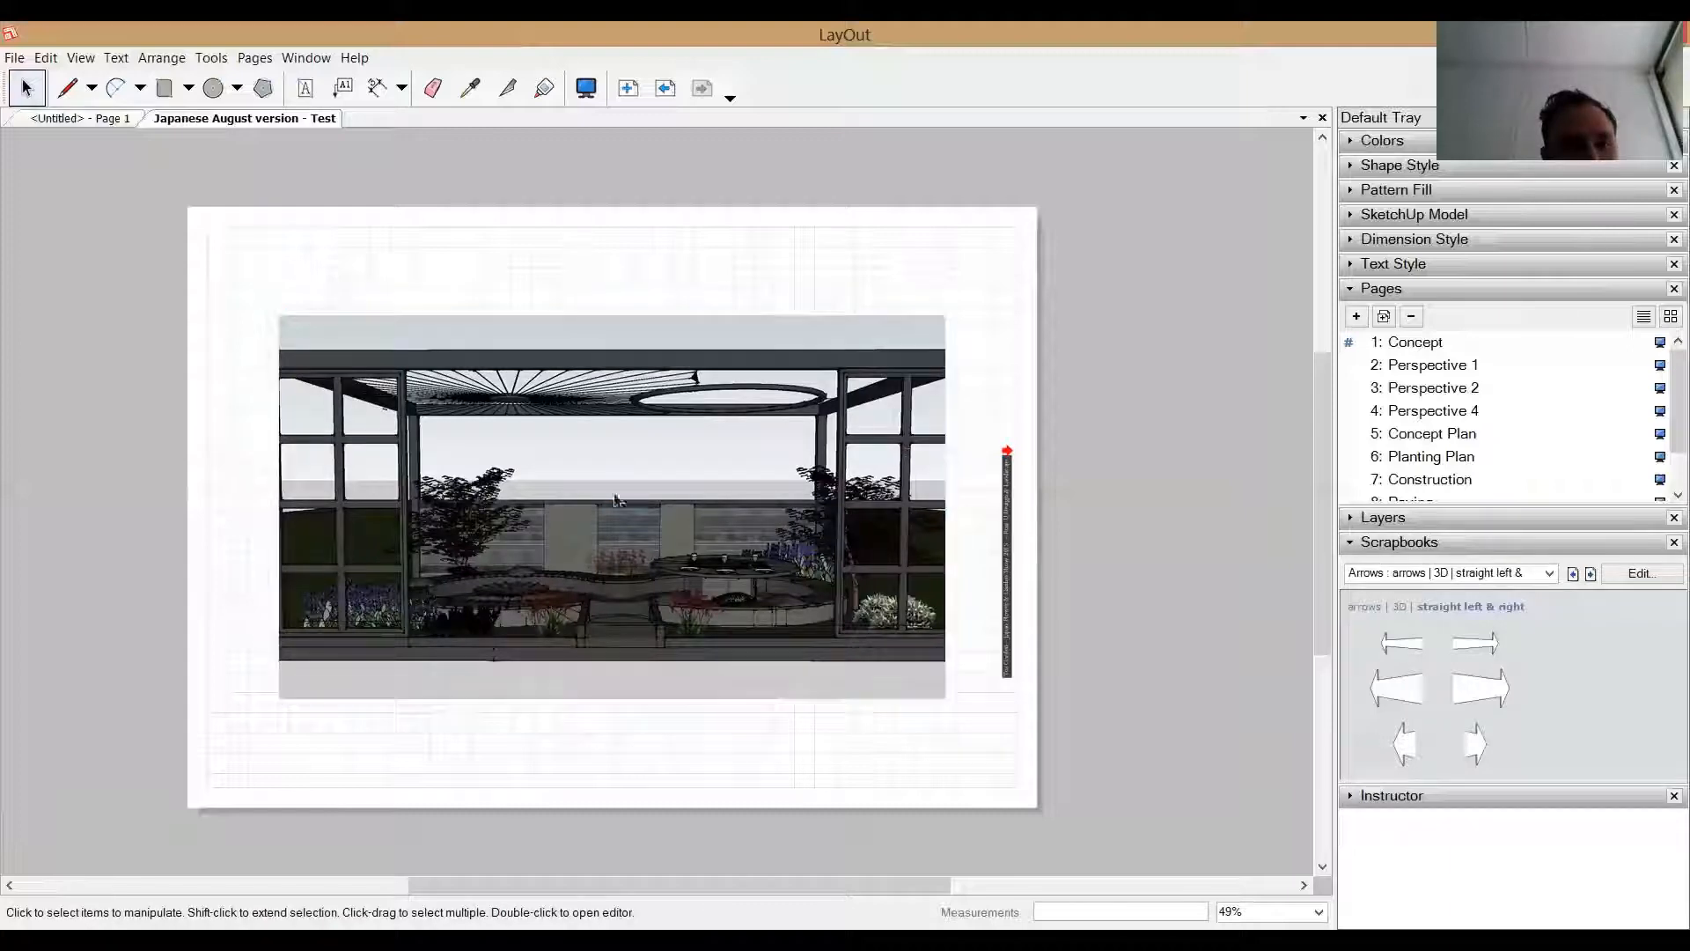
click(611, 496)
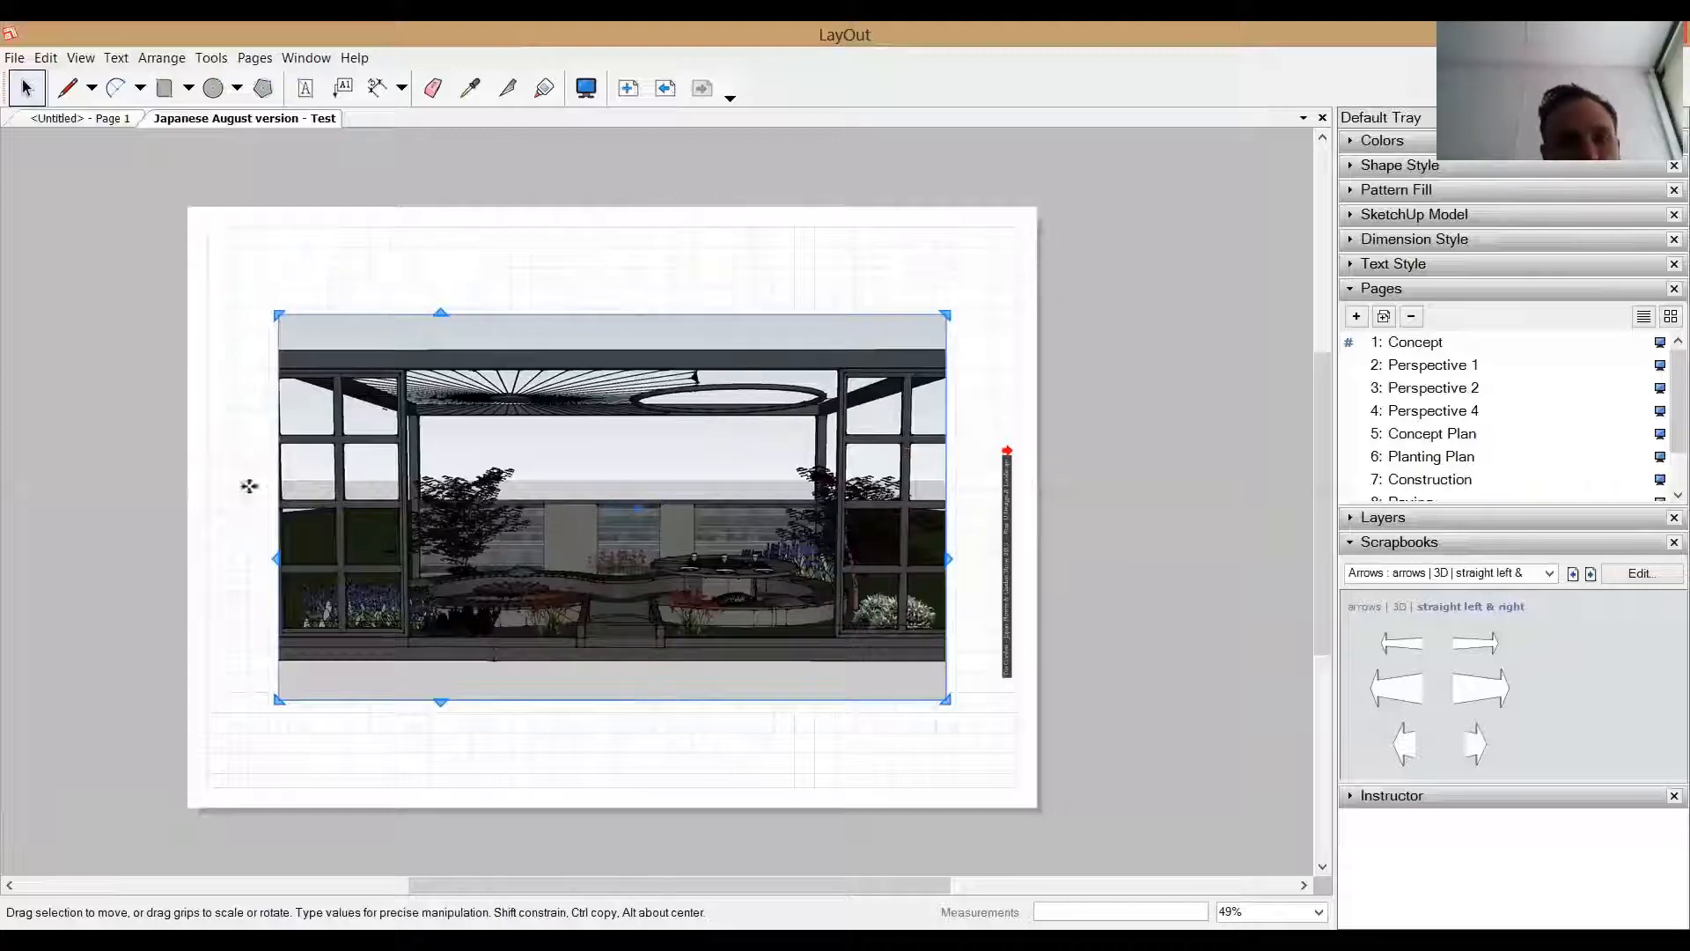
Deselect the garden viewport by clicking empty page space.
click(957, 706)
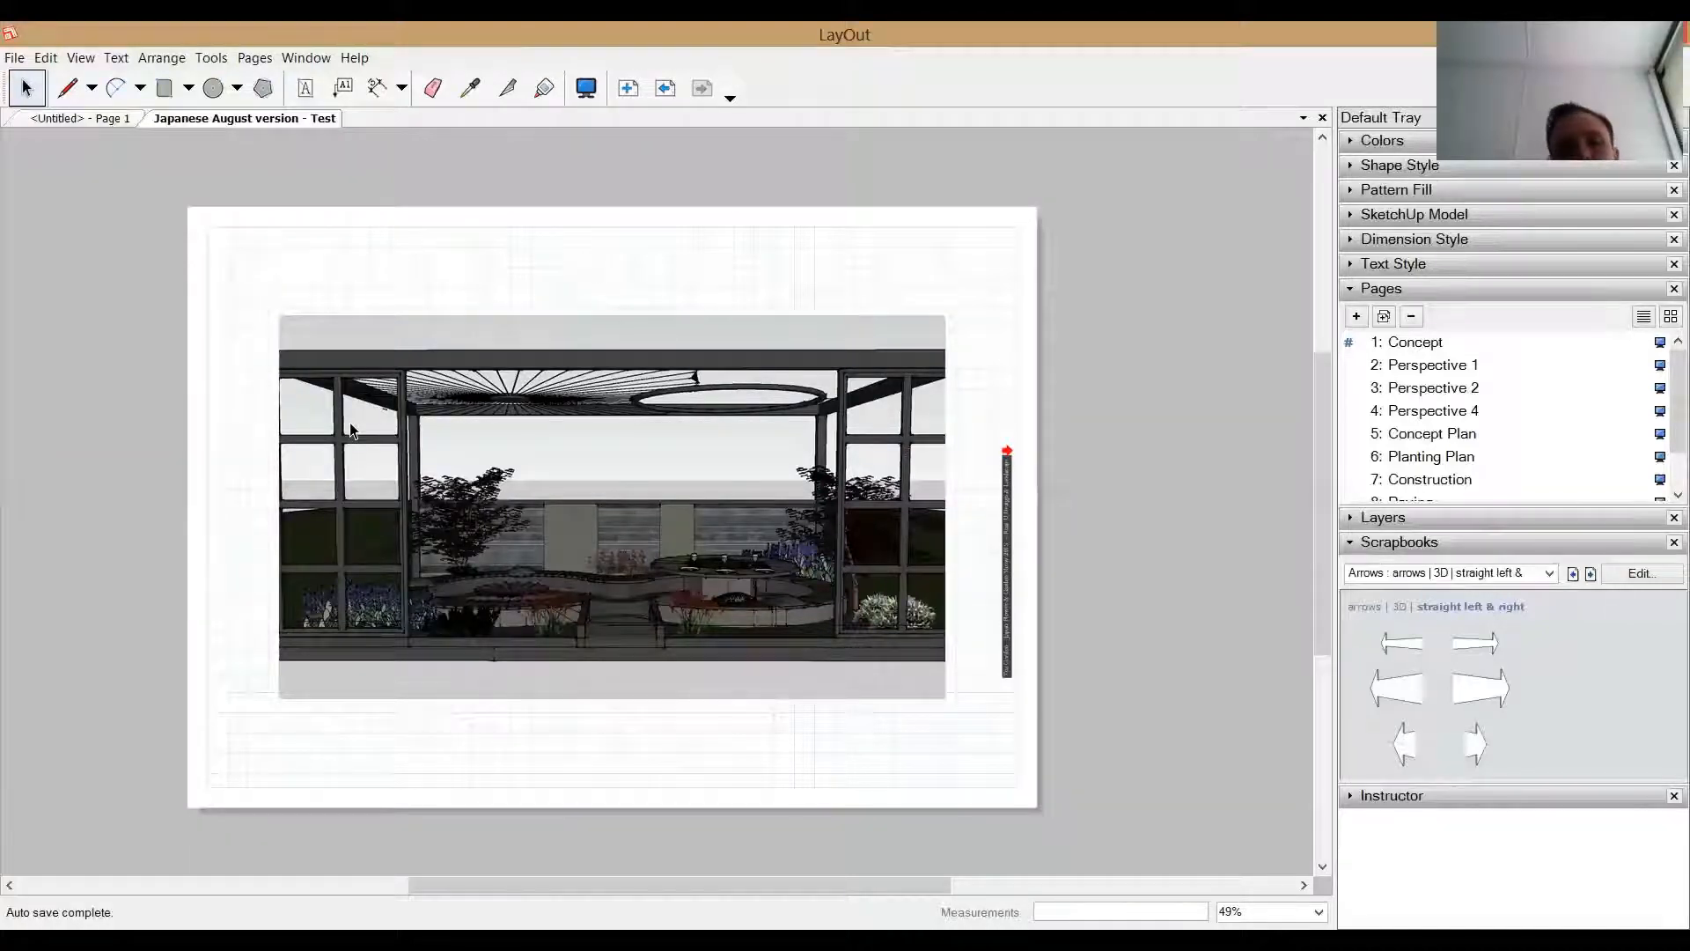
mouse_move(423, 440)
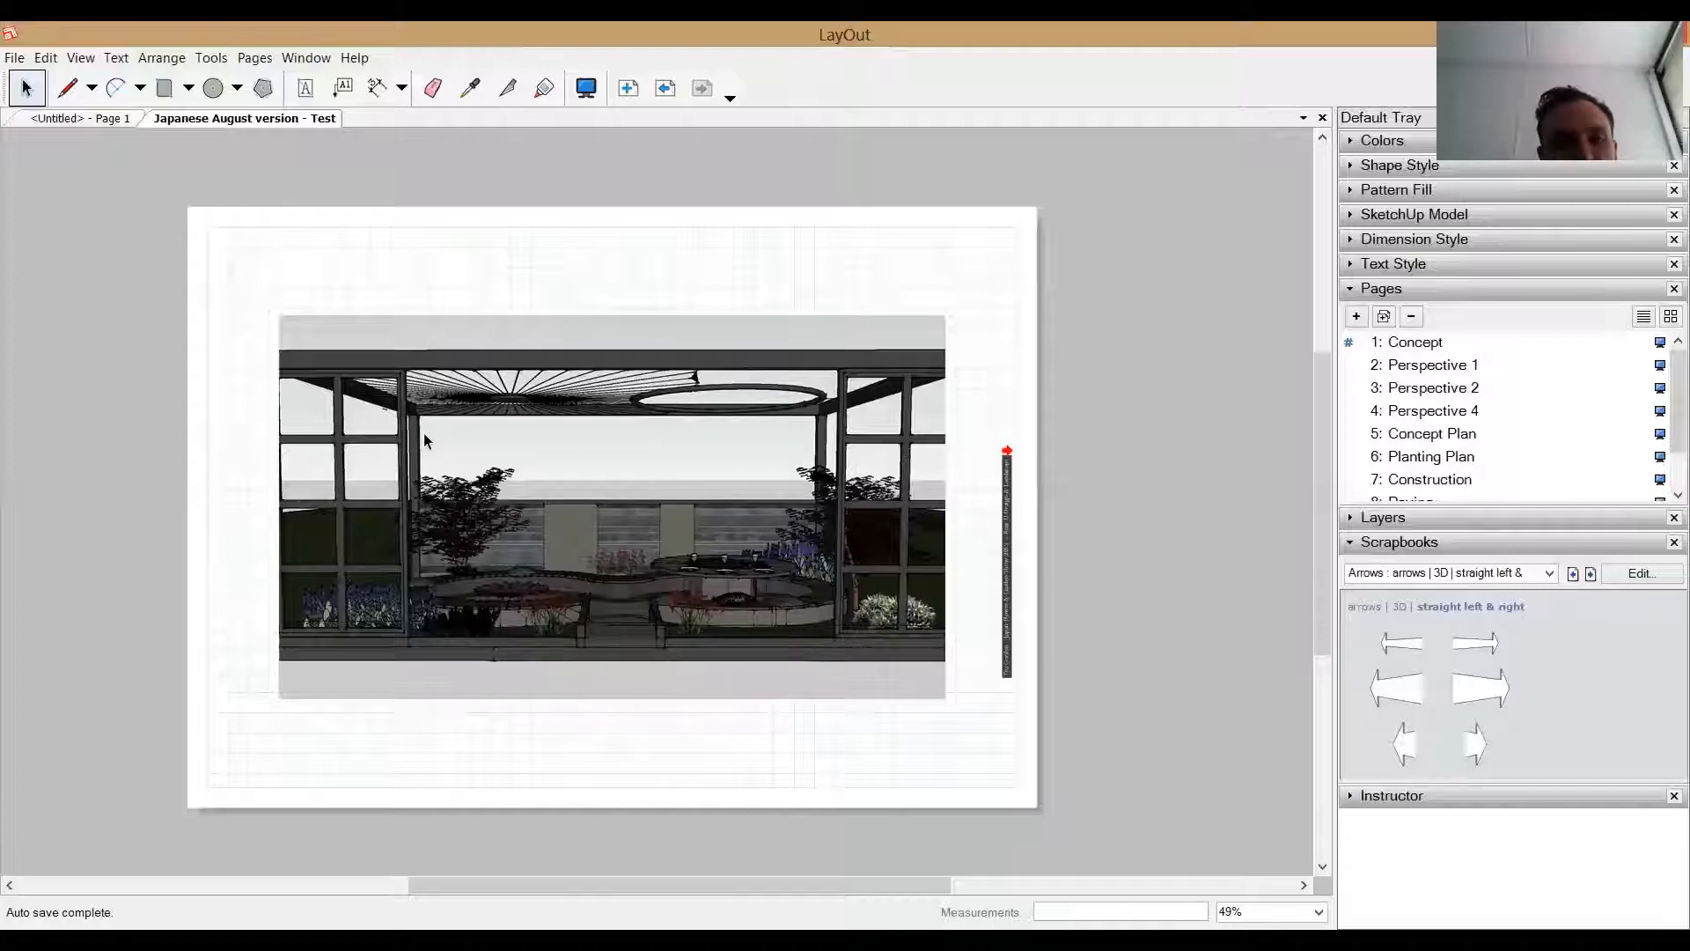
mouse_move(456, 442)
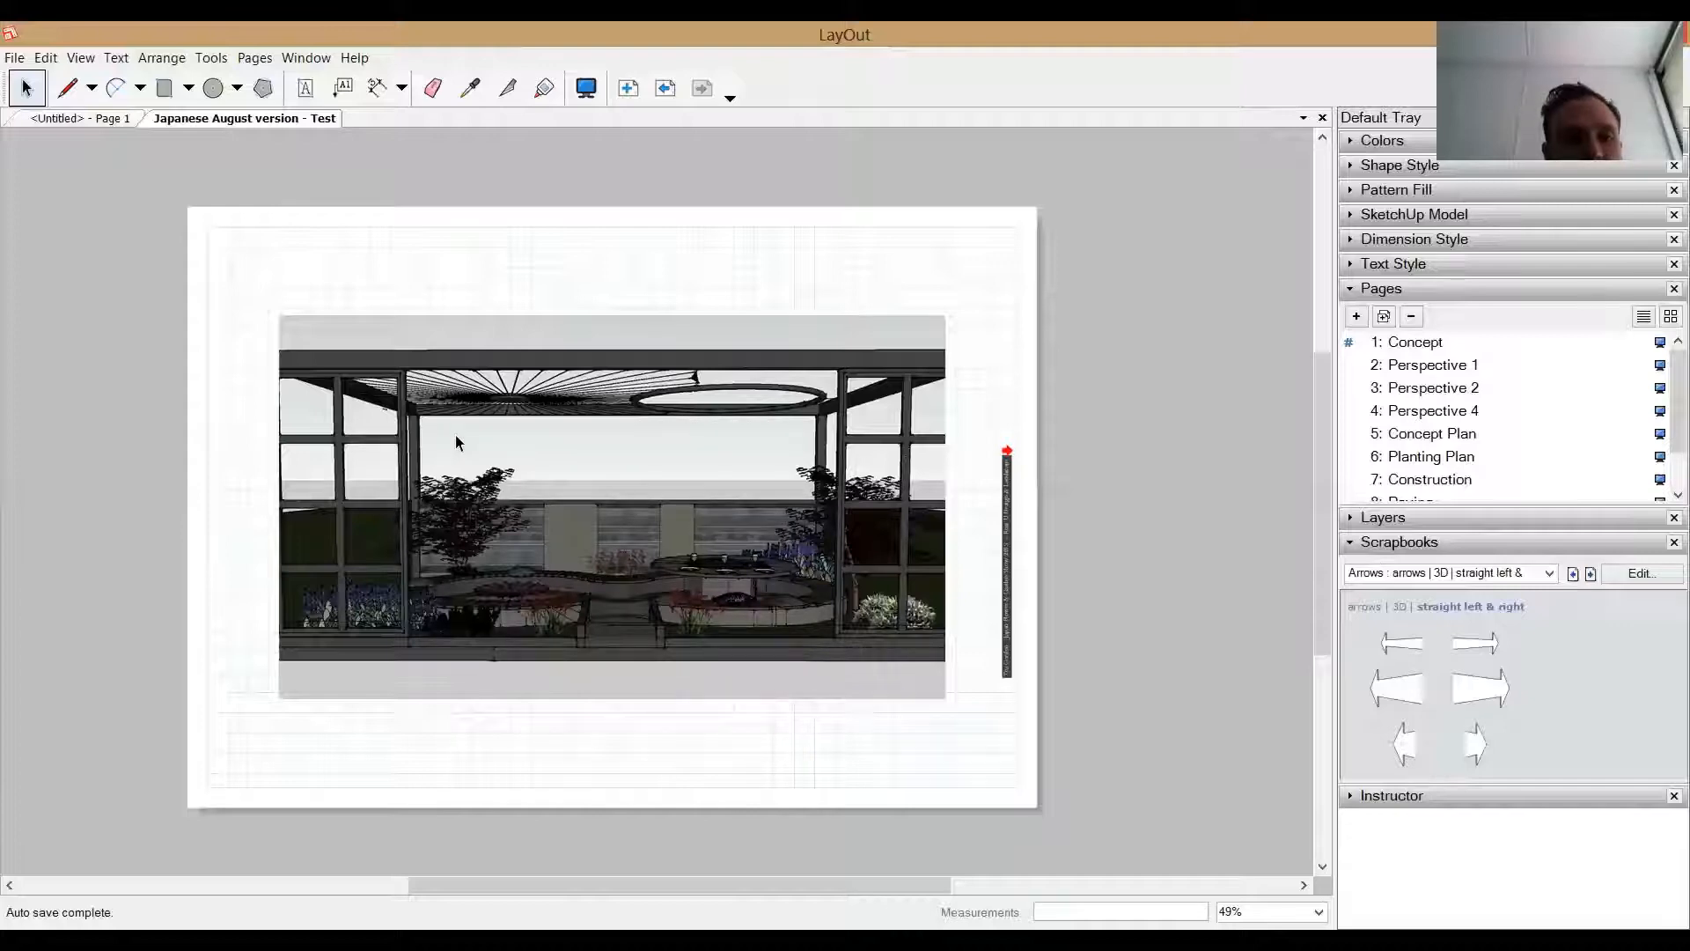
mouse_move(476, 427)
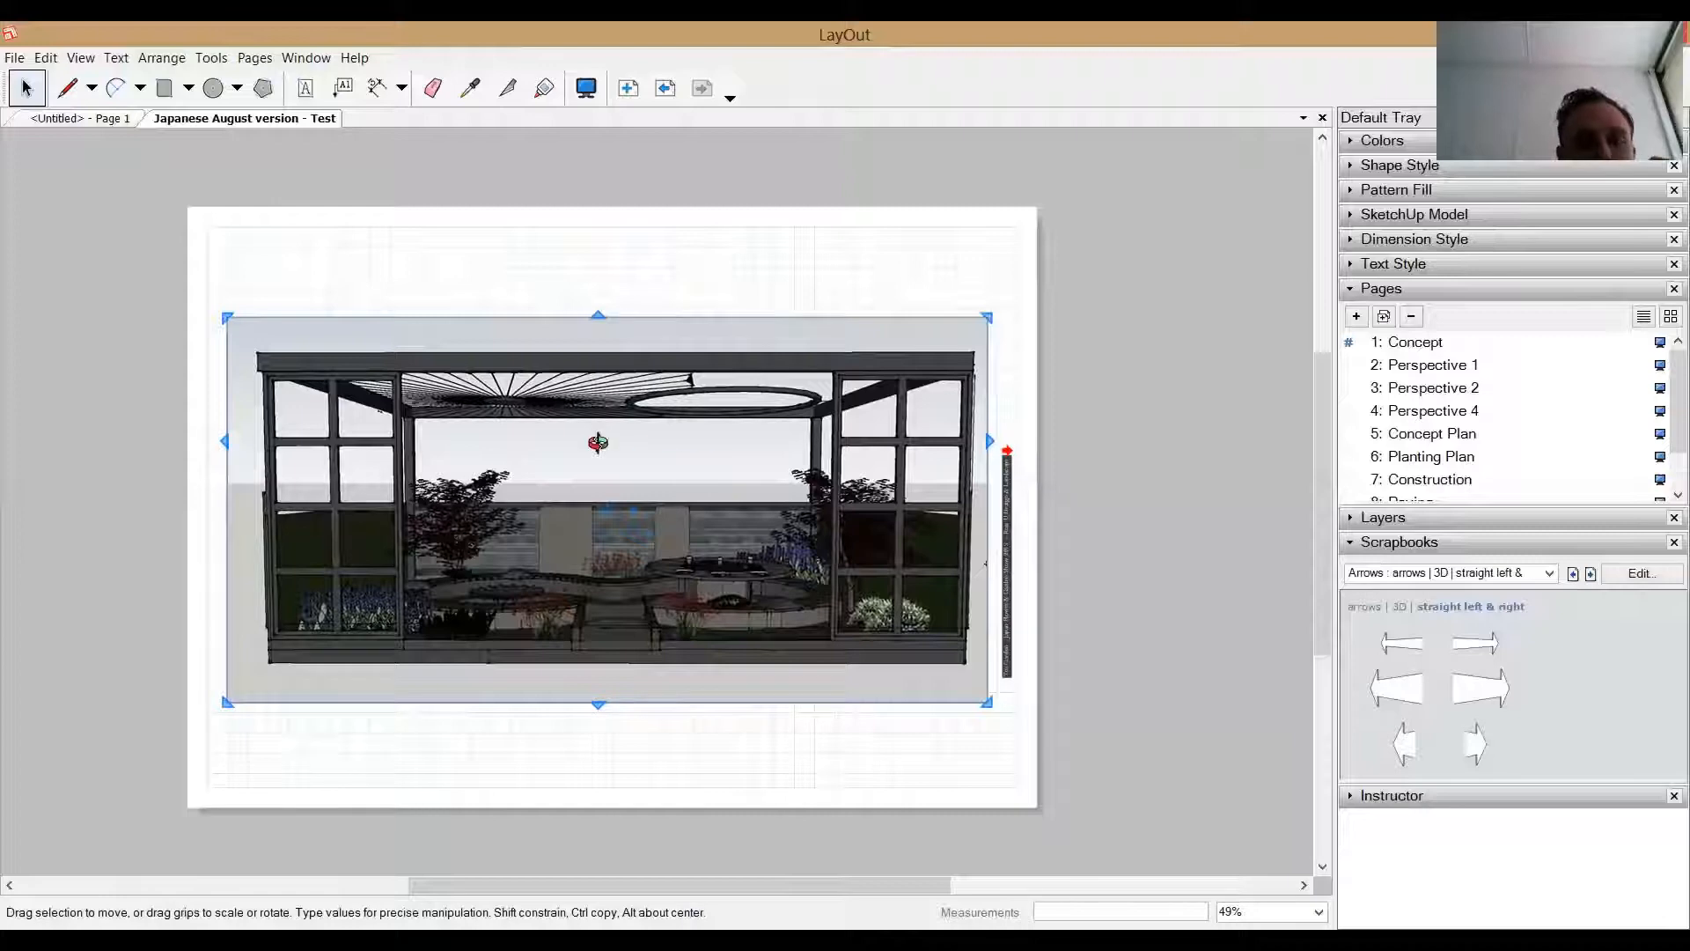
double_click(599, 442)
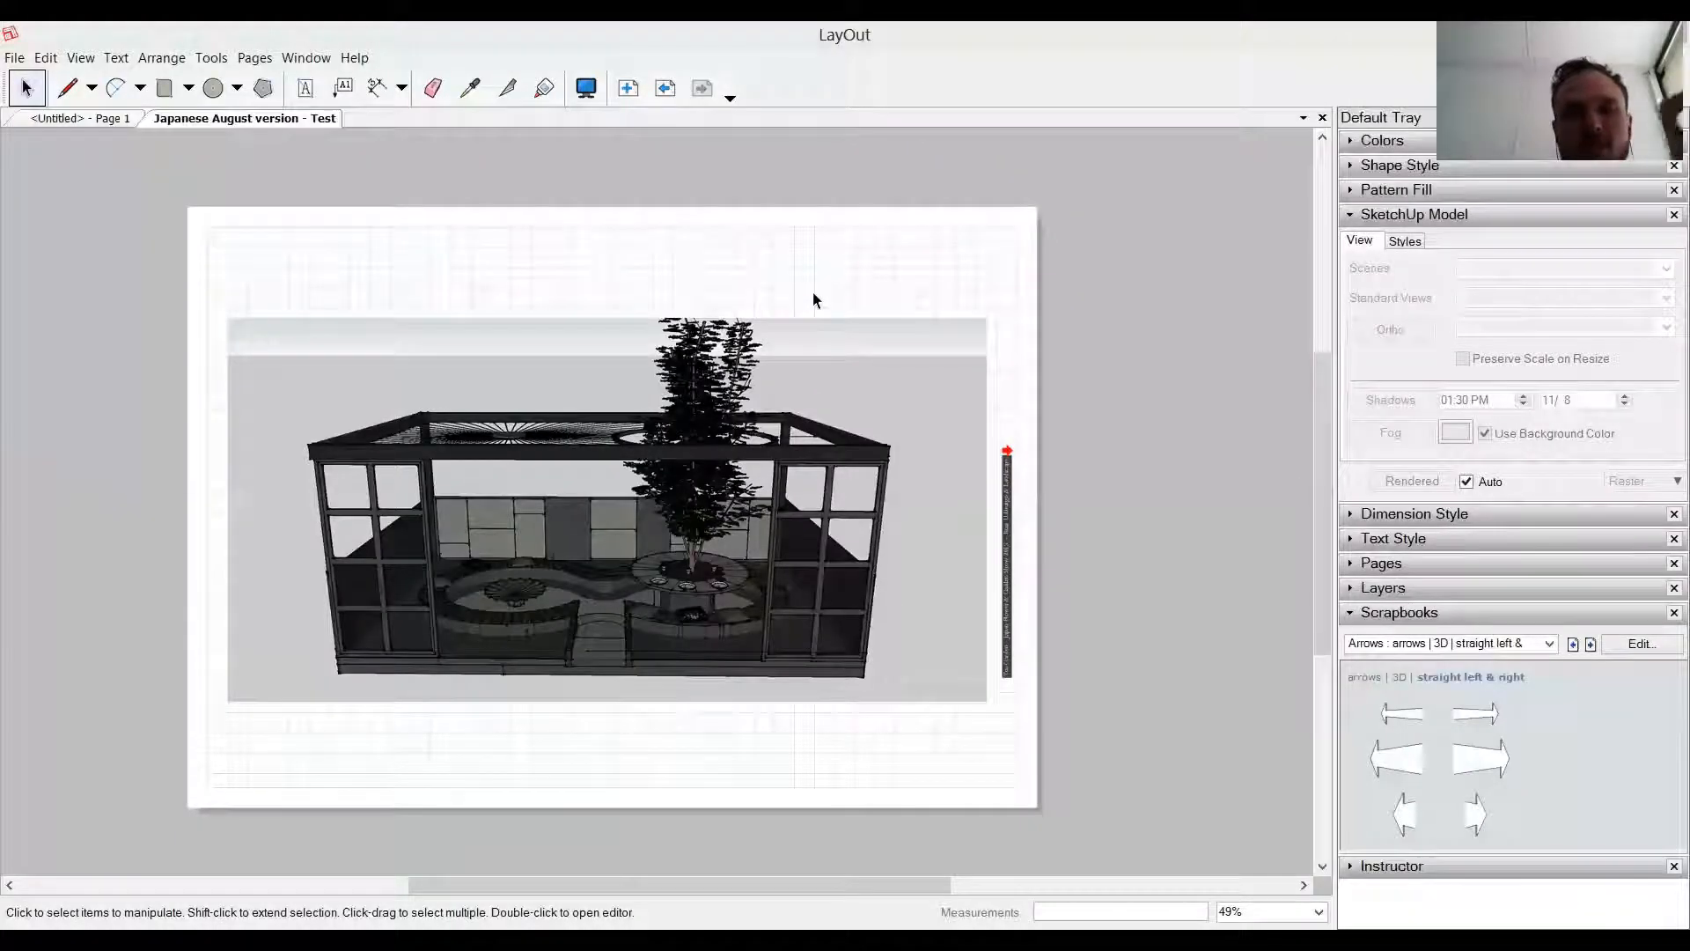
mouse_move(760, 394)
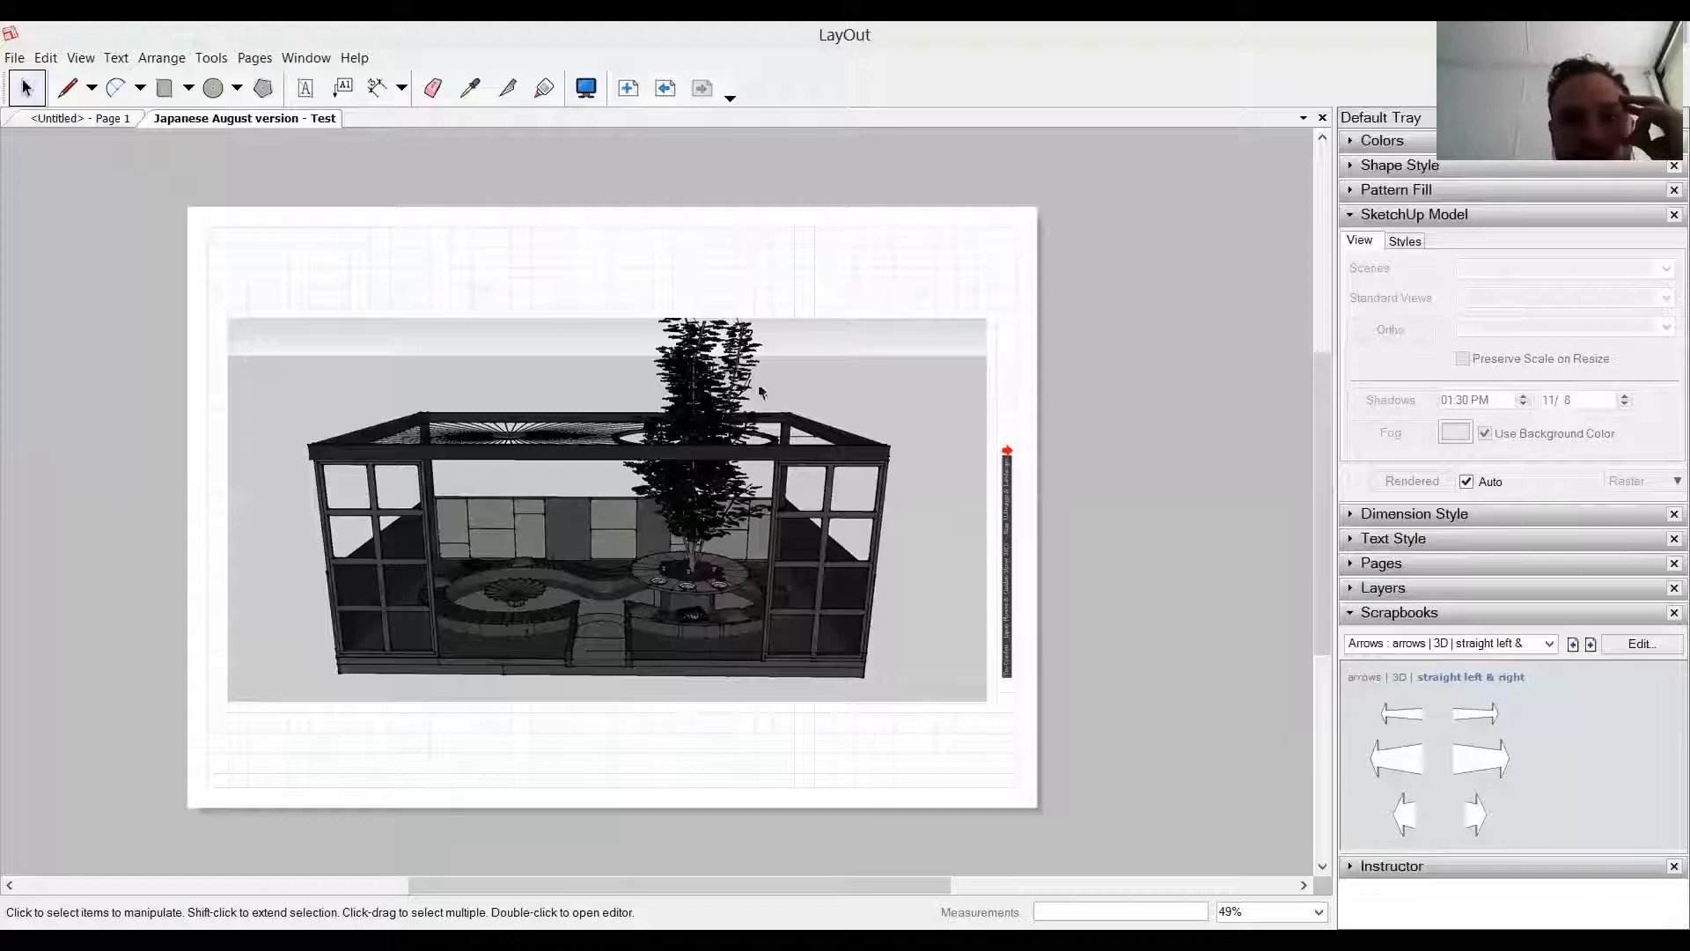
mouse_move(625, 346)
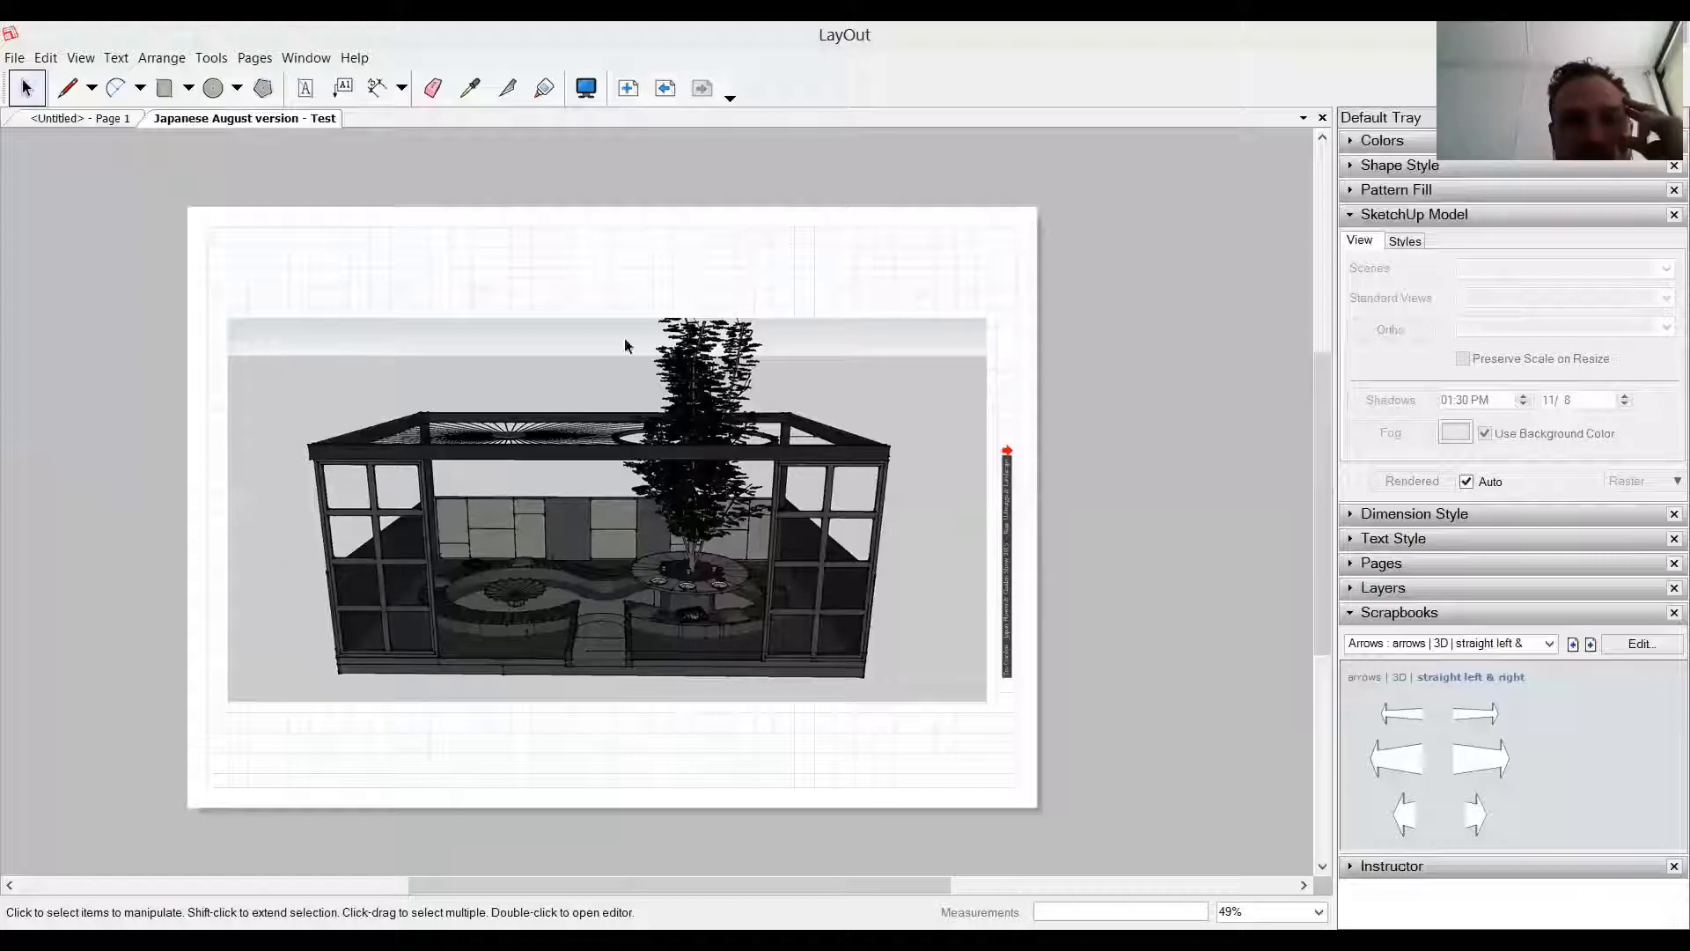
mouse_move(366, 403)
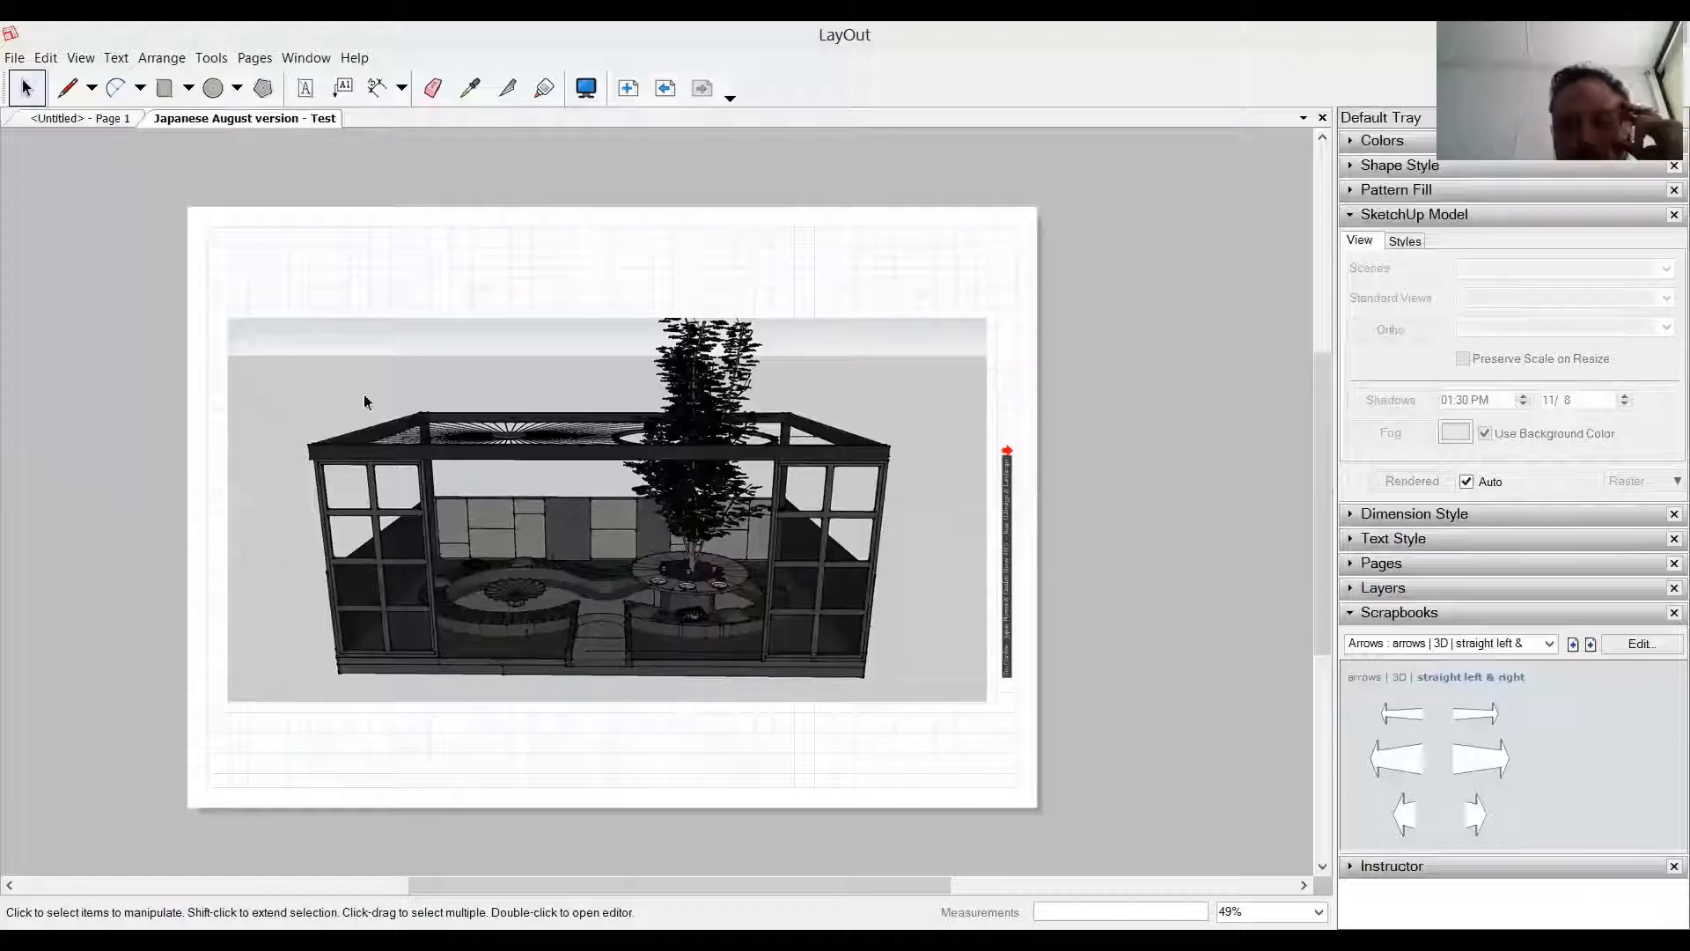
mouse_move(471, 442)
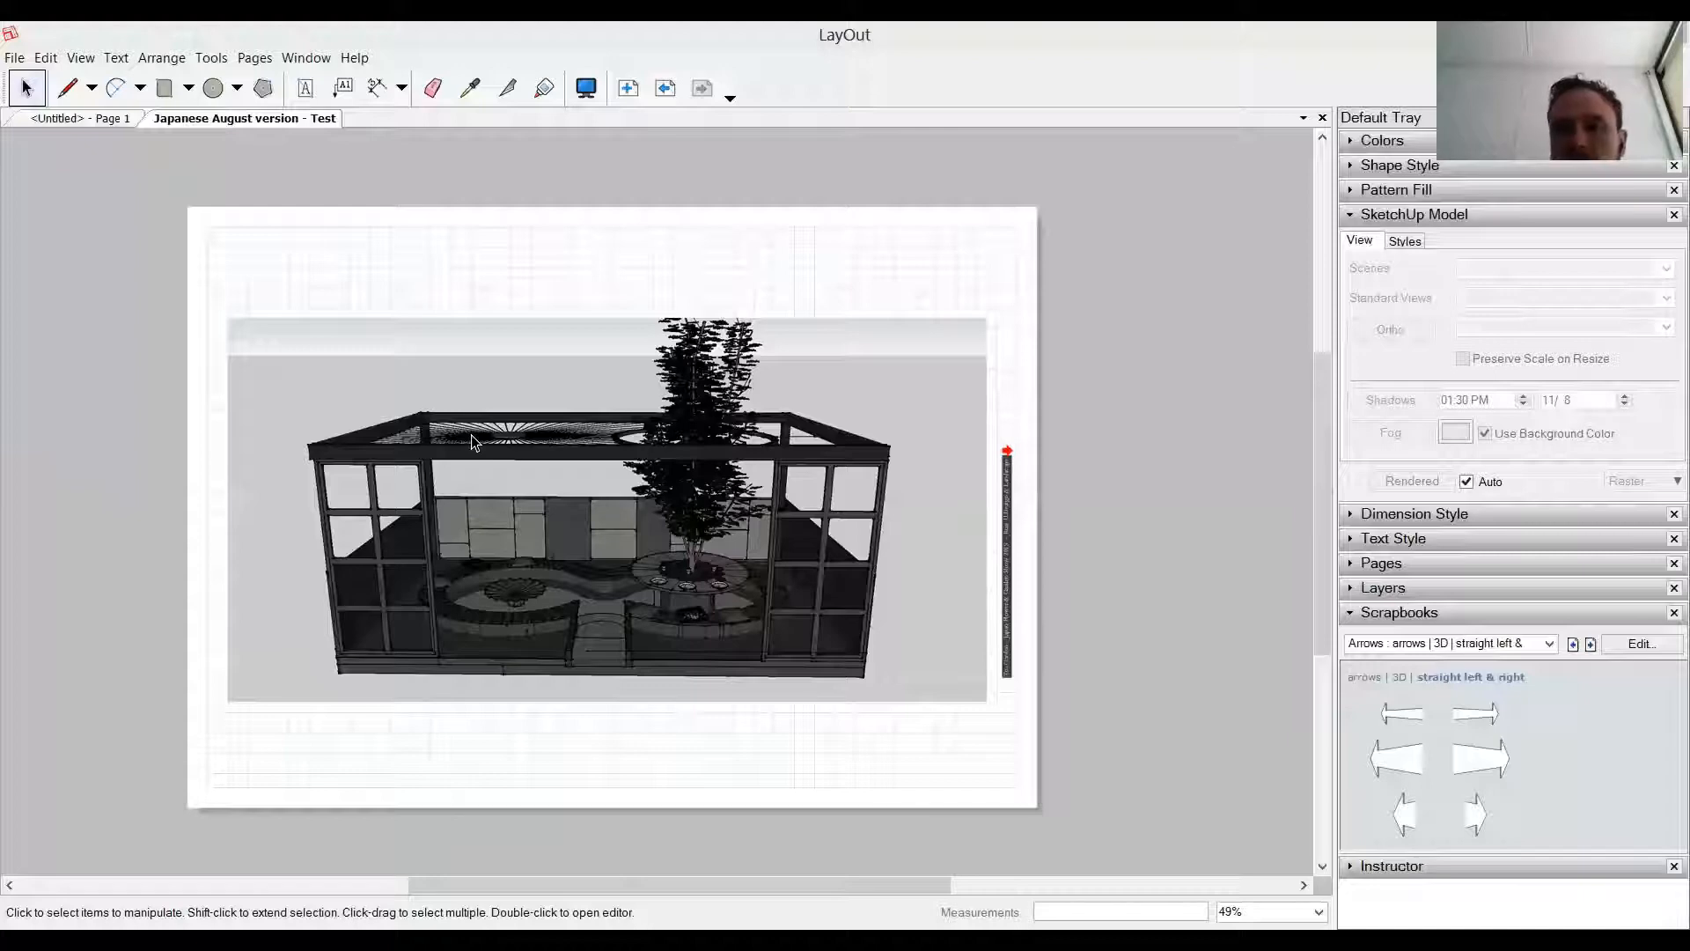
mouse_move(572, 406)
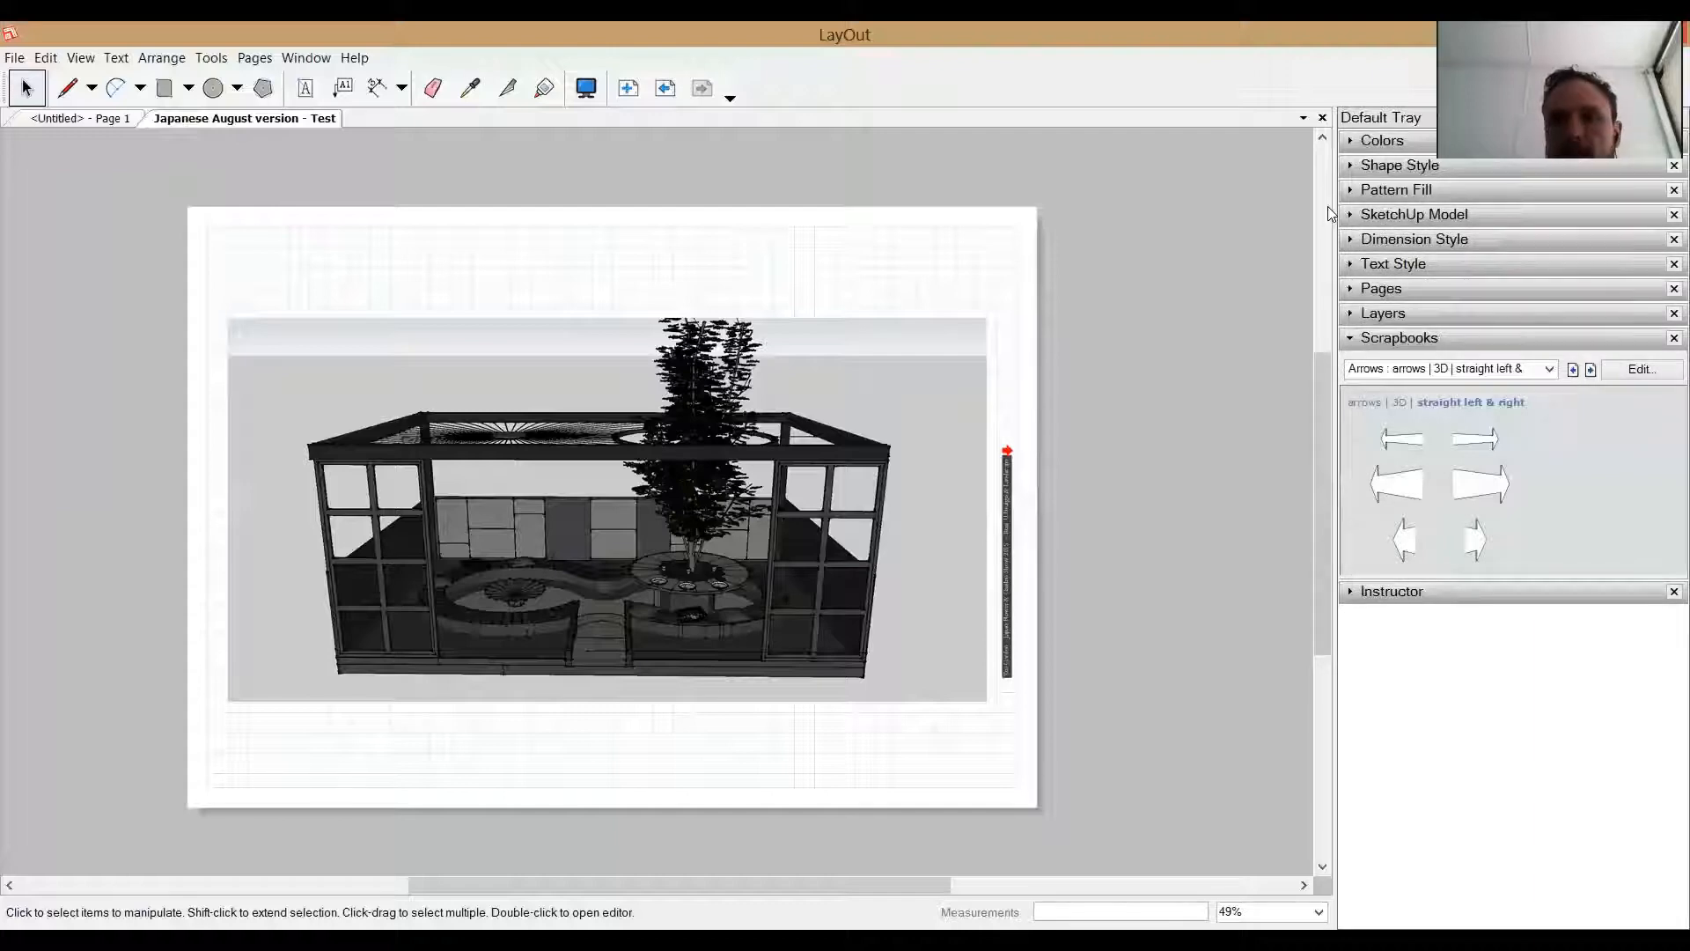
click(1414, 213)
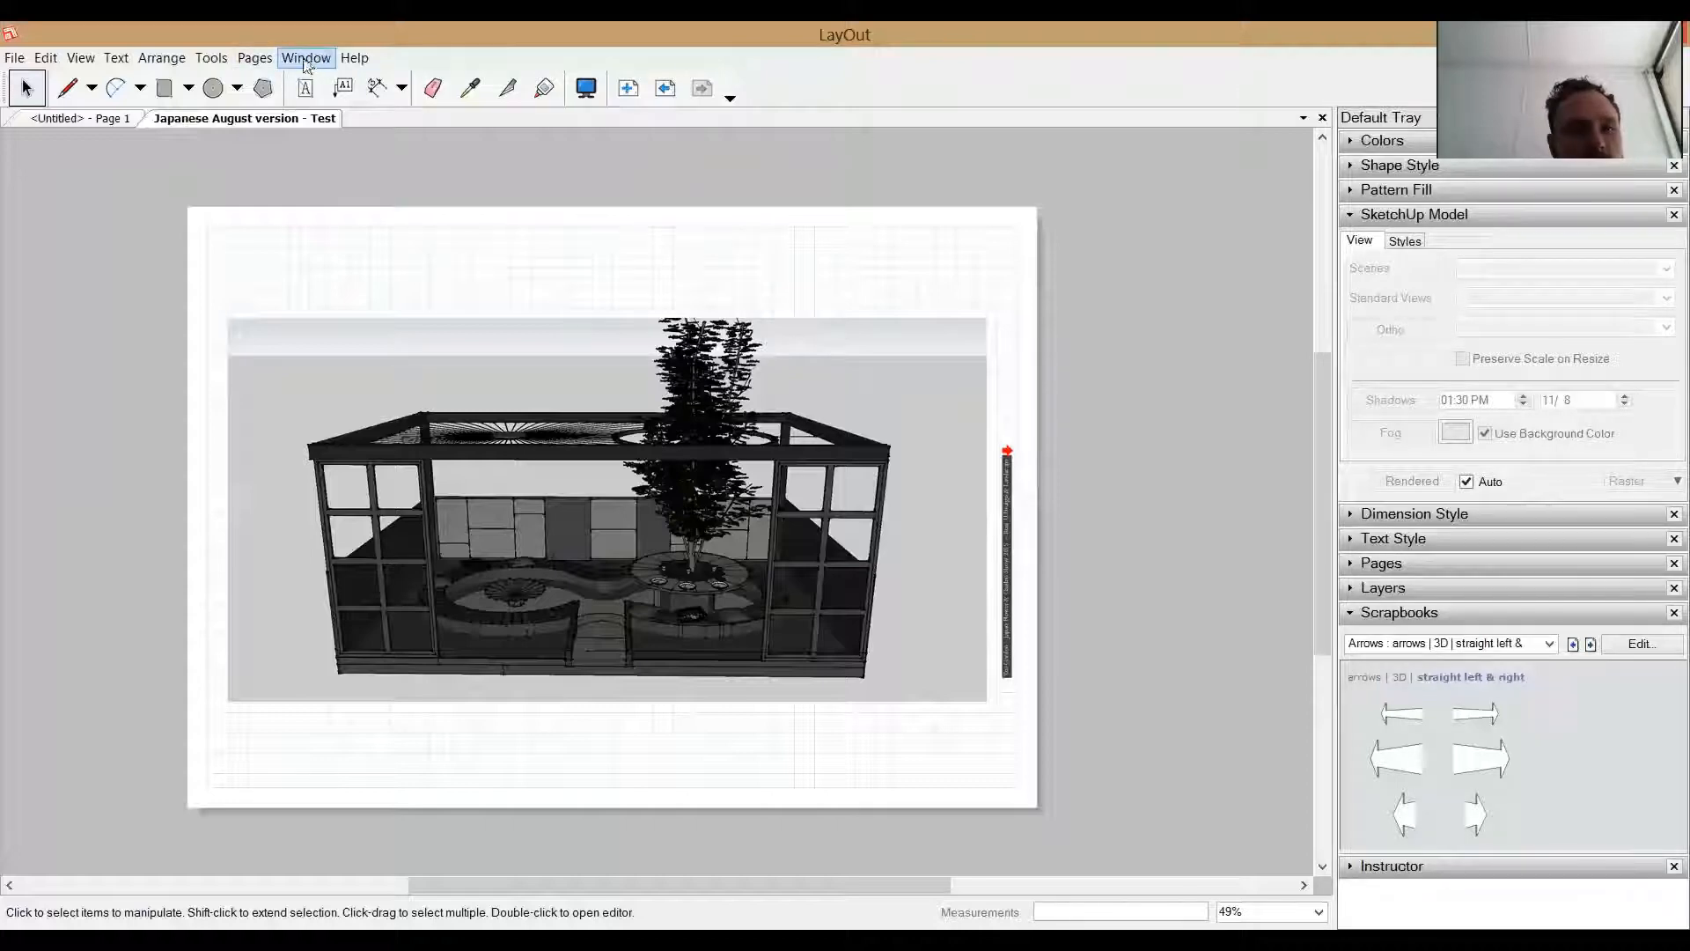
click(305, 57)
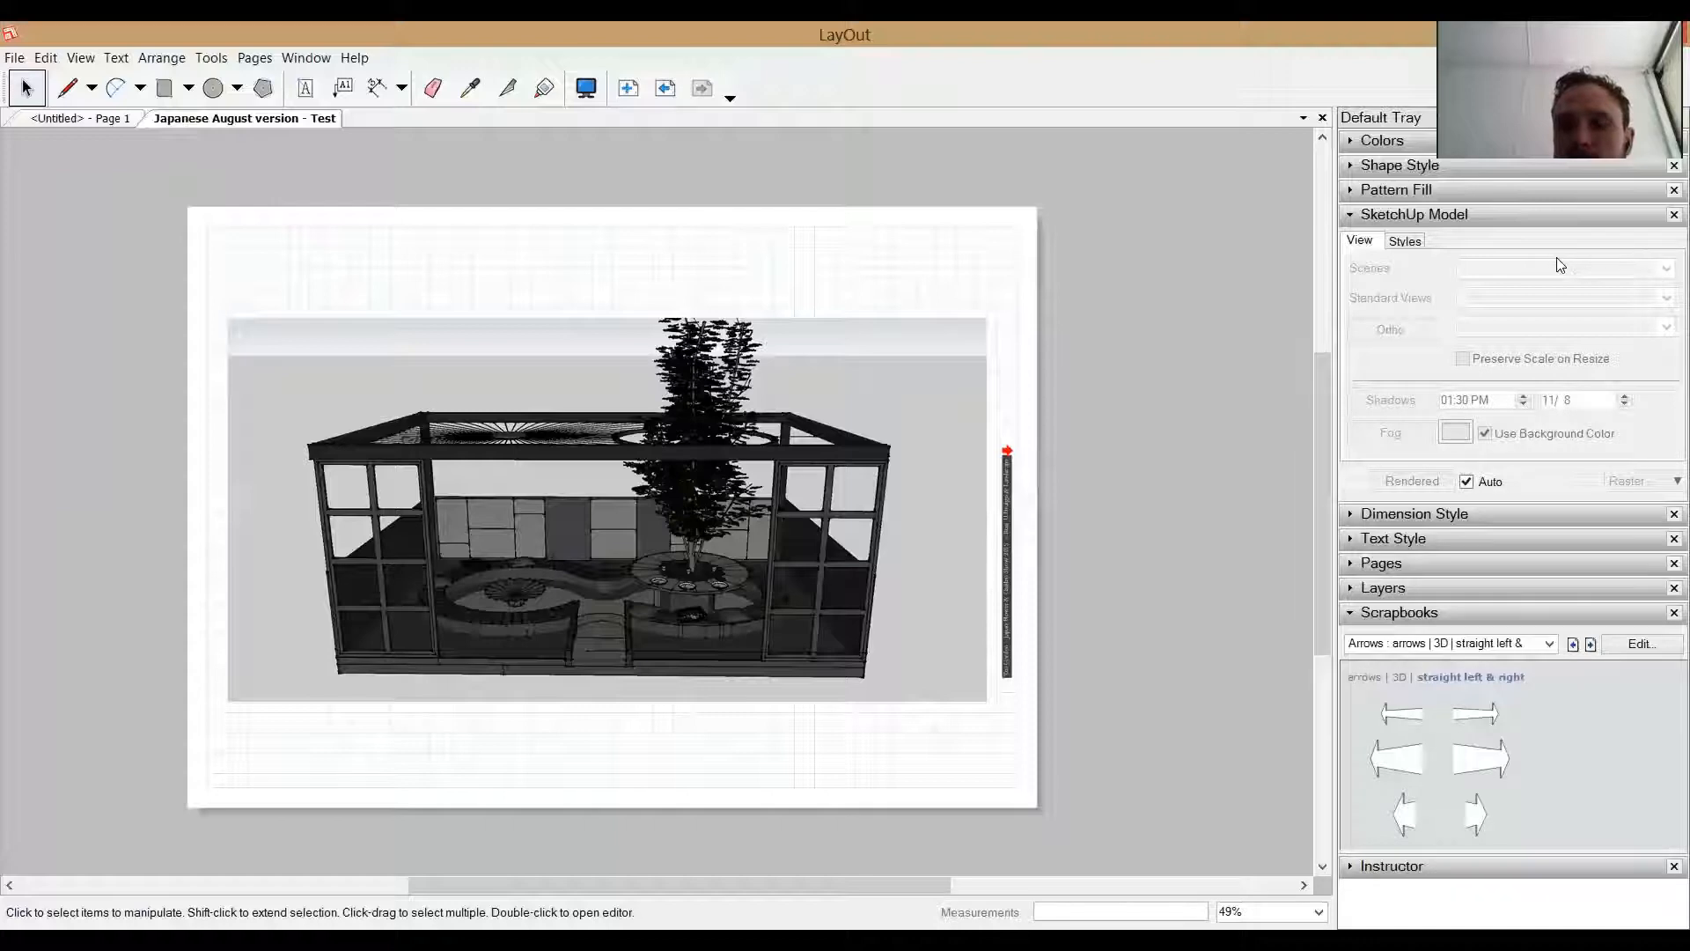
mouse_move(1518, 341)
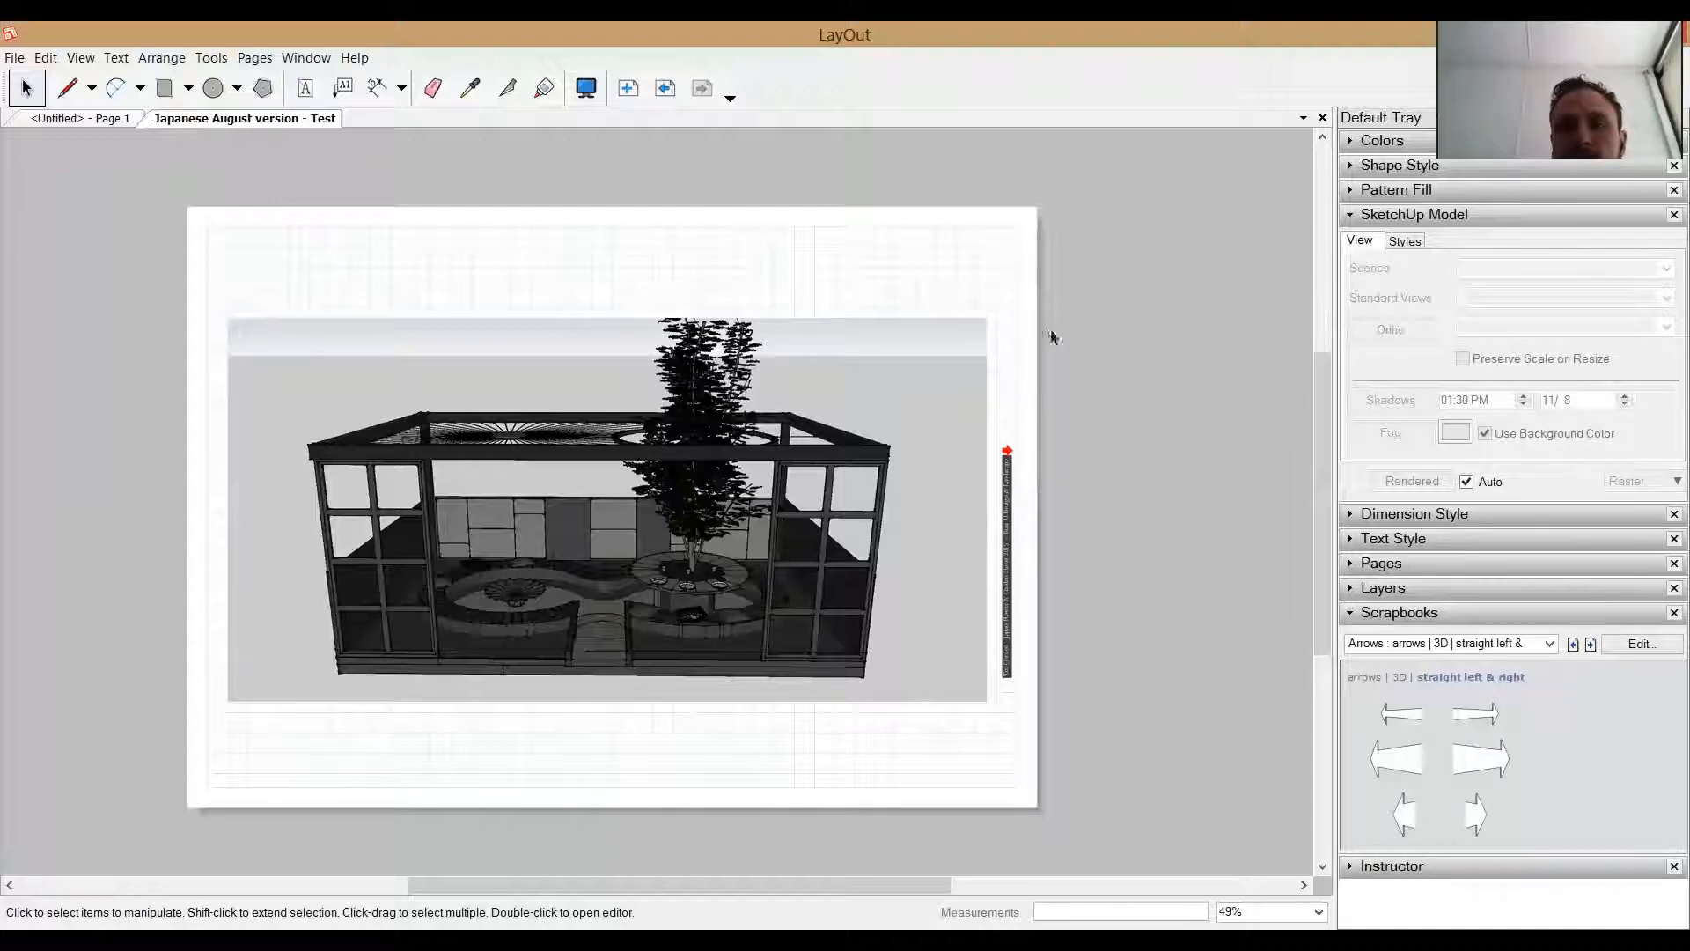
mouse_move(733, 469)
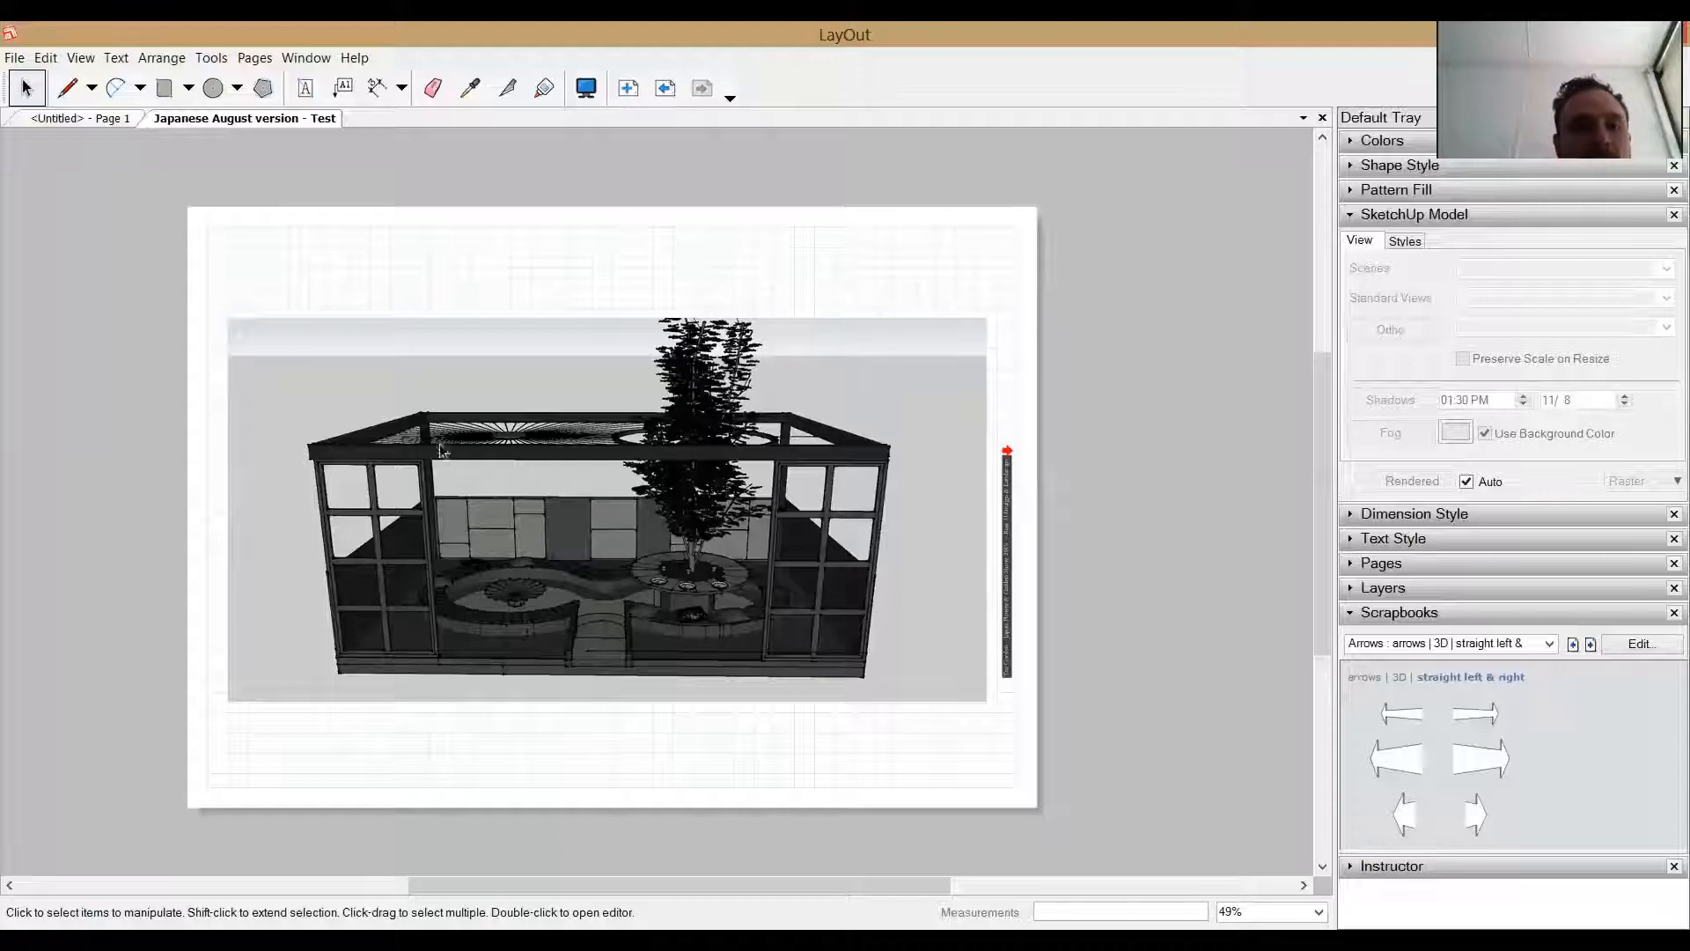
Select the garden viewport so the SketchUp Model tray shows its view settings.
click(604, 507)
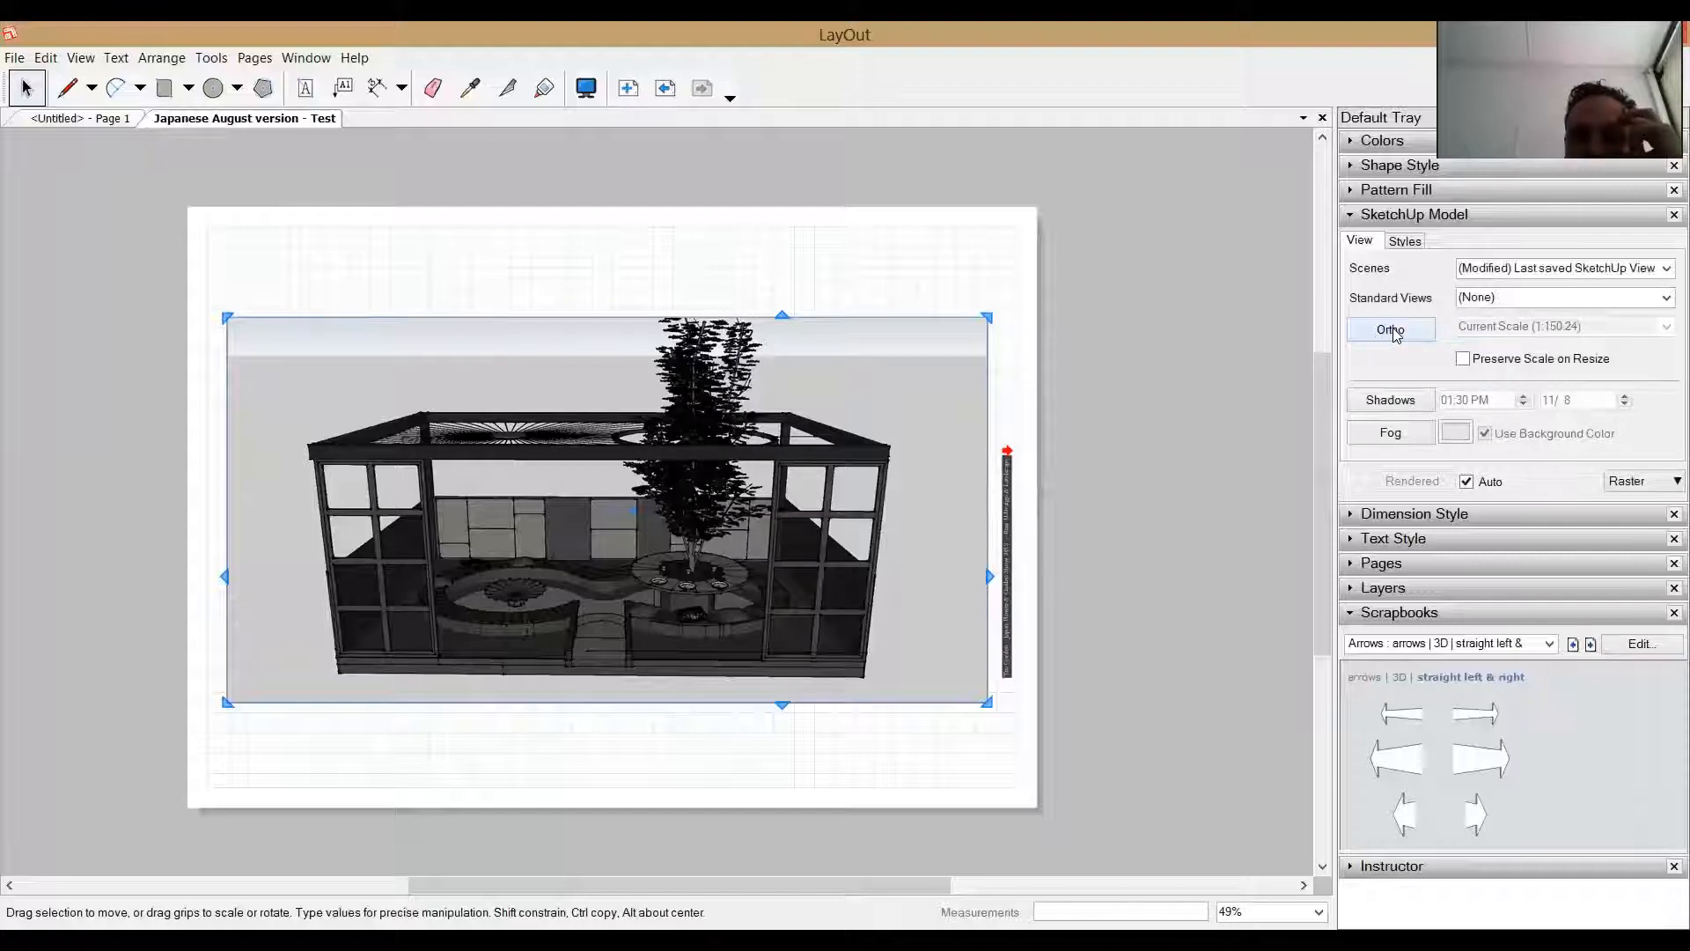
Turn on Ortho for the garden viewport, giving a tiny orthographic view near 1:300.
click(1391, 330)
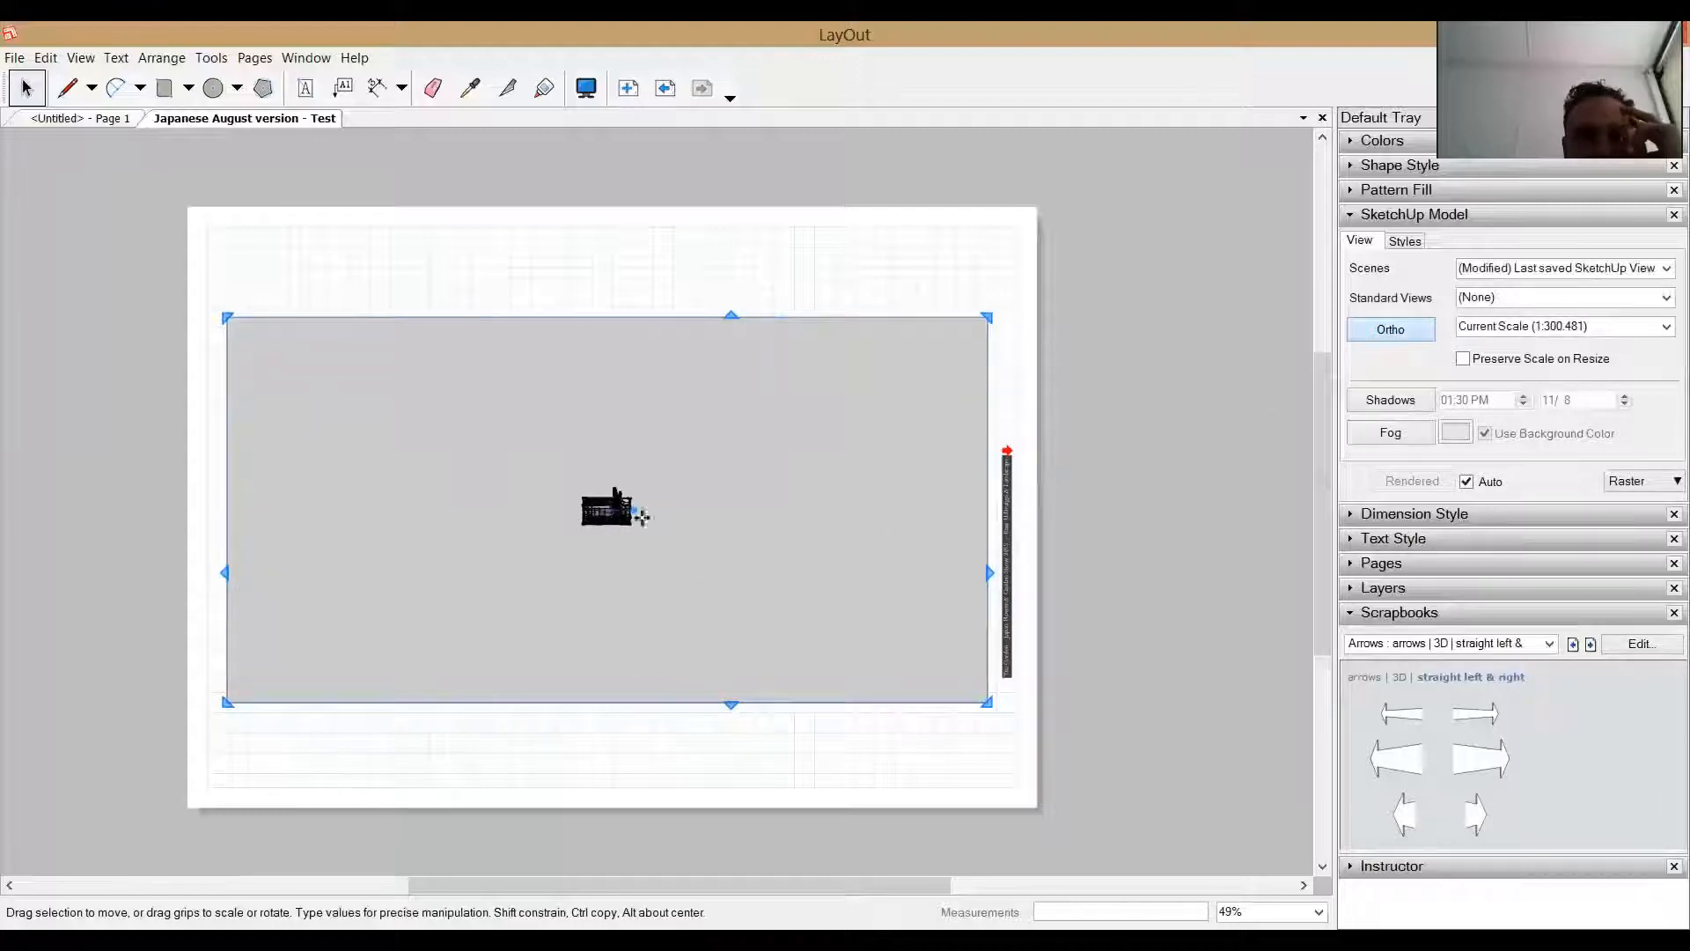
mouse_move(611, 542)
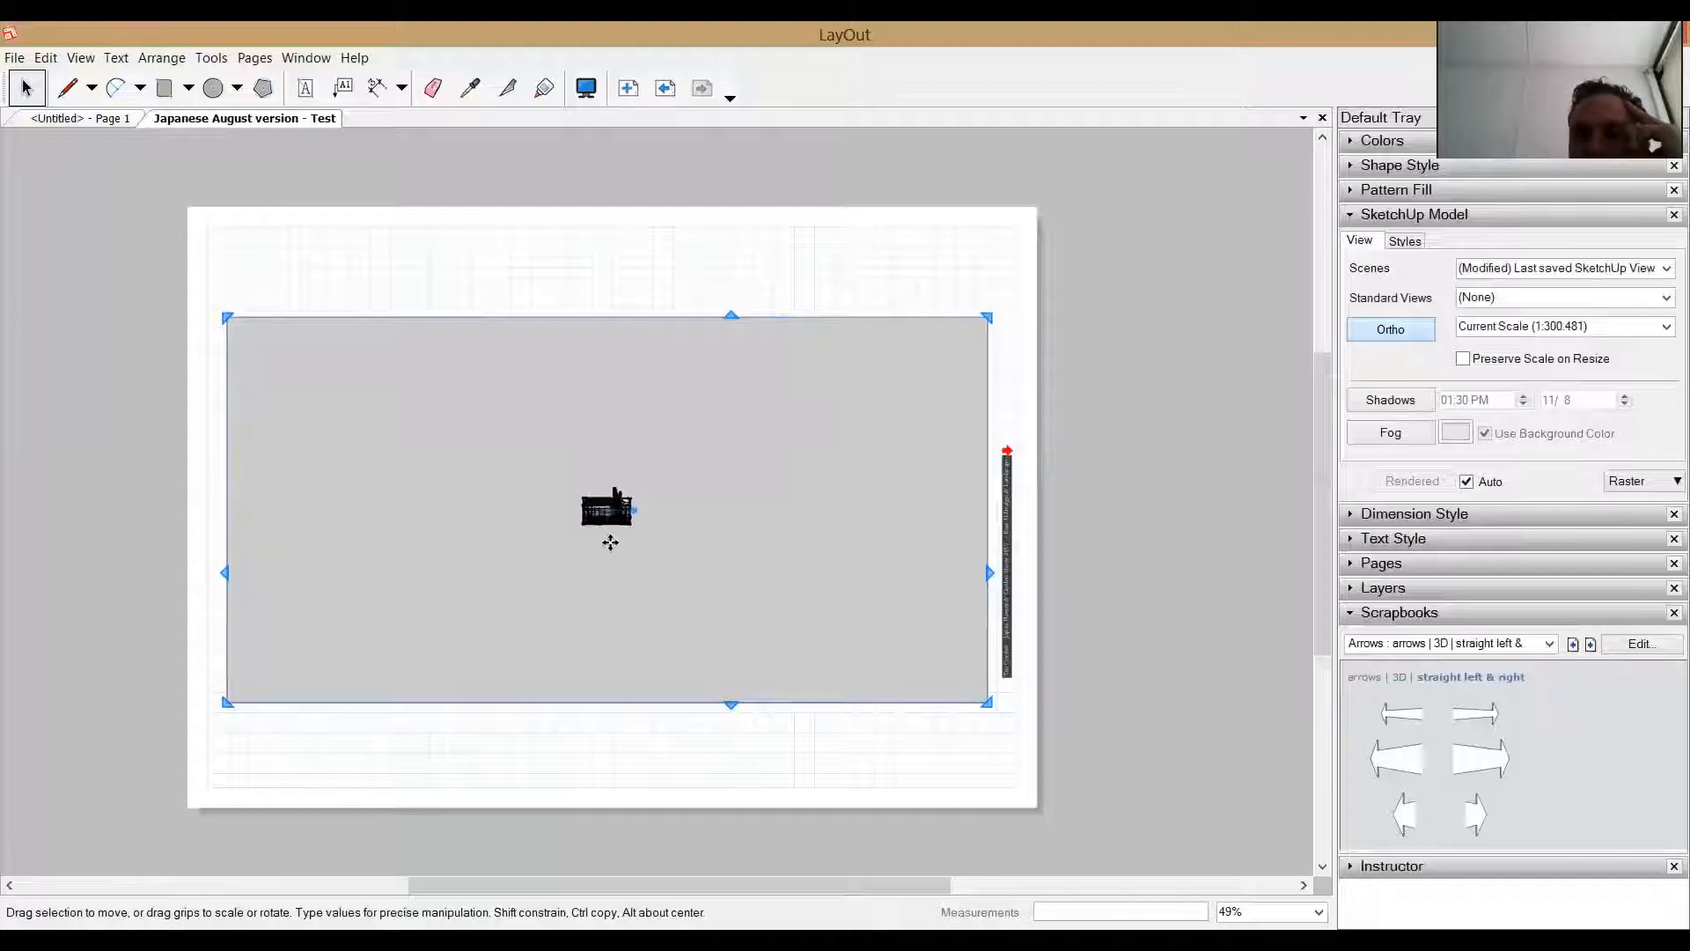
scroll(up, 3)
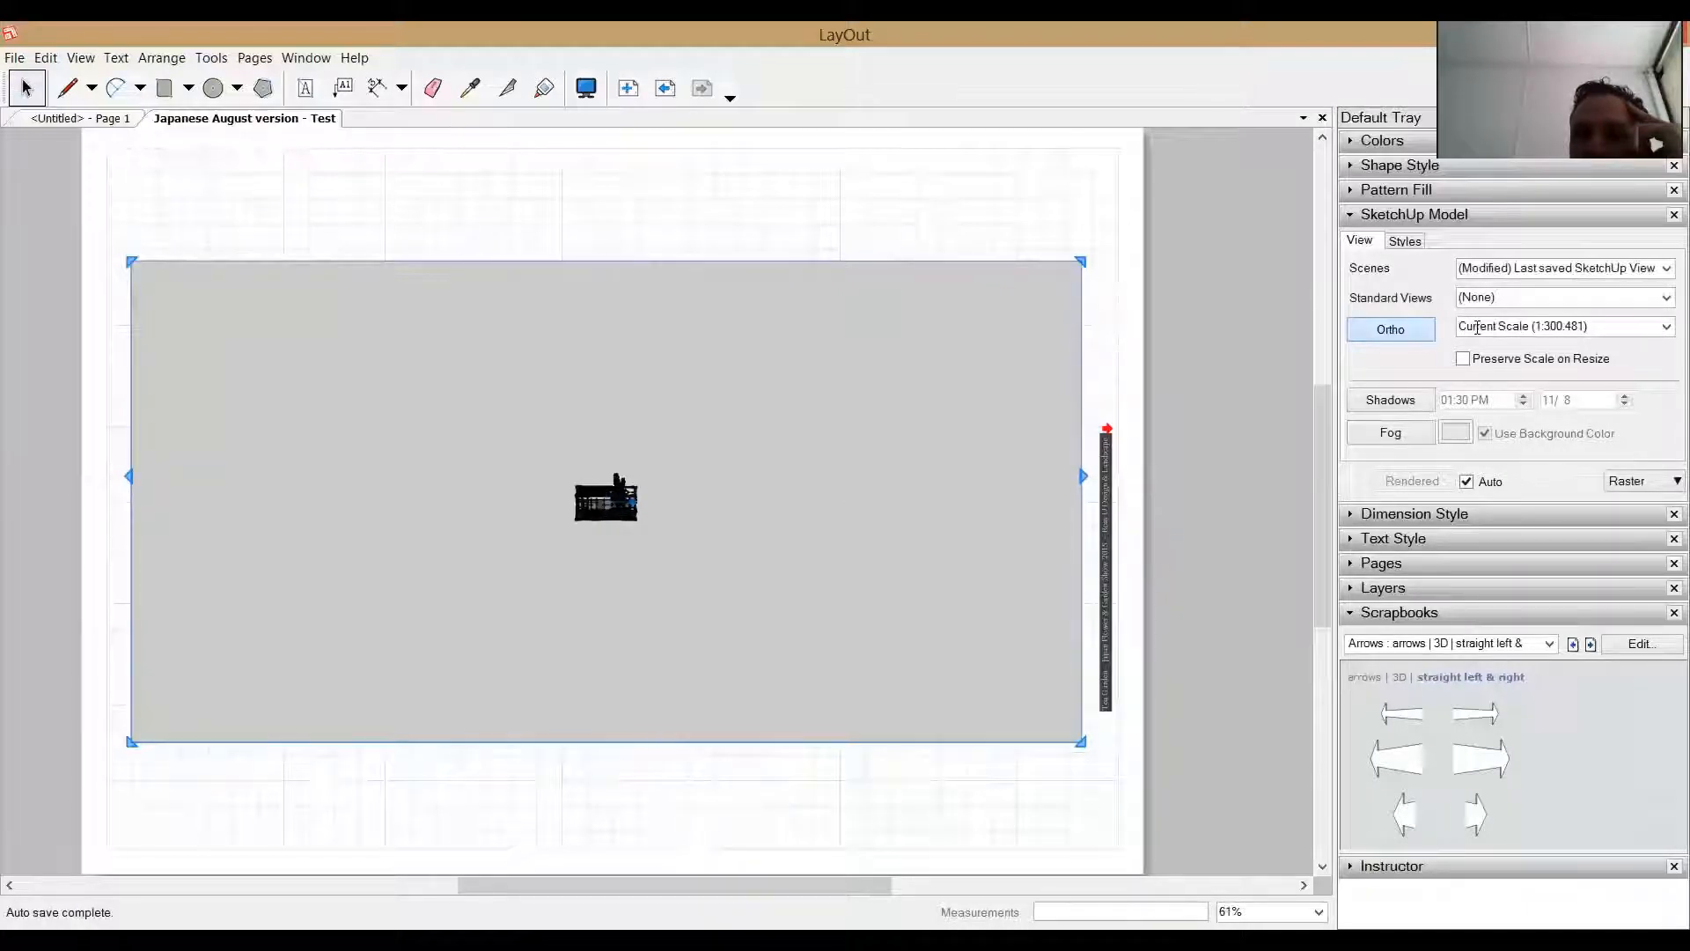
Set the garden viewport's drawing scale to 1mm:50mm (1:50).
click(1667, 325)
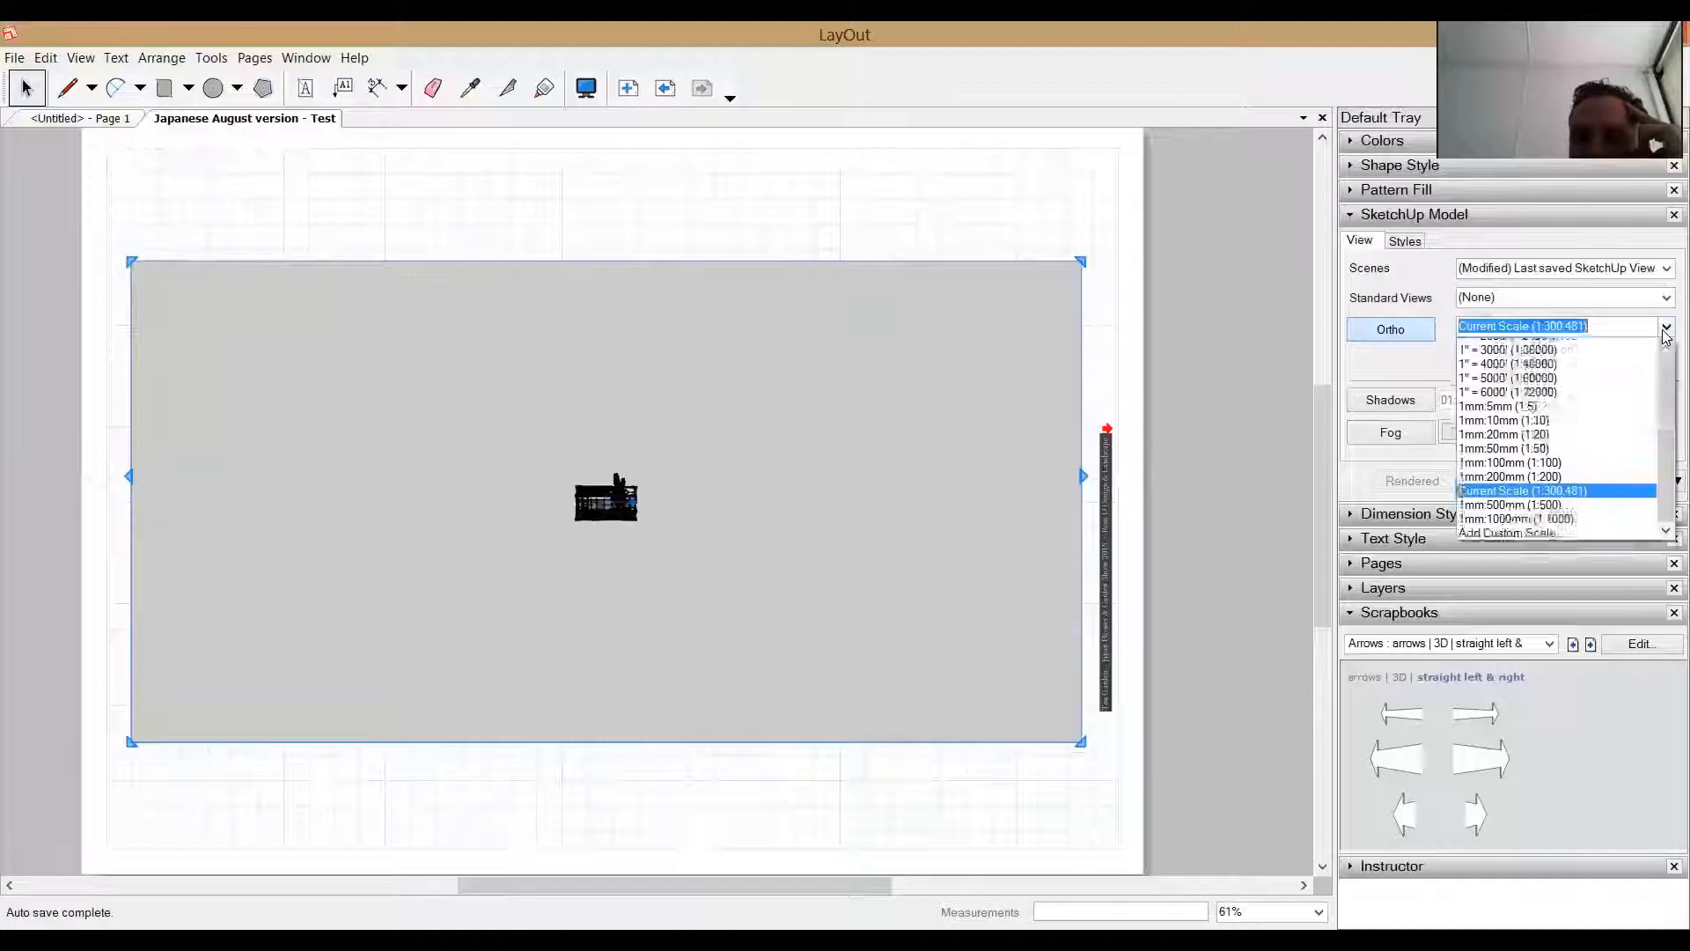
scroll(up, 3)
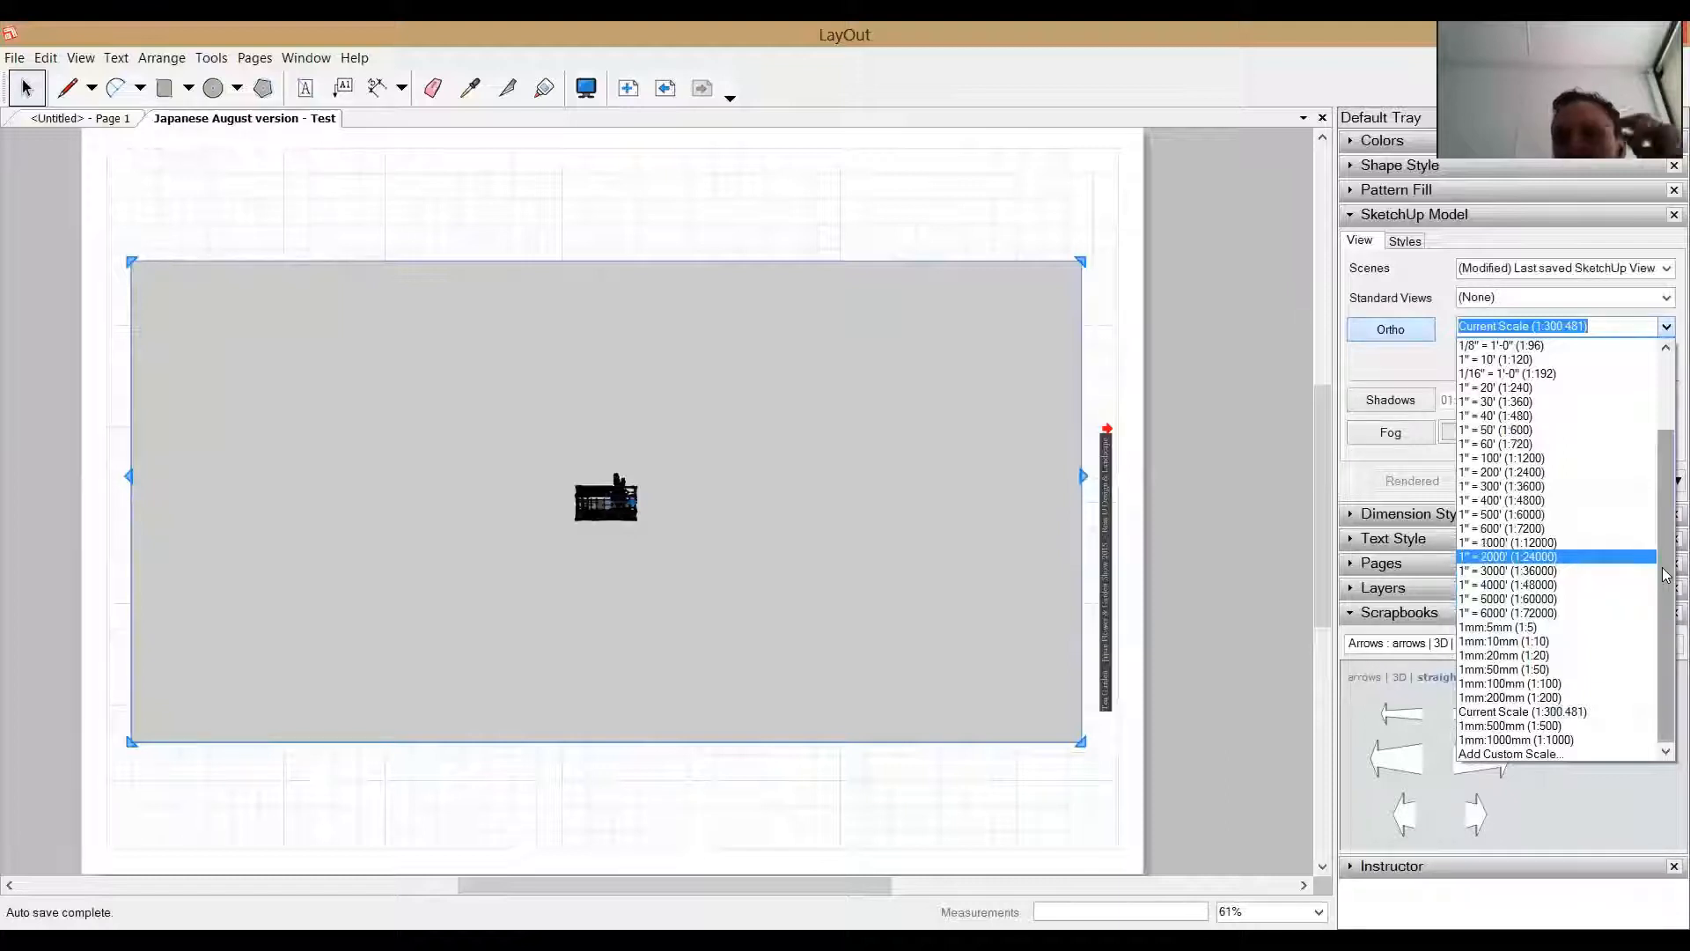
mouse_move(1564, 711)
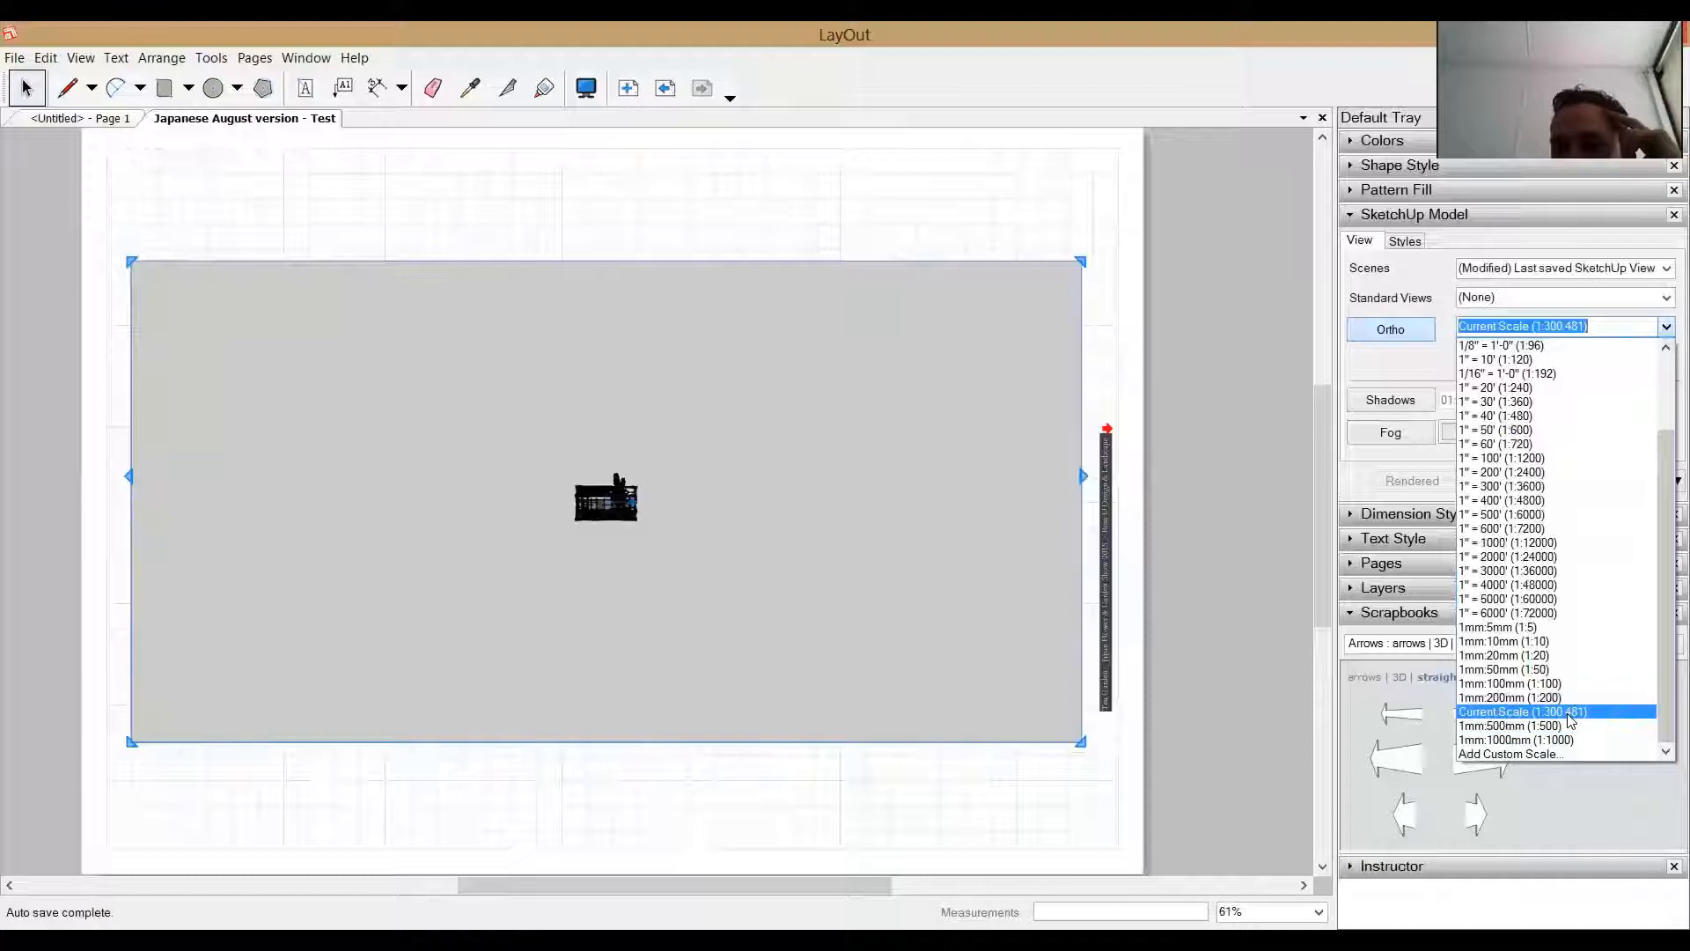
mouse_move(1552, 669)
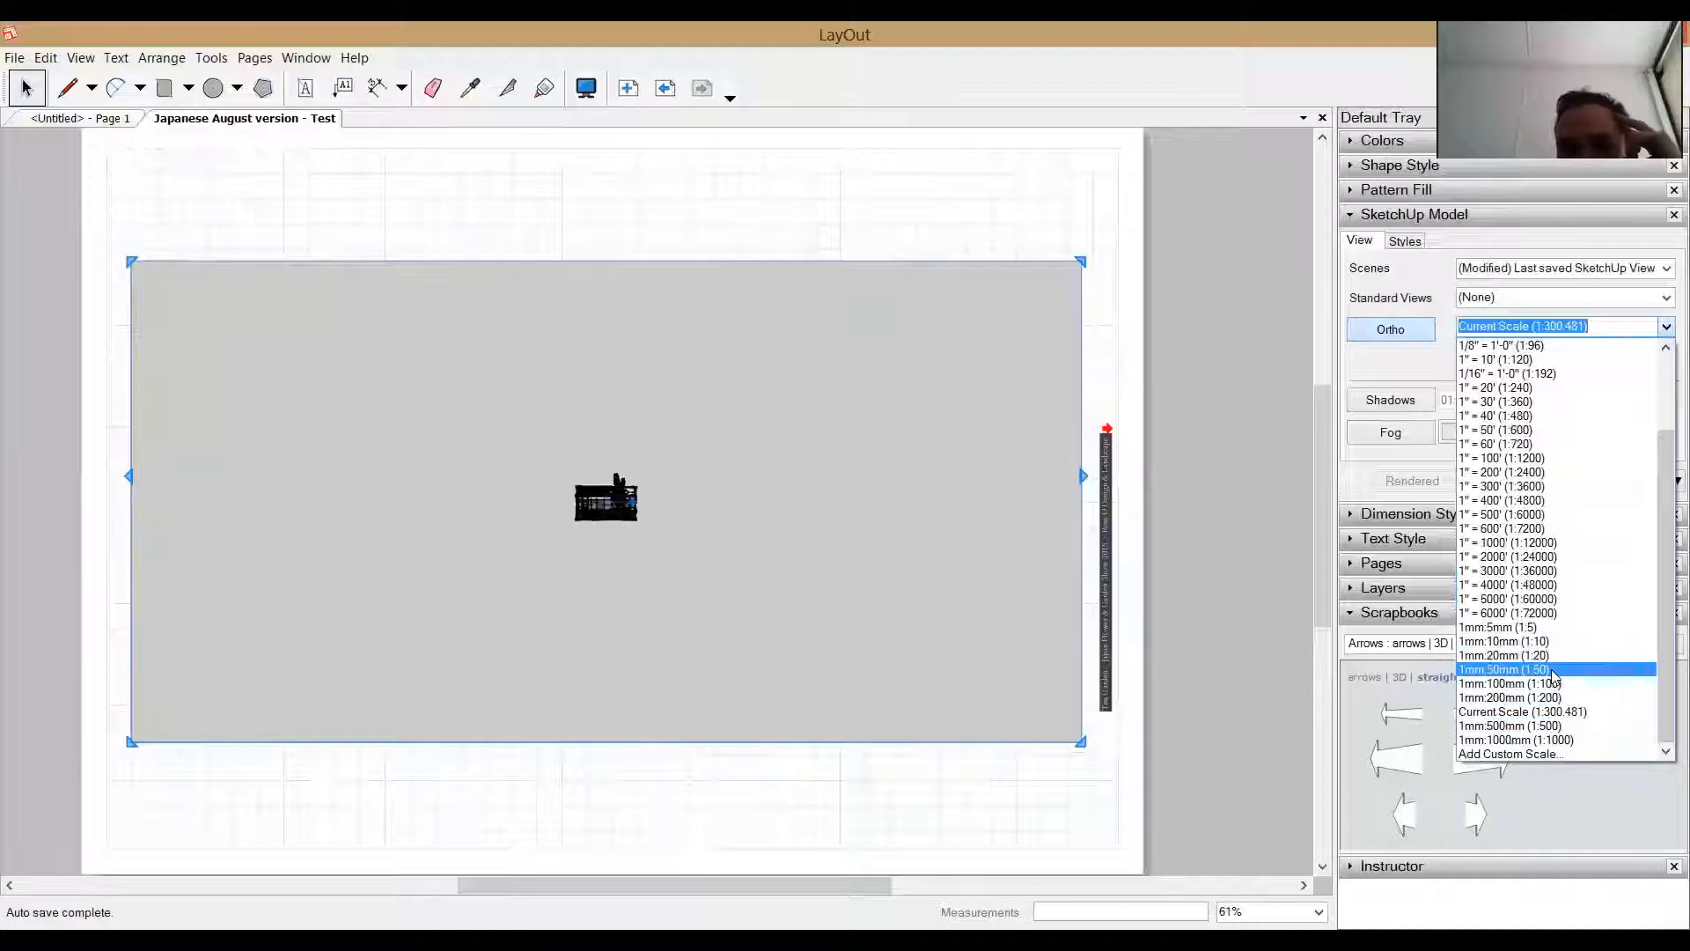
click(1499, 669)
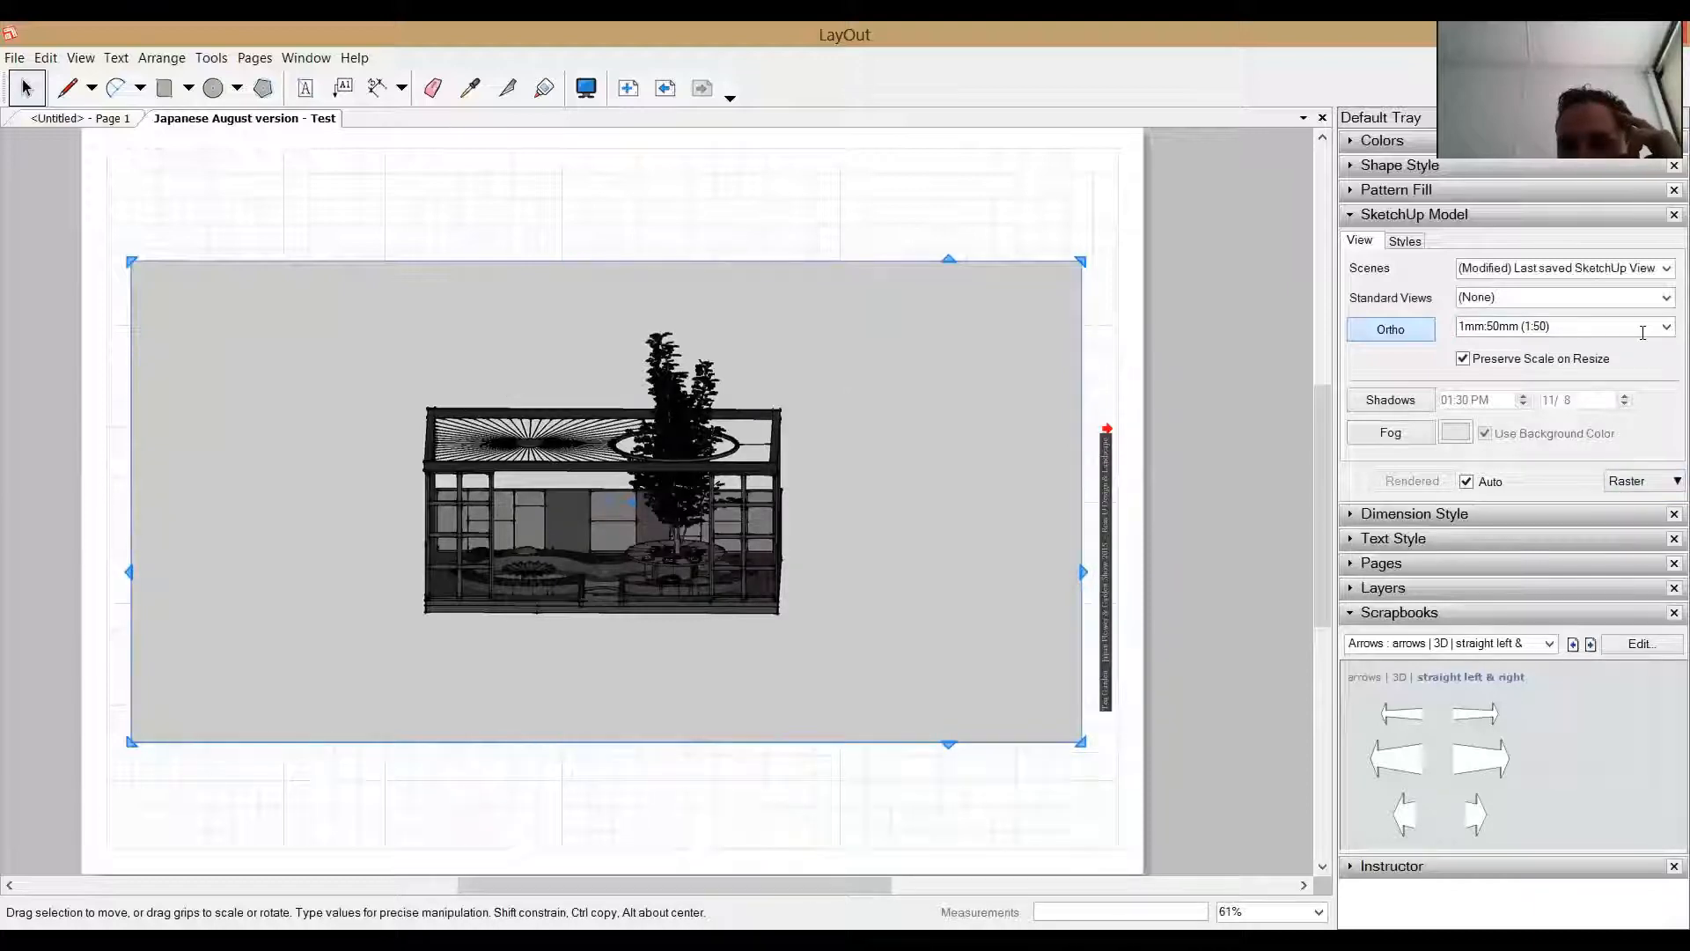
Change the garden viewport's drawing scale to 1mm:20mm (1:20).
click(1665, 326)
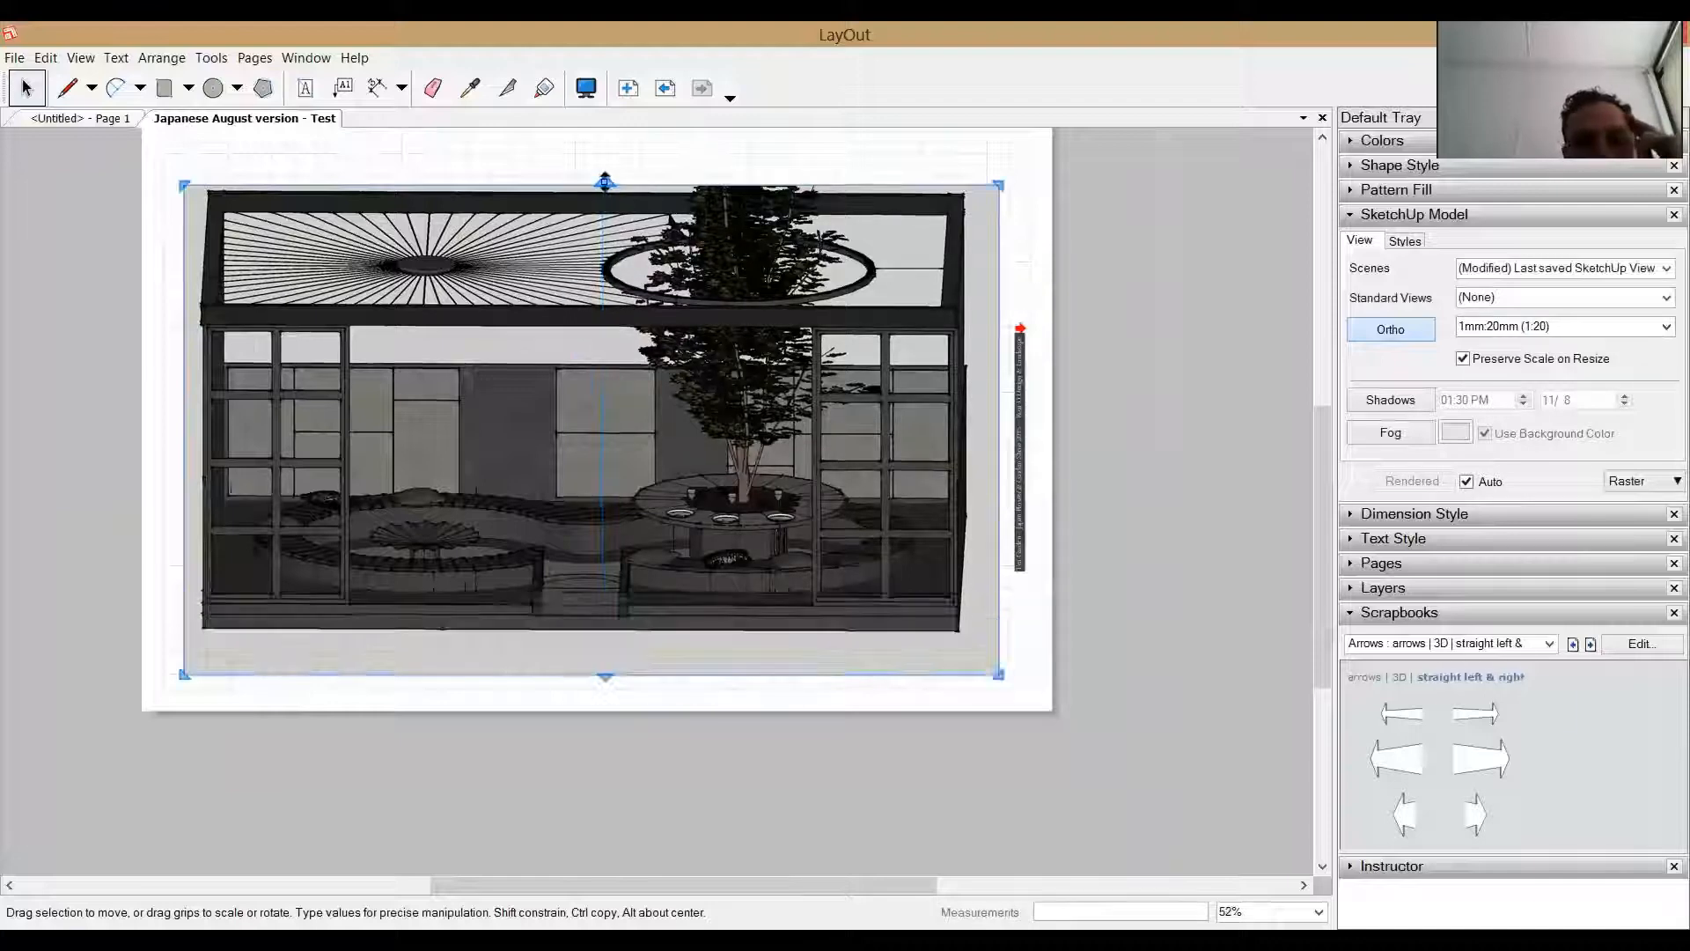
Stretch the viewport's top edge upward to show more of the tree, keeping 1:20.
drag(604, 182, 604, 150)
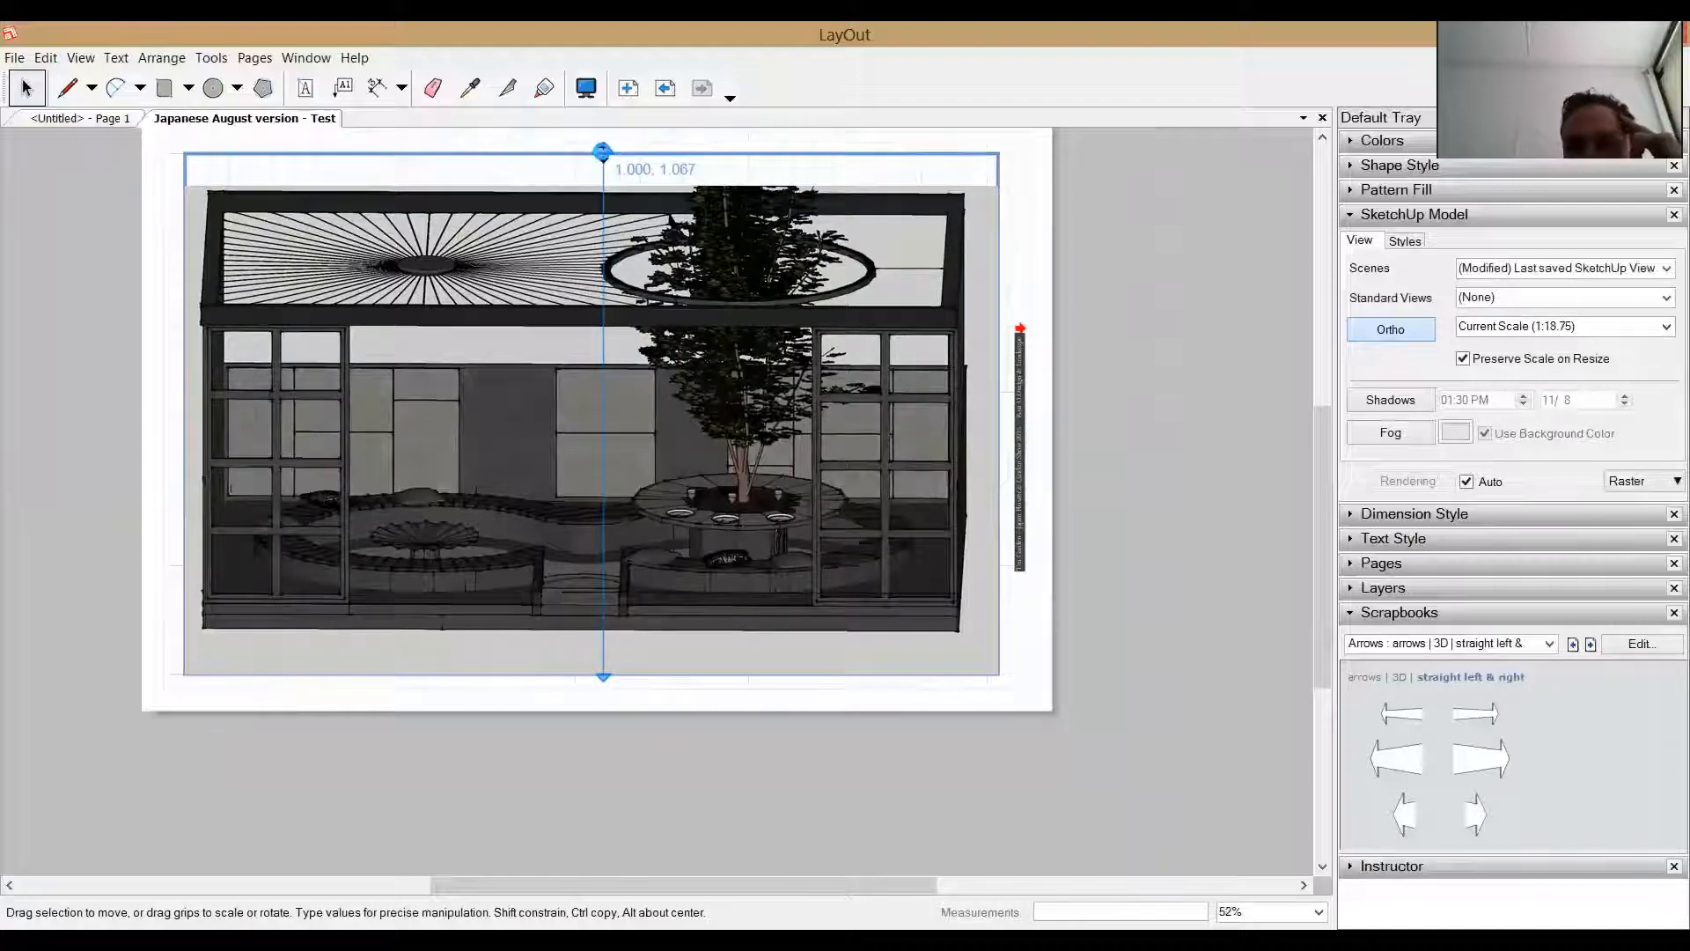
click(1561, 326)
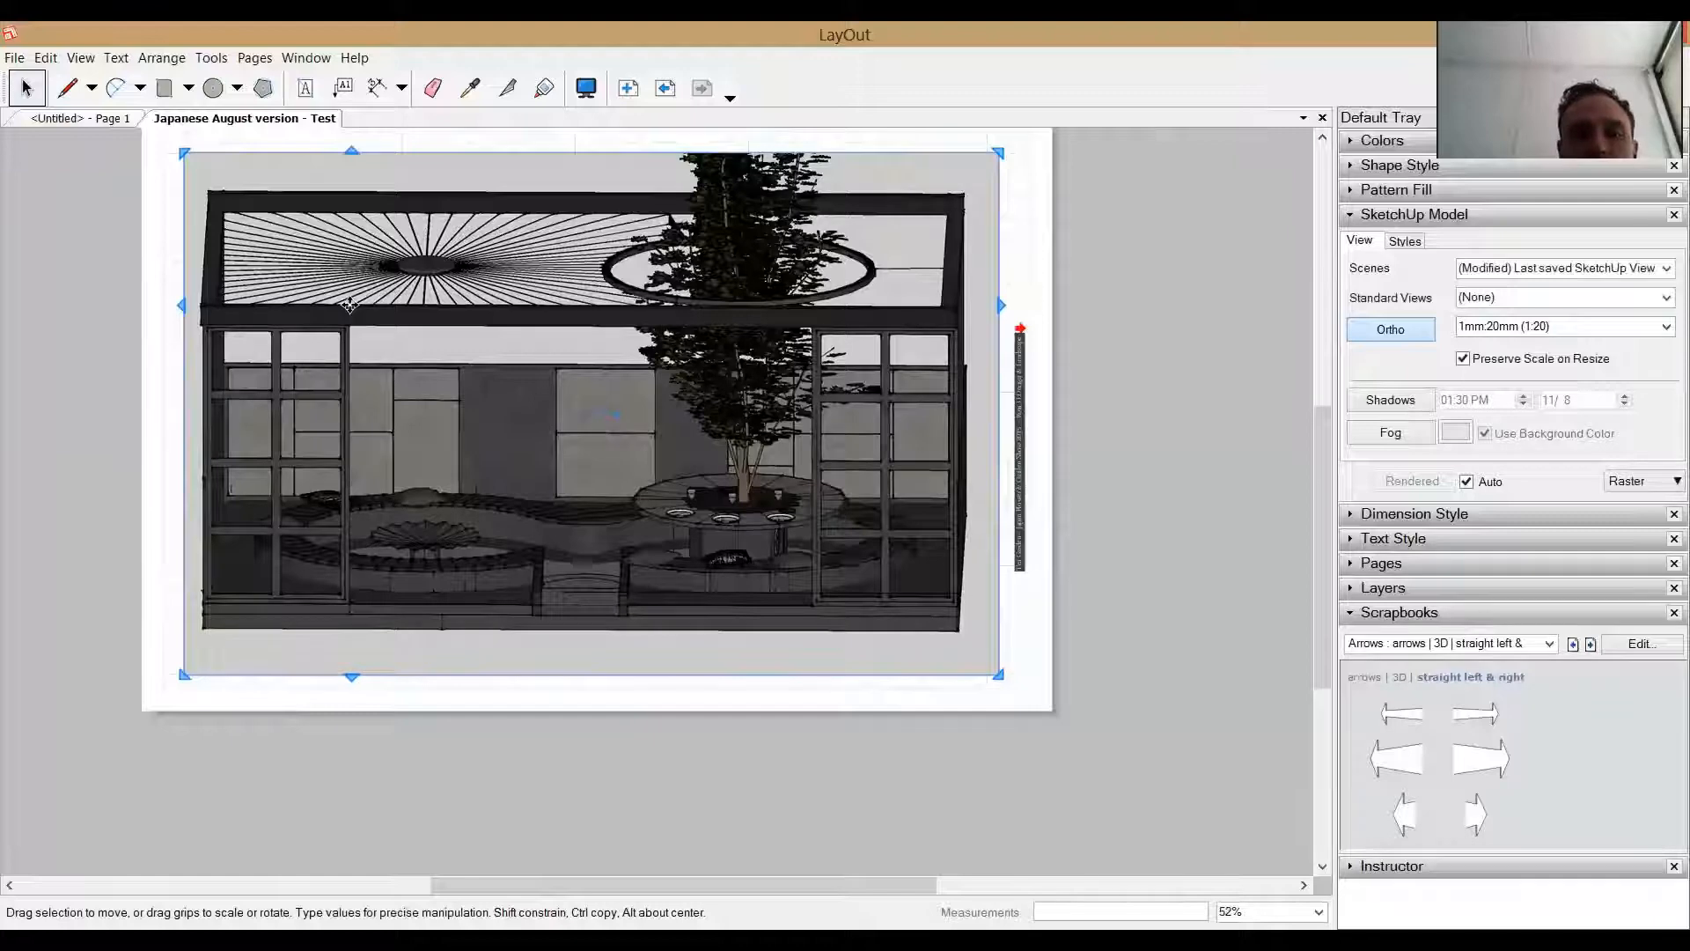
mouse_move(418, 312)
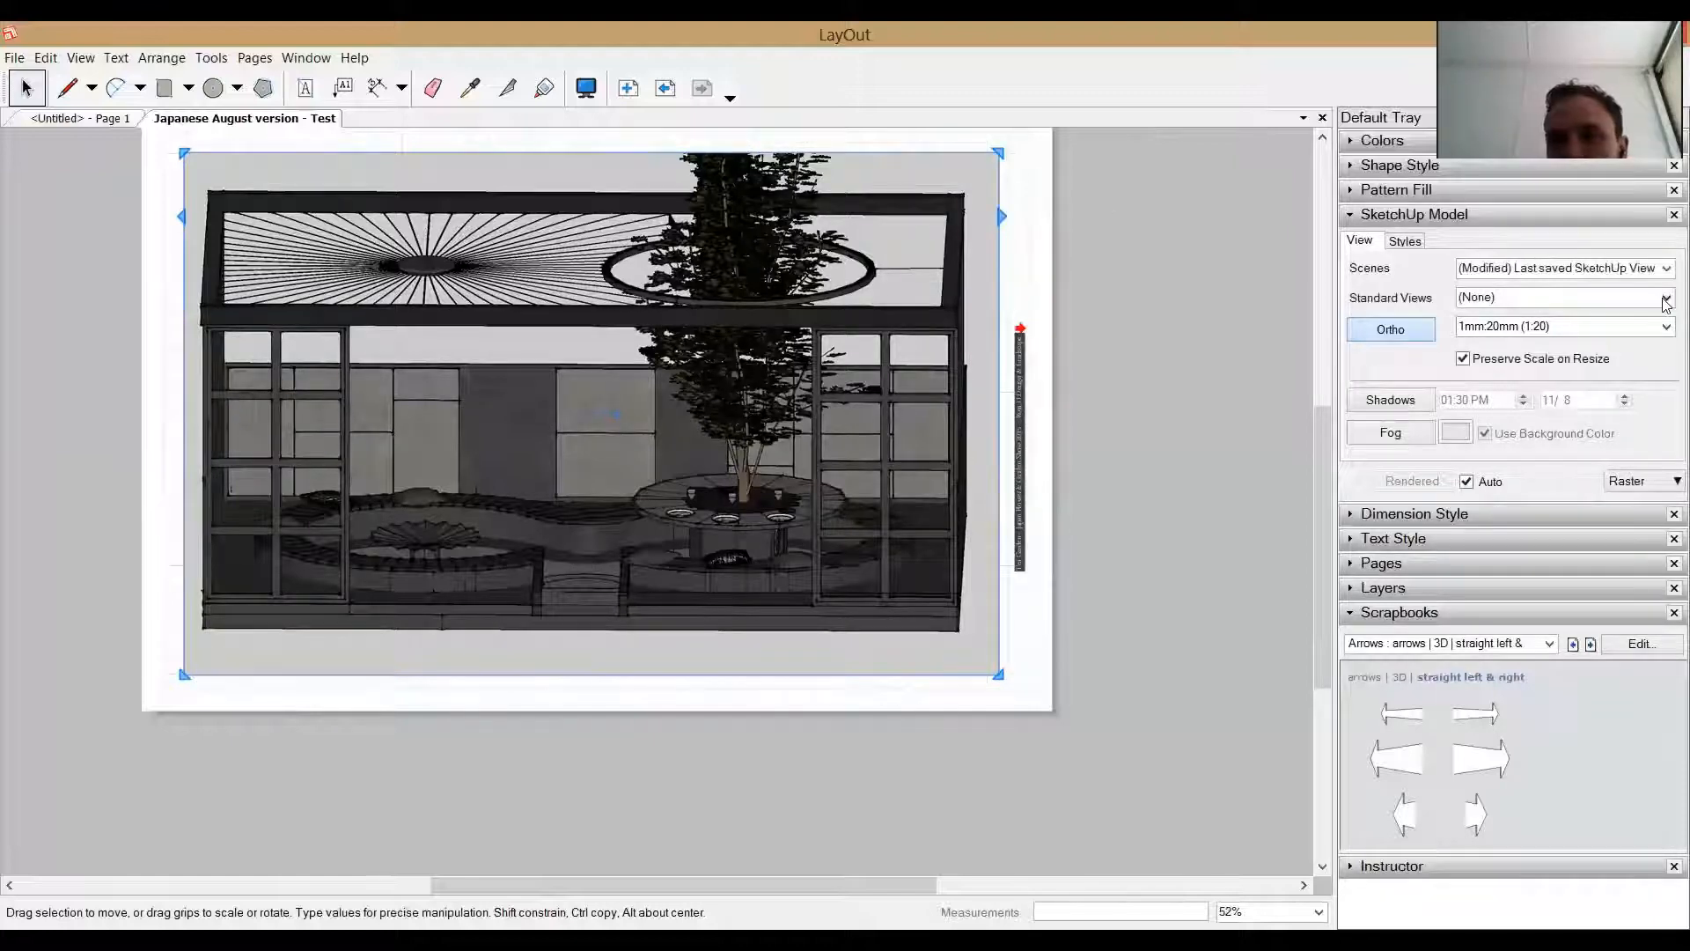
Set the garden viewport to the Front standard view for a flat front elevation.
click(1666, 297)
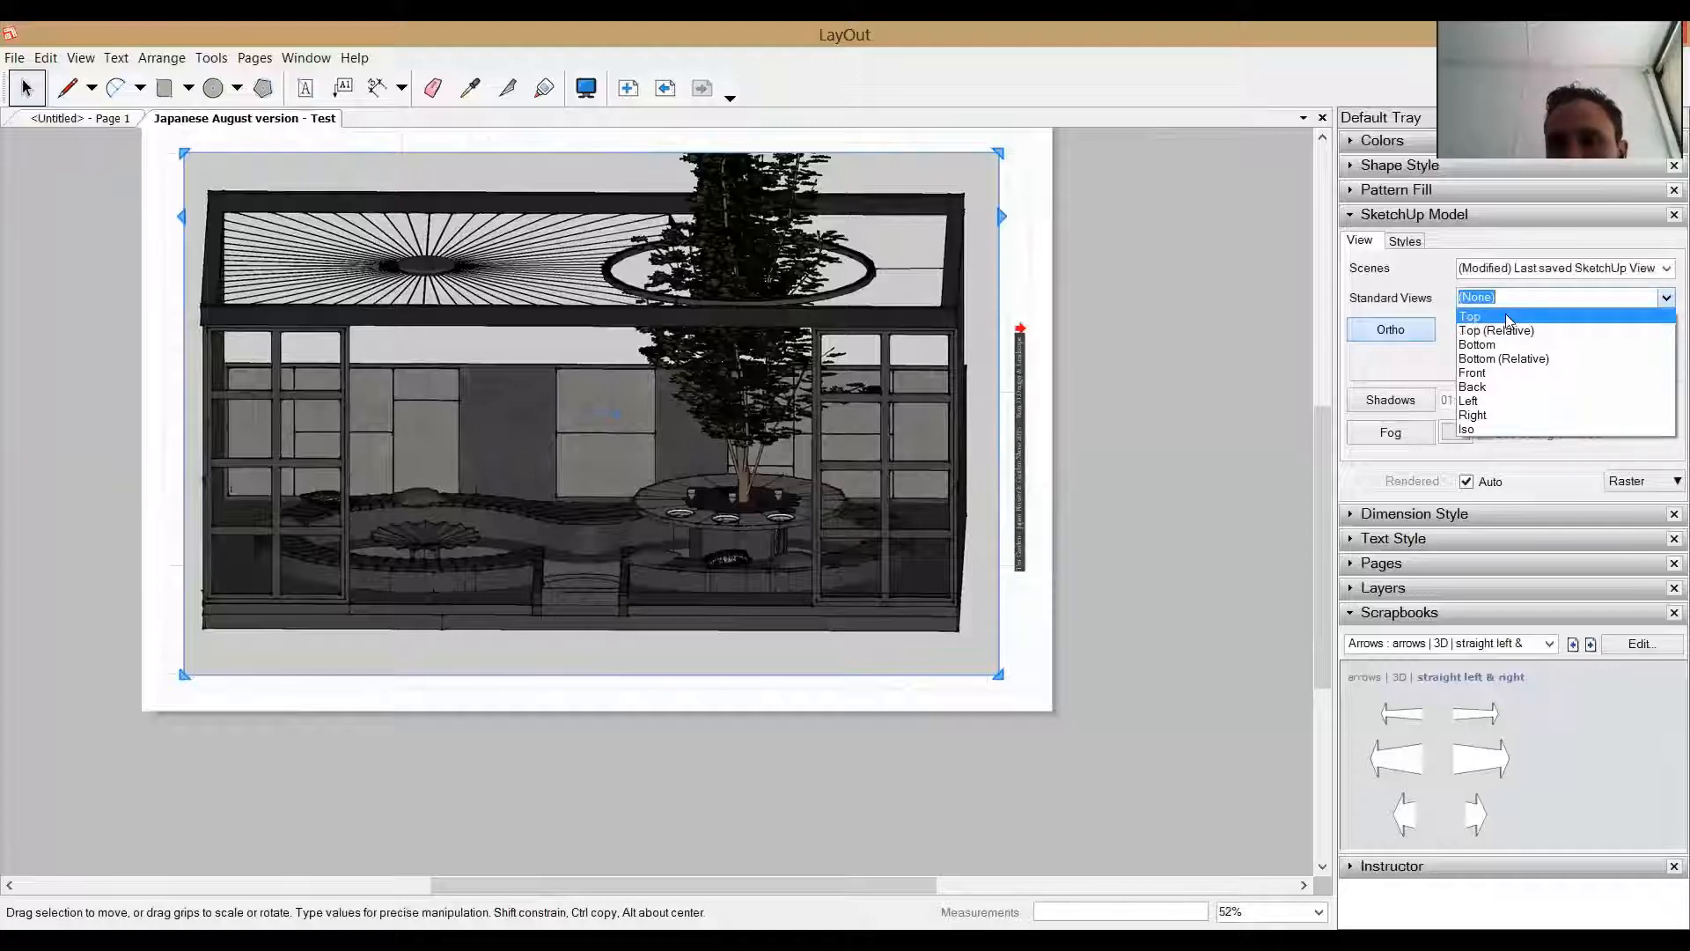
mouse_move(1515, 372)
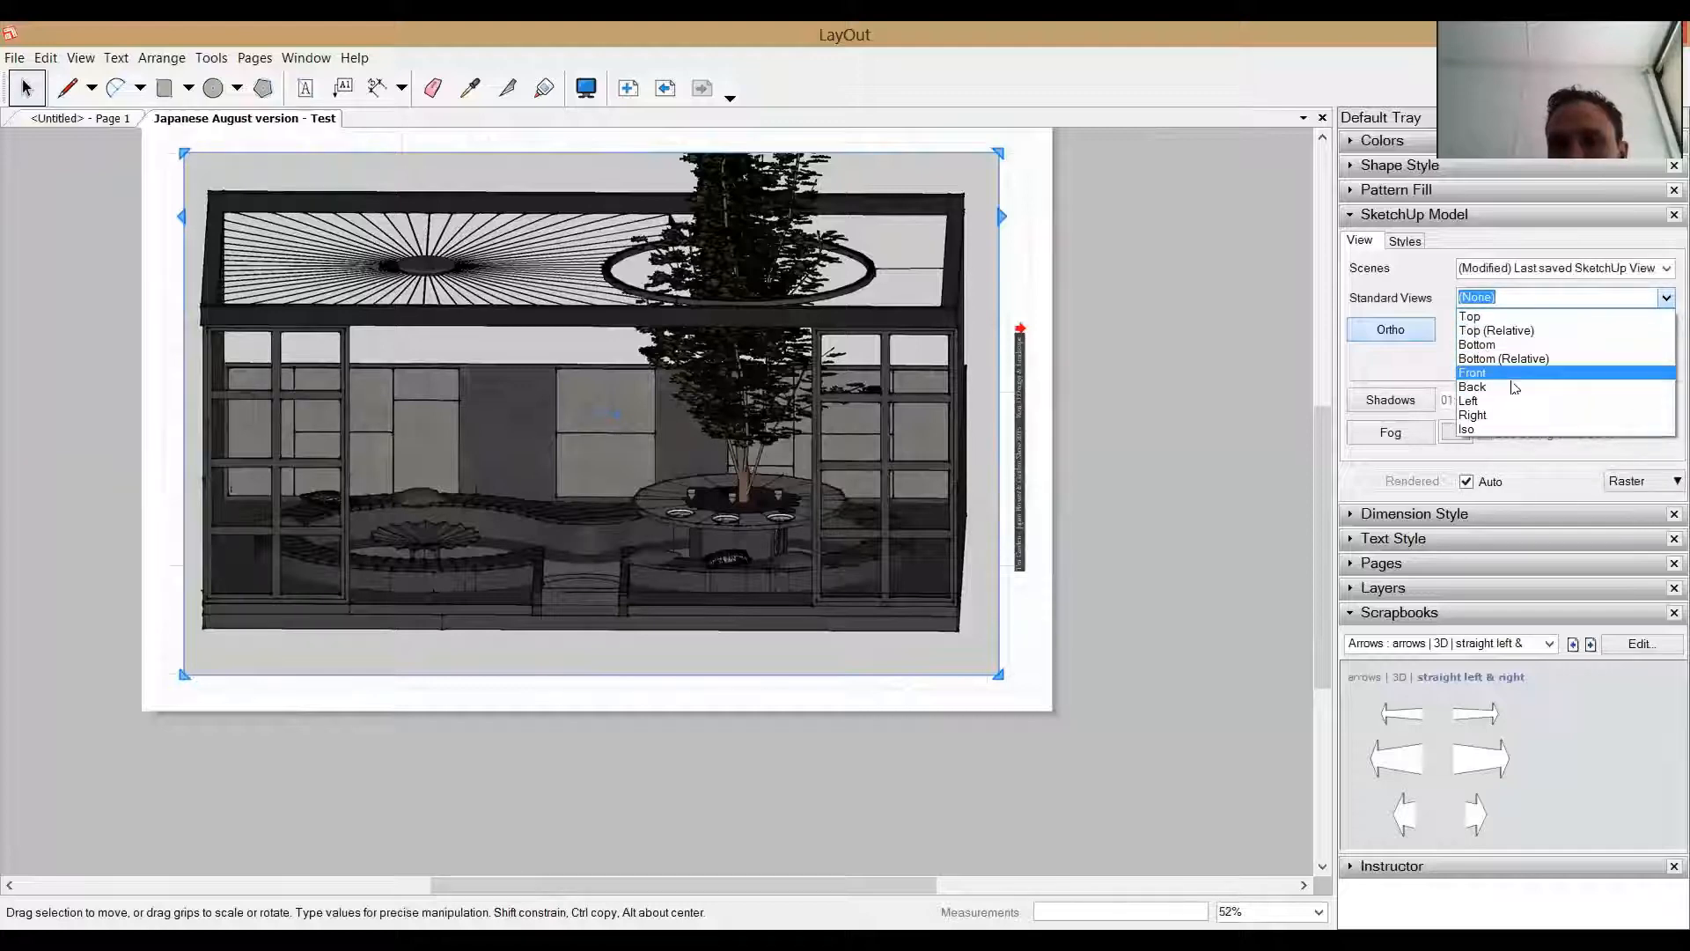
mouse_move(1502, 374)
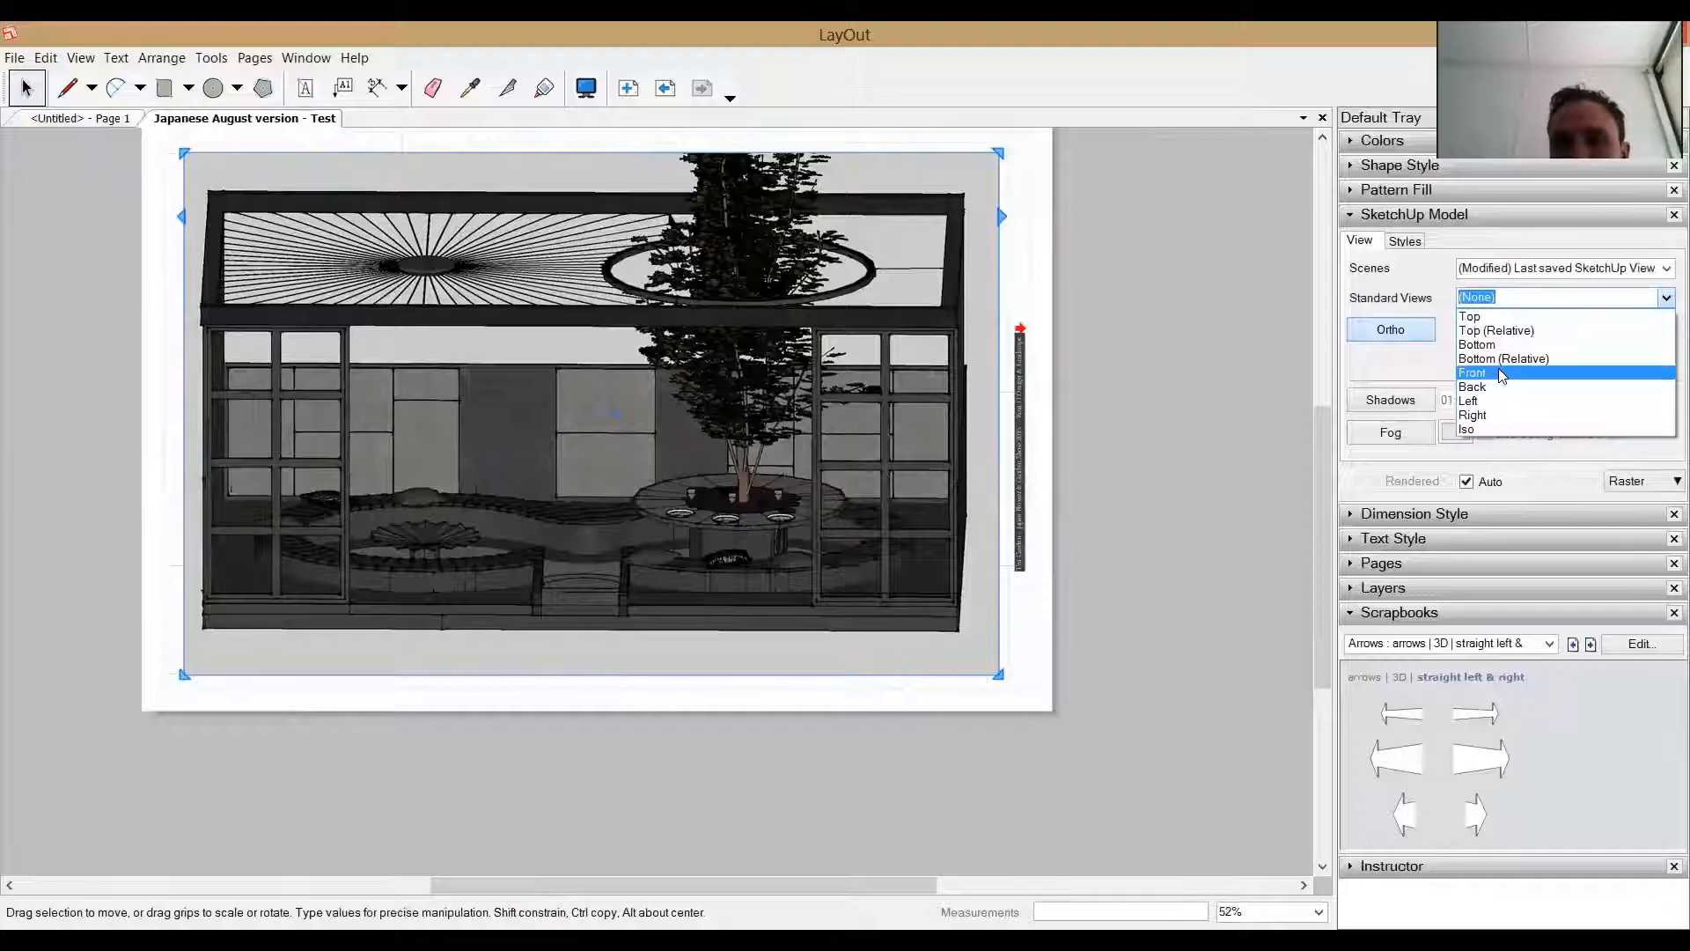
click(1474, 371)
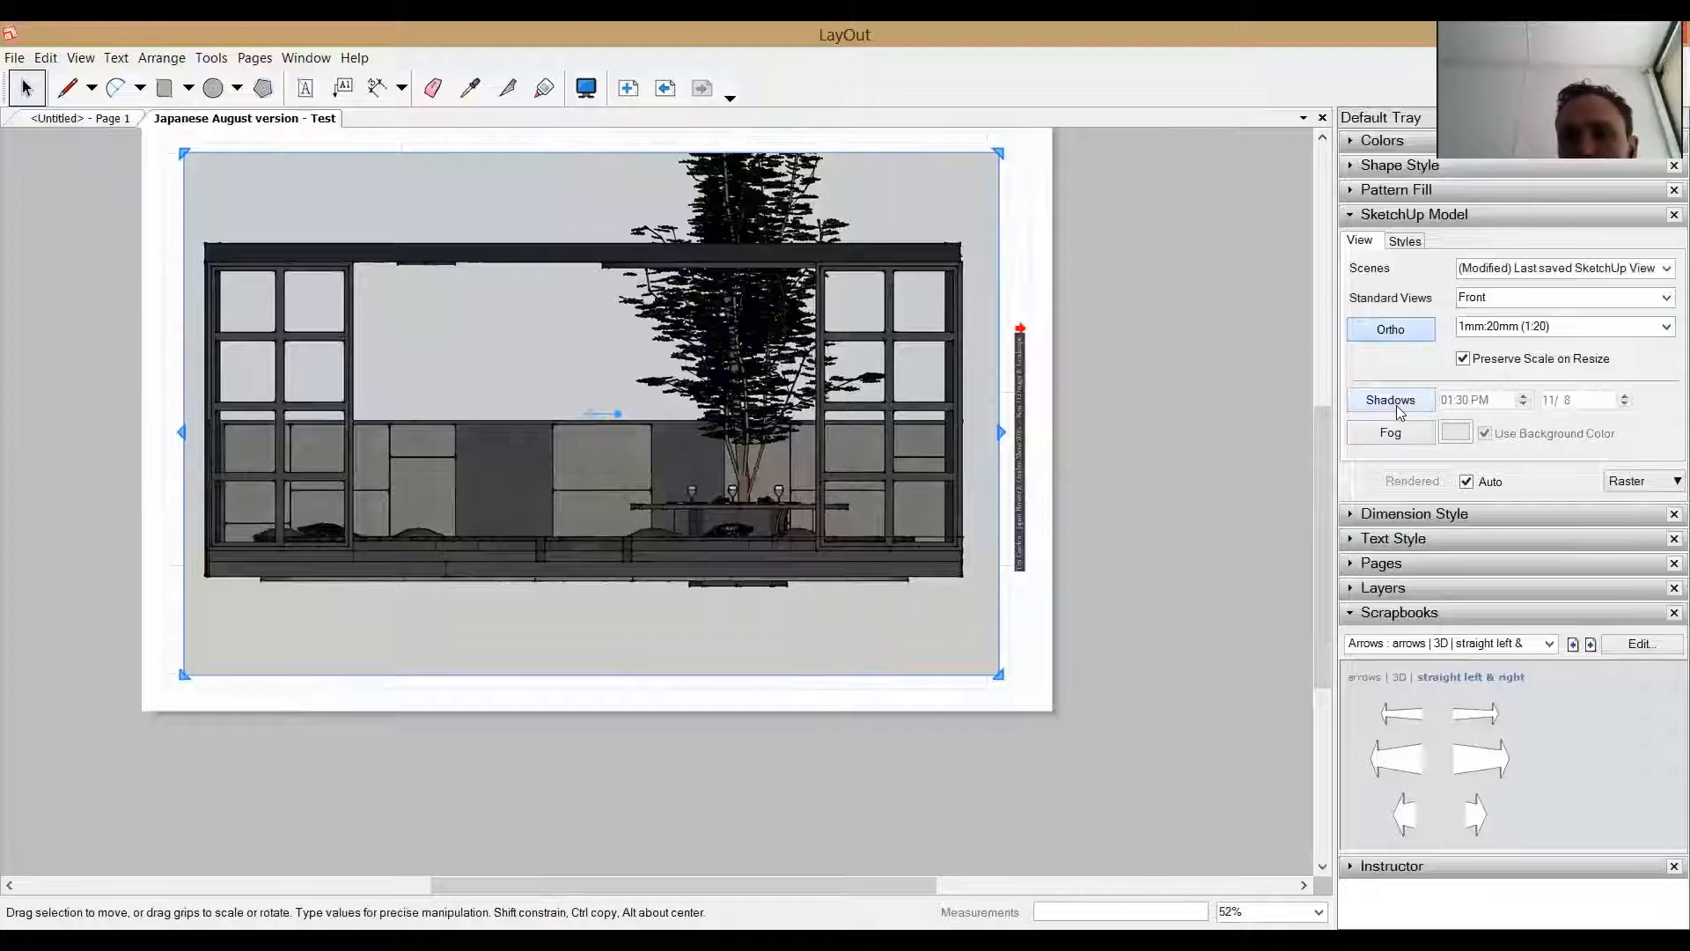
mouse_move(1663, 458)
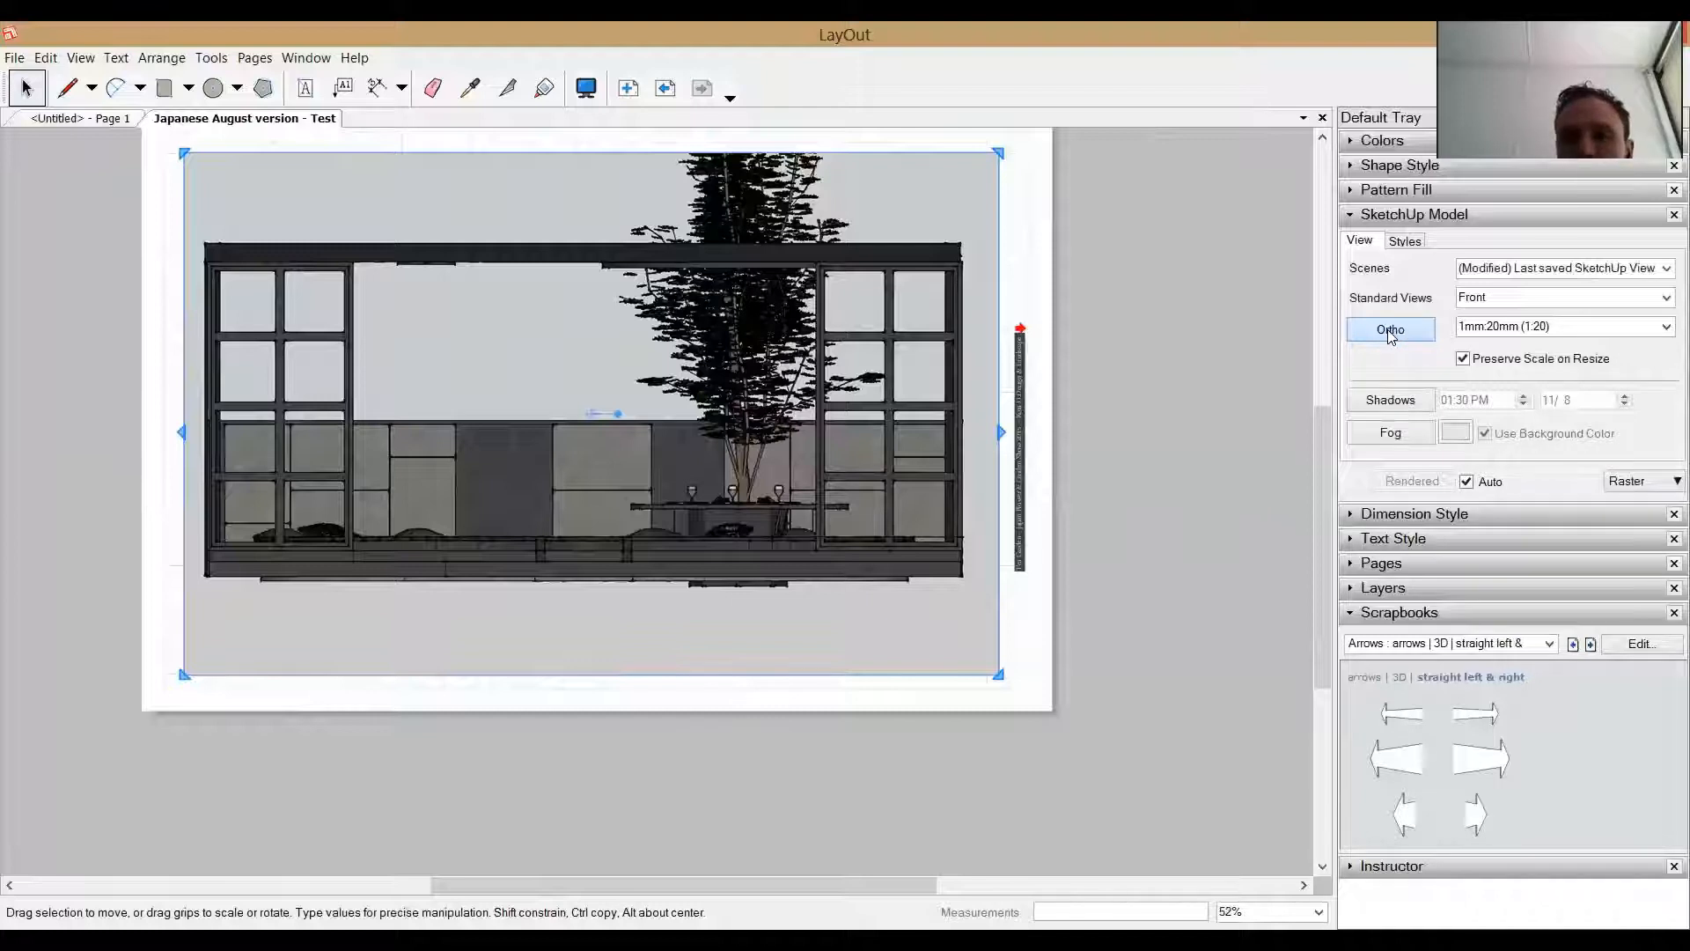
mouse_move(1563, 342)
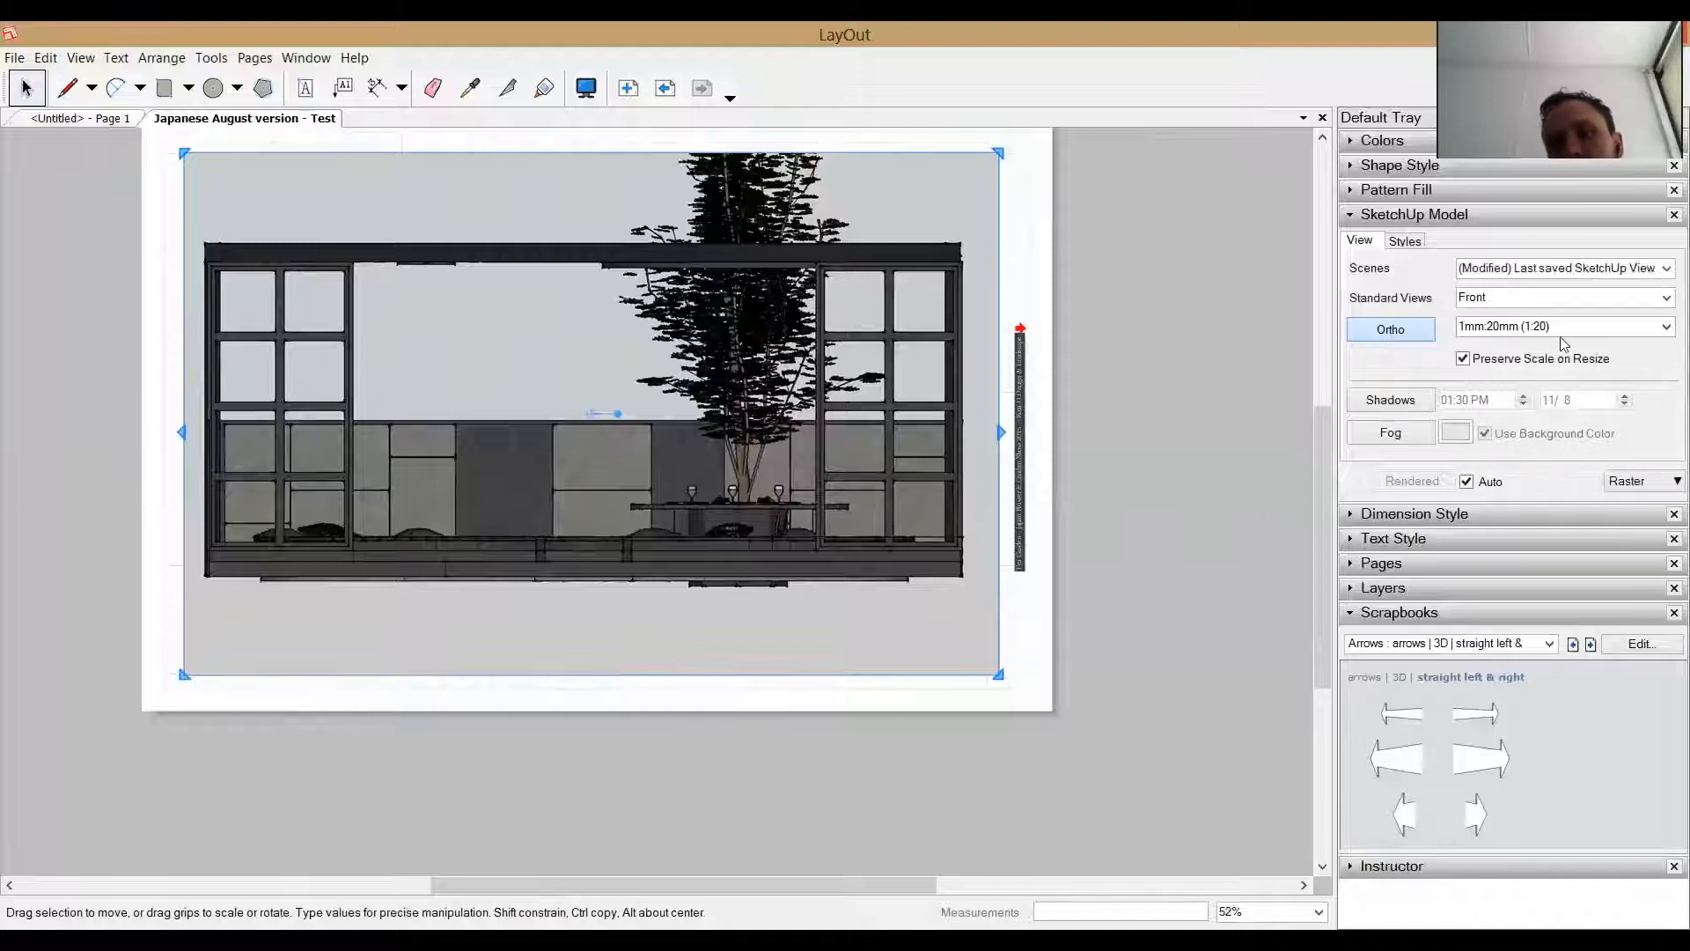